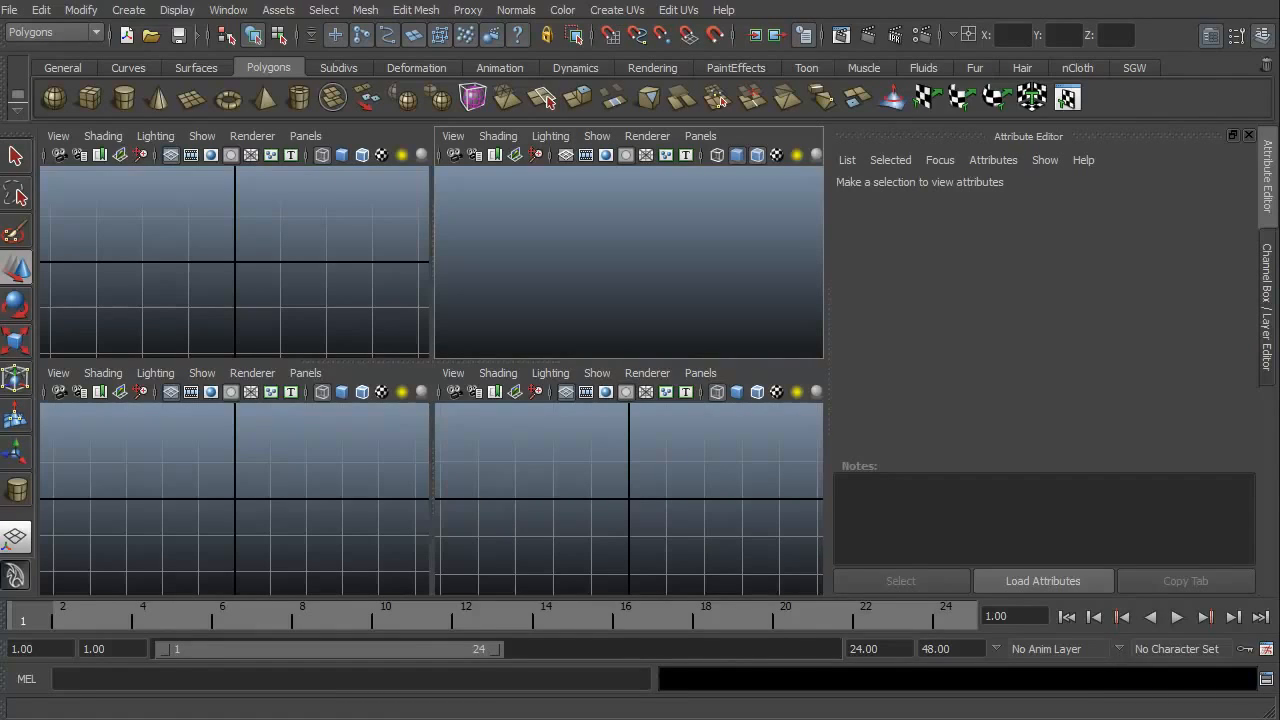
mouse_move(392, 578)
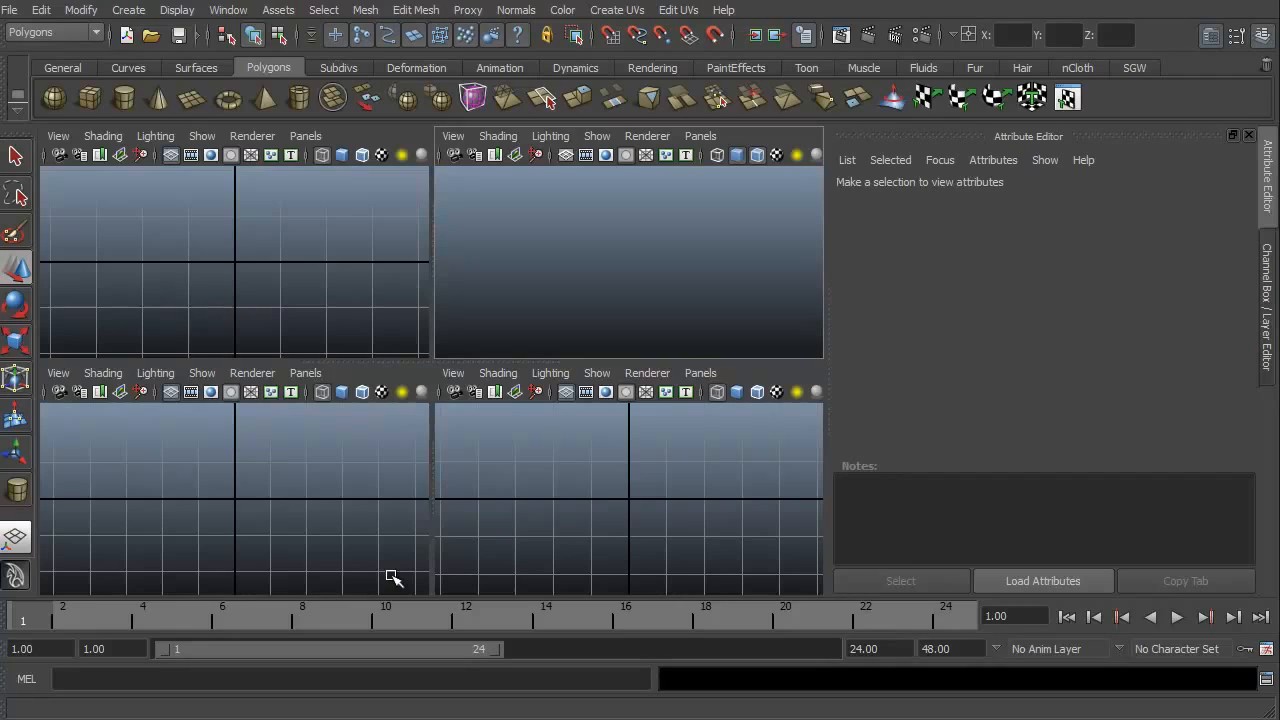
mouse_move(400, 578)
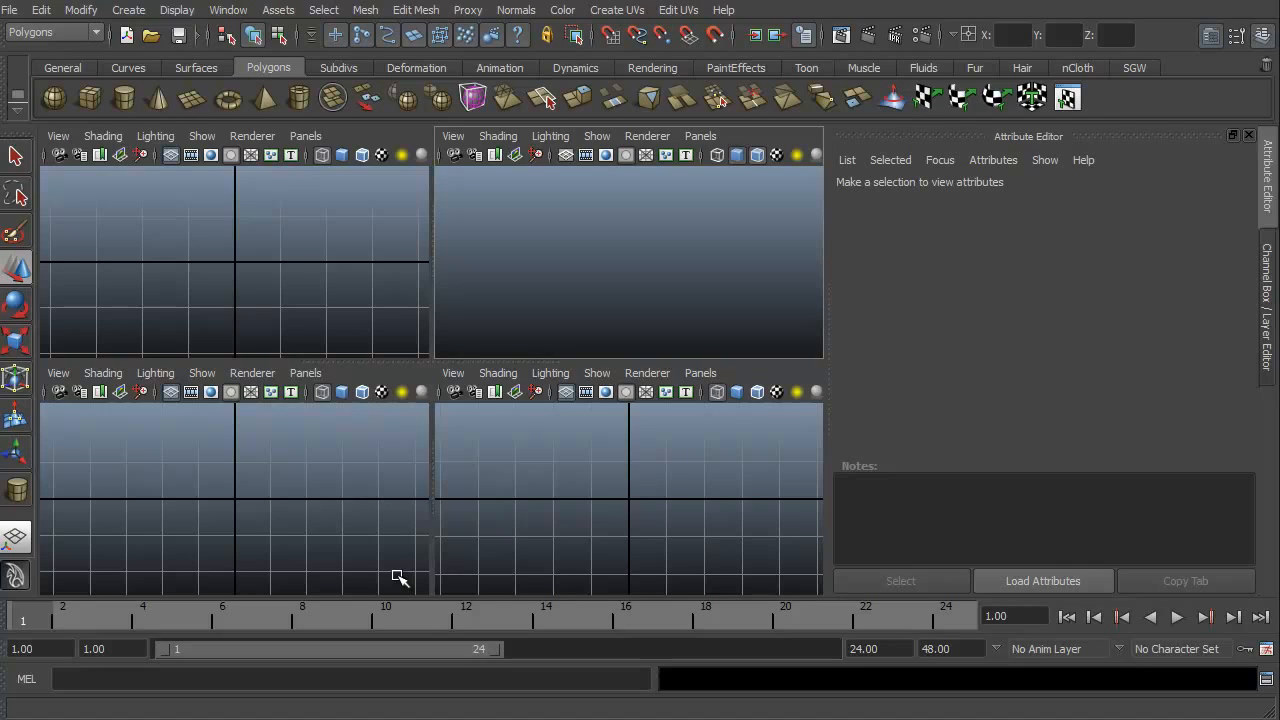
mouse_move(168, 184)
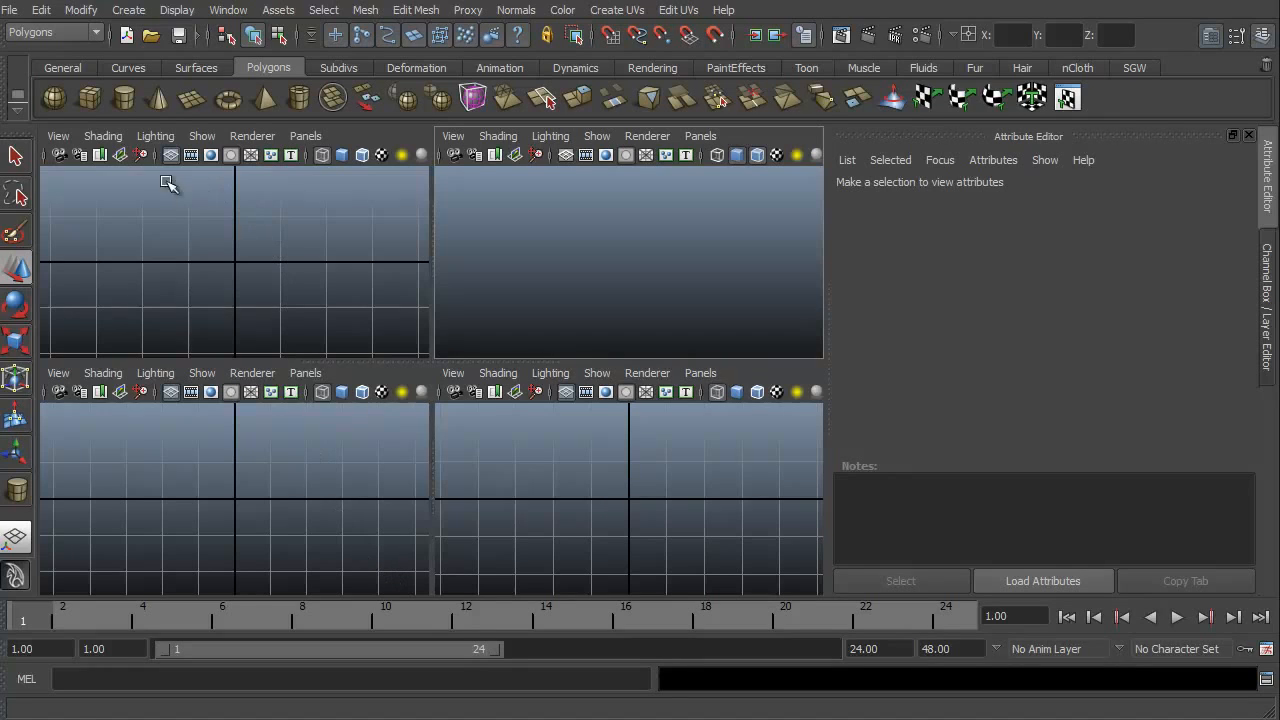
mouse_move(124, 96)
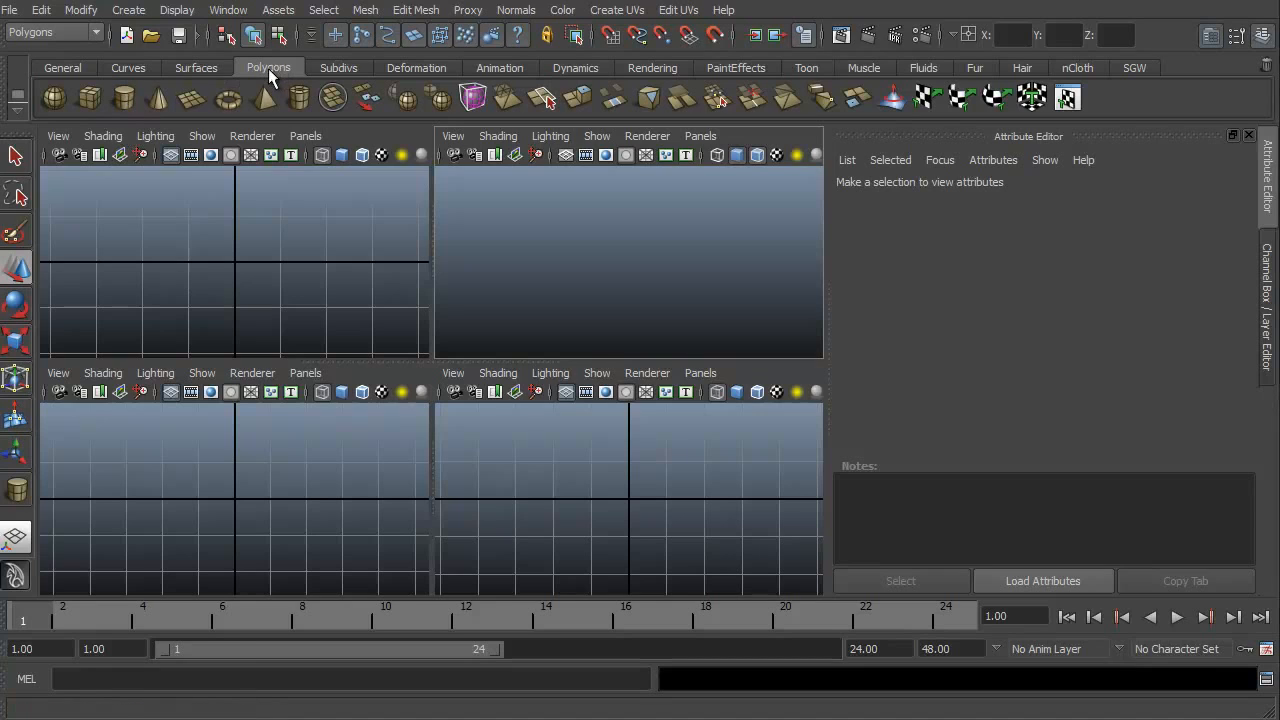
mouse_move(124, 96)
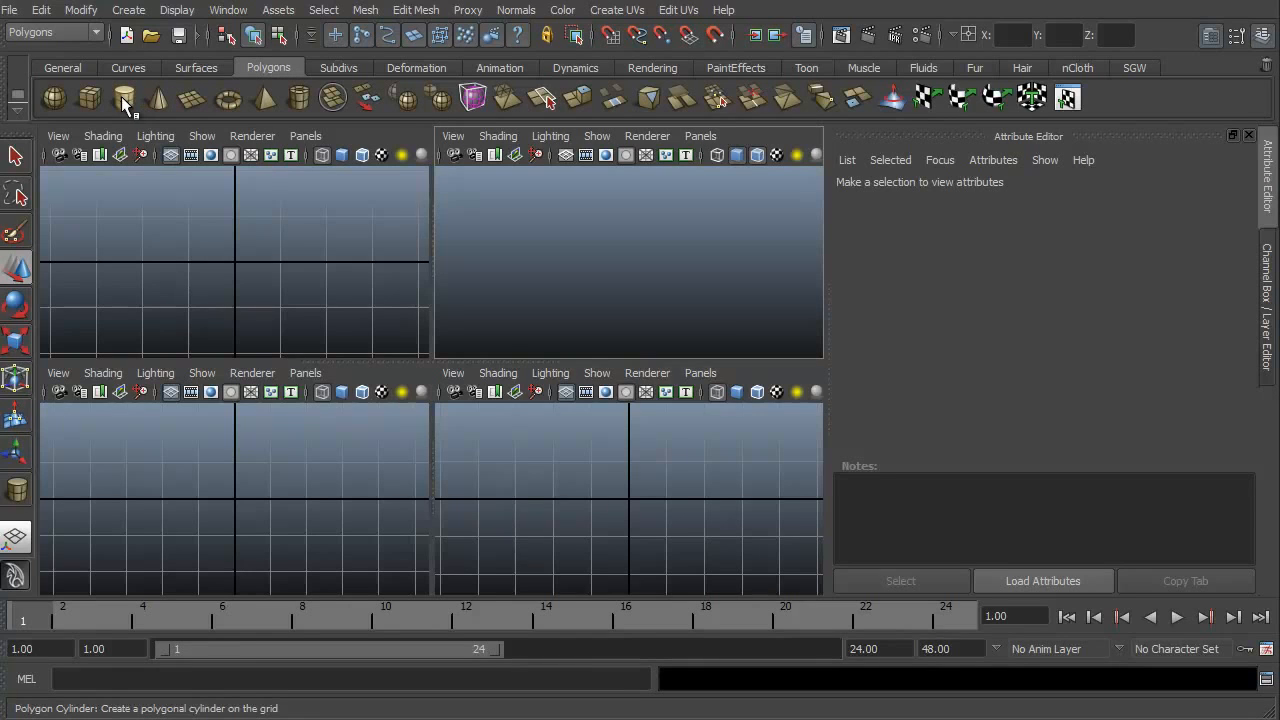
Create a polygon cylinder on the grid, dragging out its base and height.
left_click(124, 96)
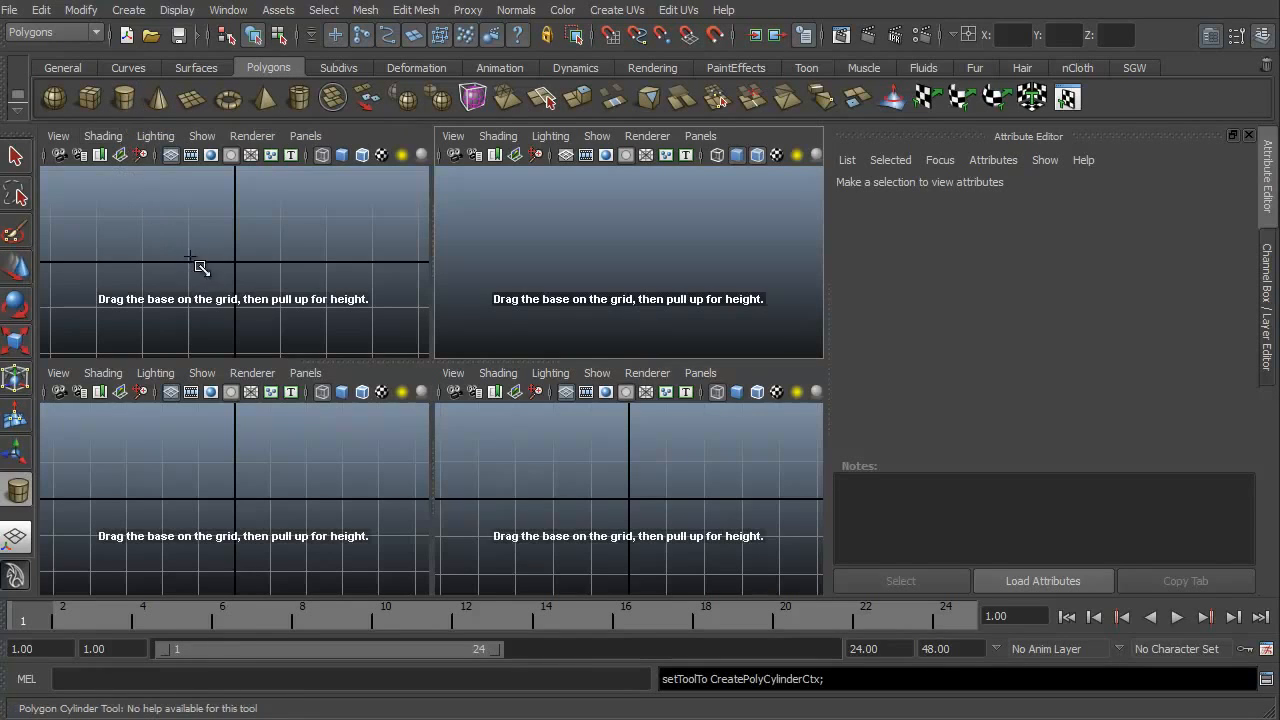
left_click(232, 262)
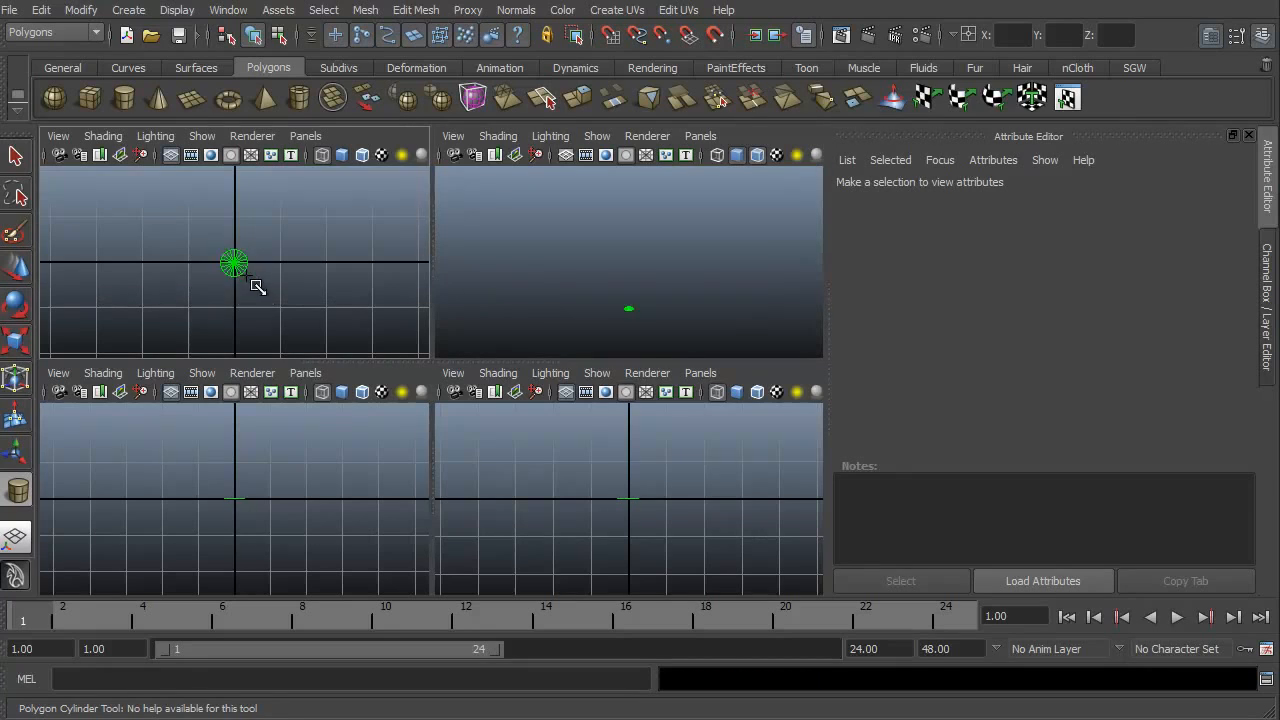
left_click_drag(232, 264, 304, 330)
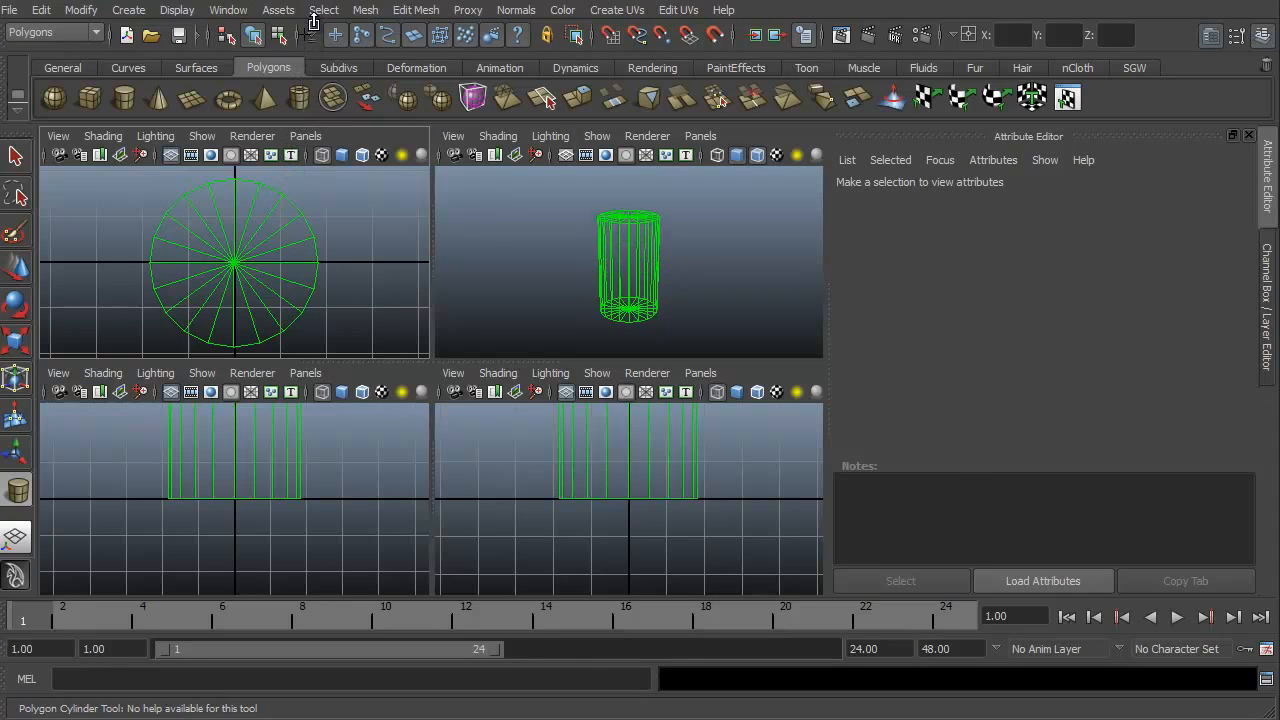
Maximize the perspective panel and orbit to view the cylinder from the side.
left_click(628, 260)
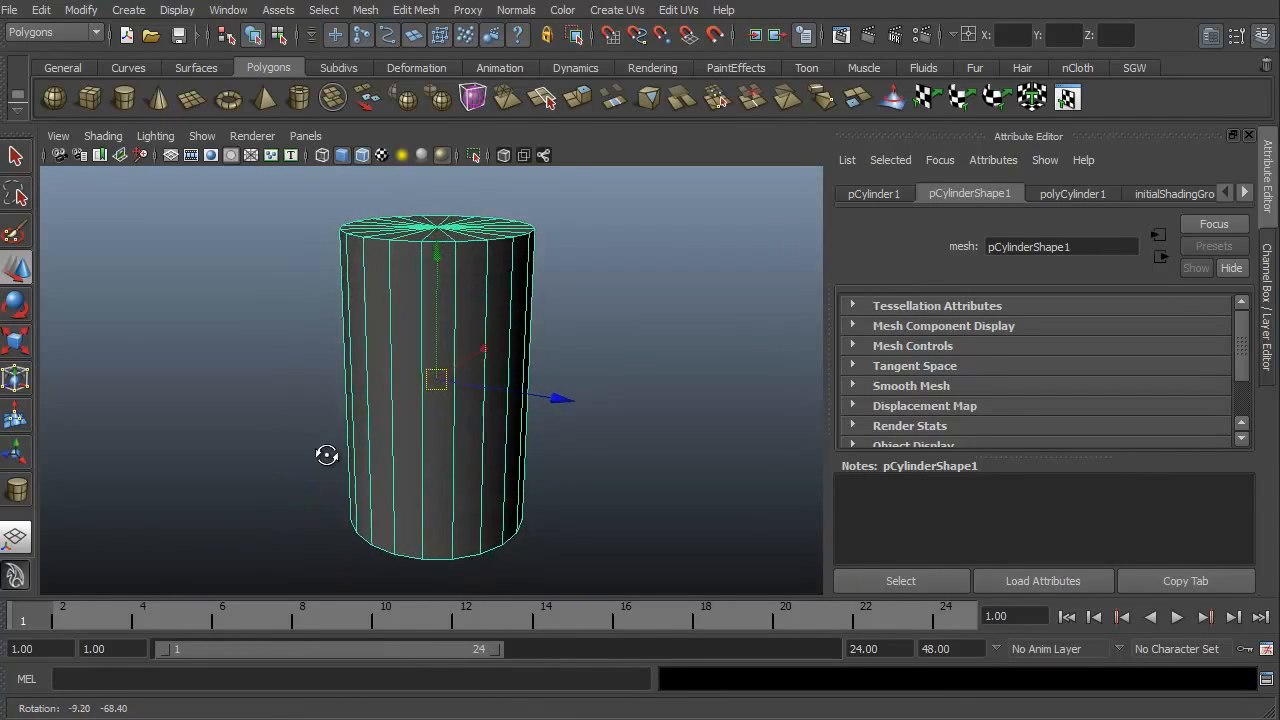
left_click_drag(328, 456, 276, 450)
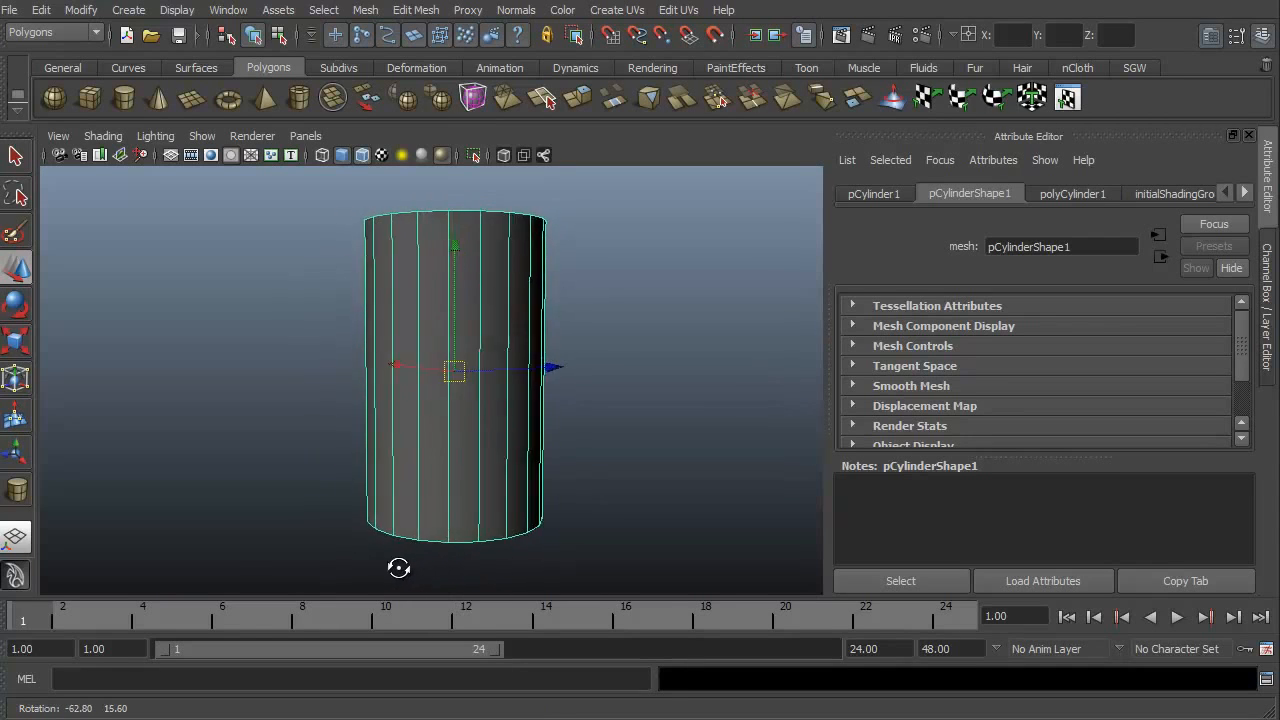
left_click_drag(456, 376, 424, 376)
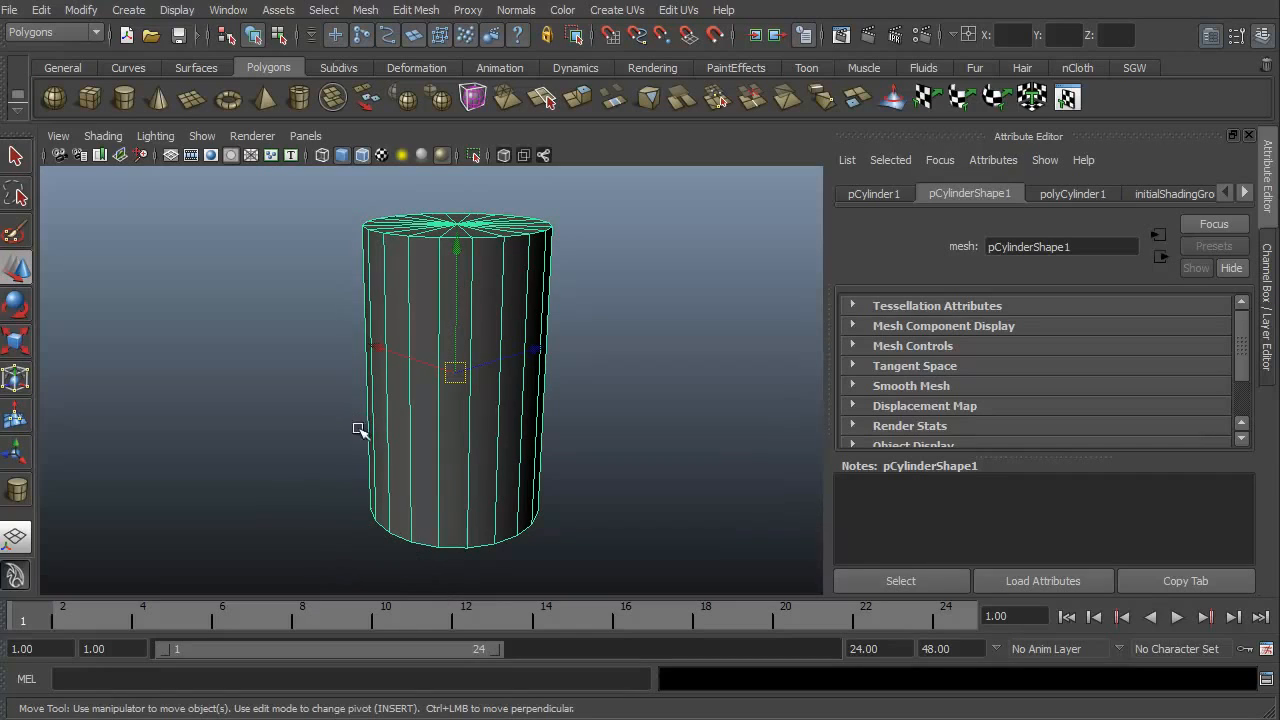
mouse_move(930, 292)
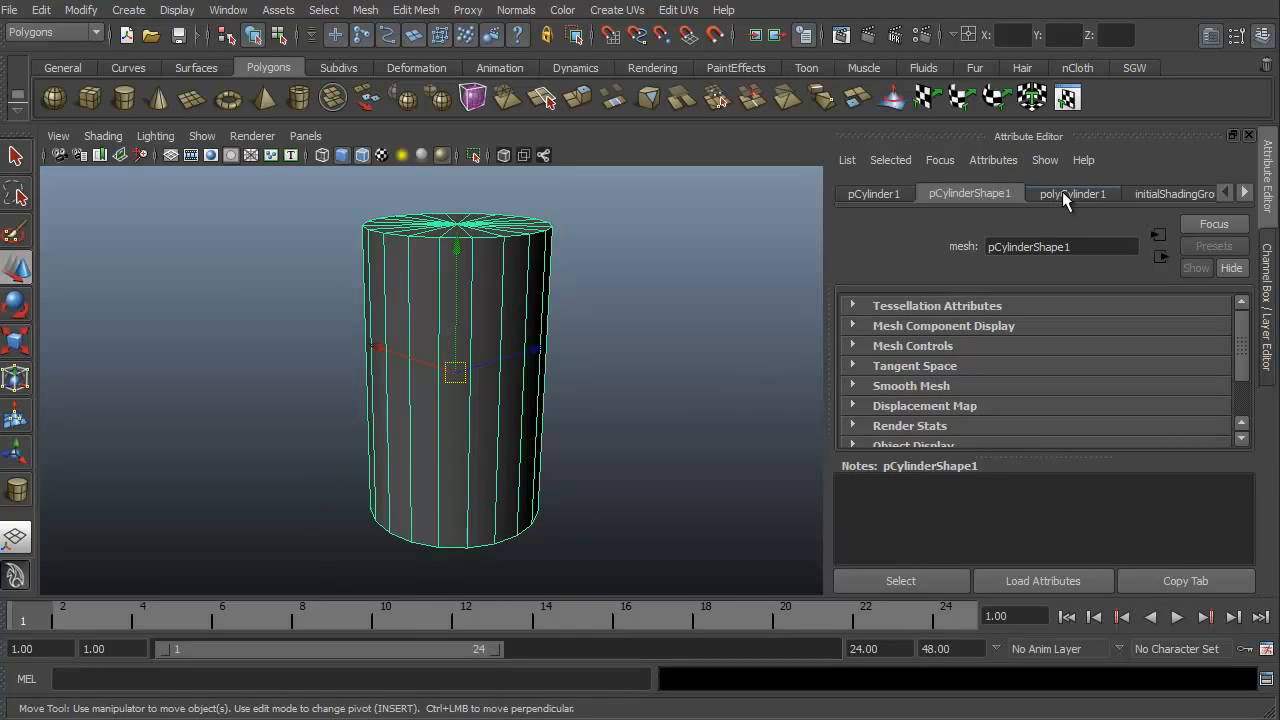
Set polyCylinder1 Subdivisions Axis to 14 and Subdivisions Height to 6.
left_click(1072, 192)
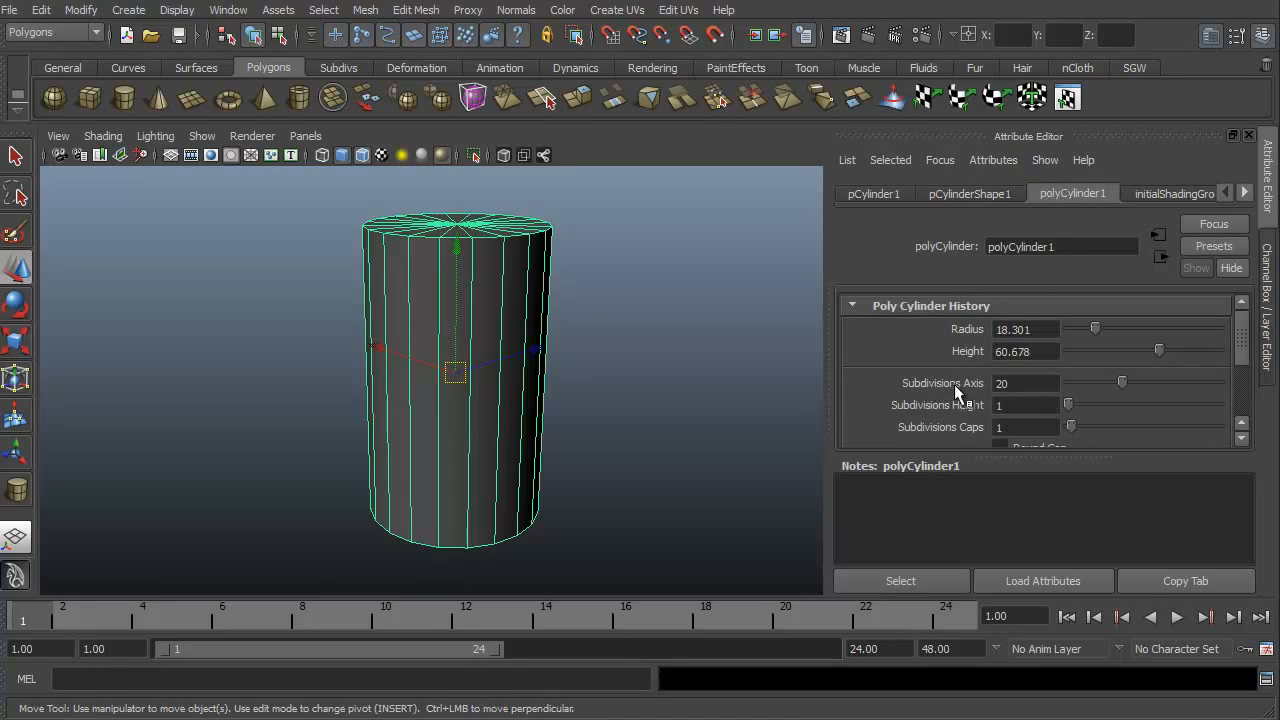
mouse_move(978, 414)
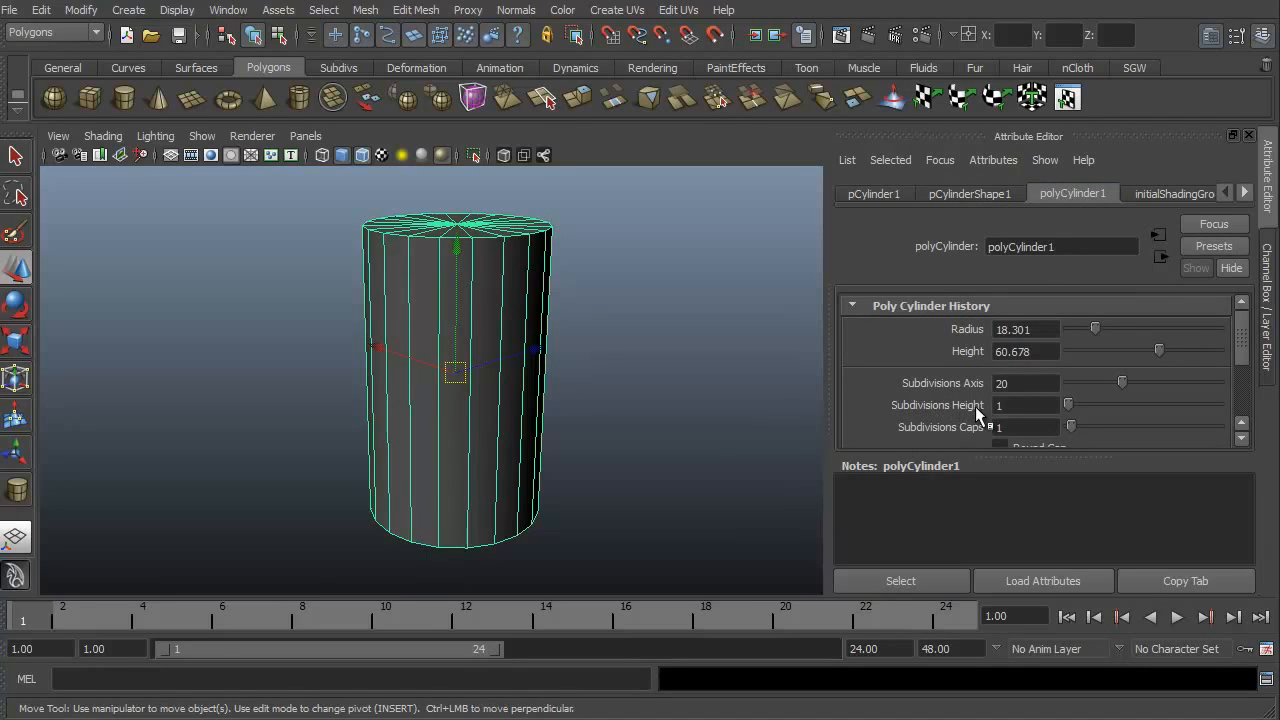
triple_click(1024, 384)
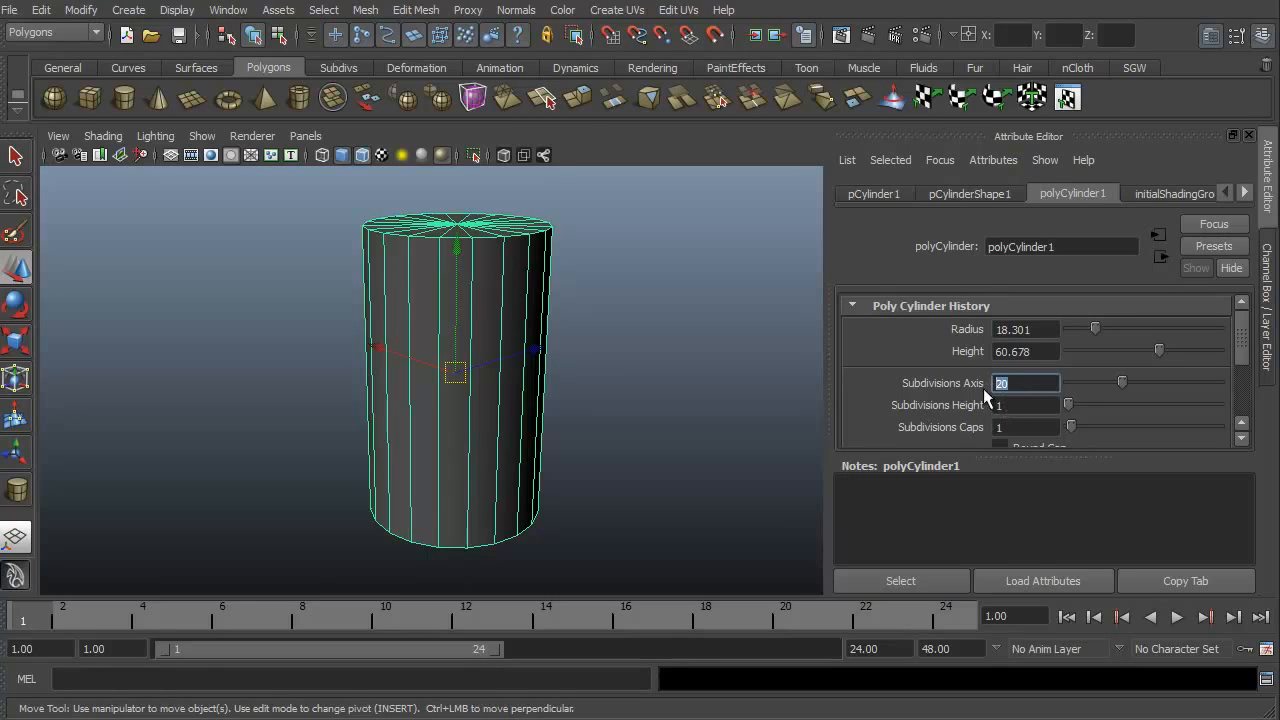
type("14")
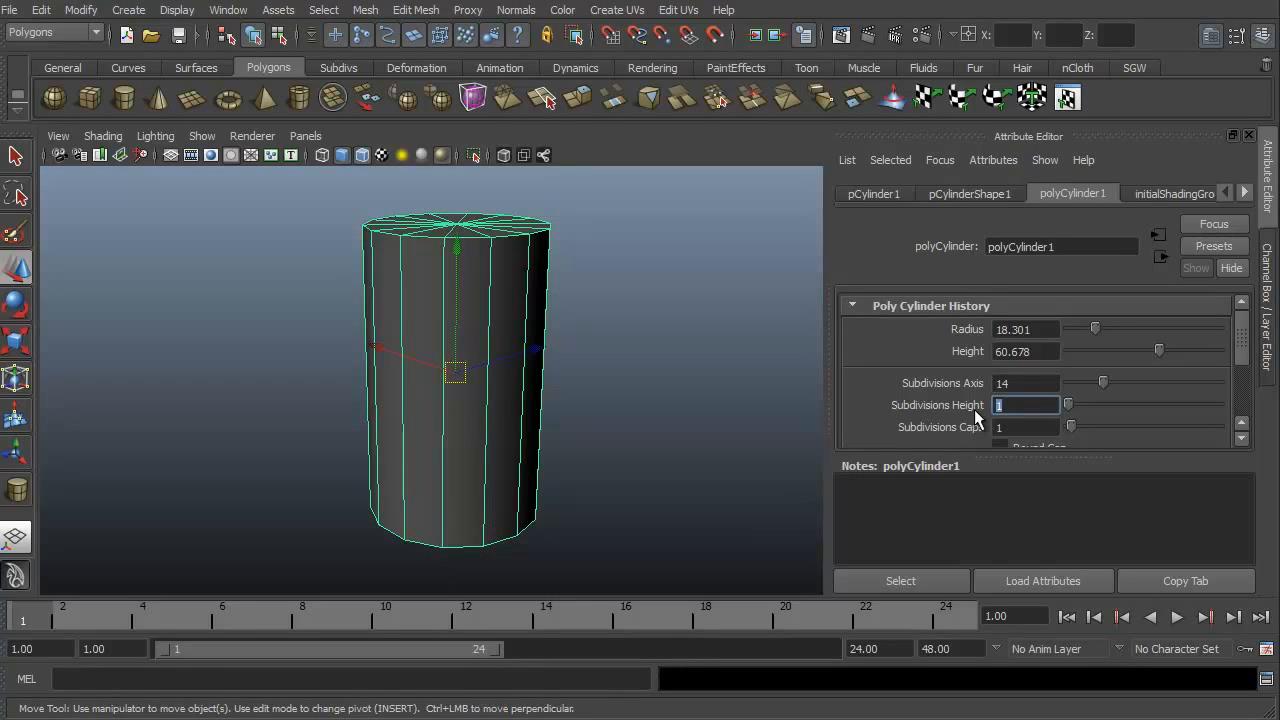
type("6")
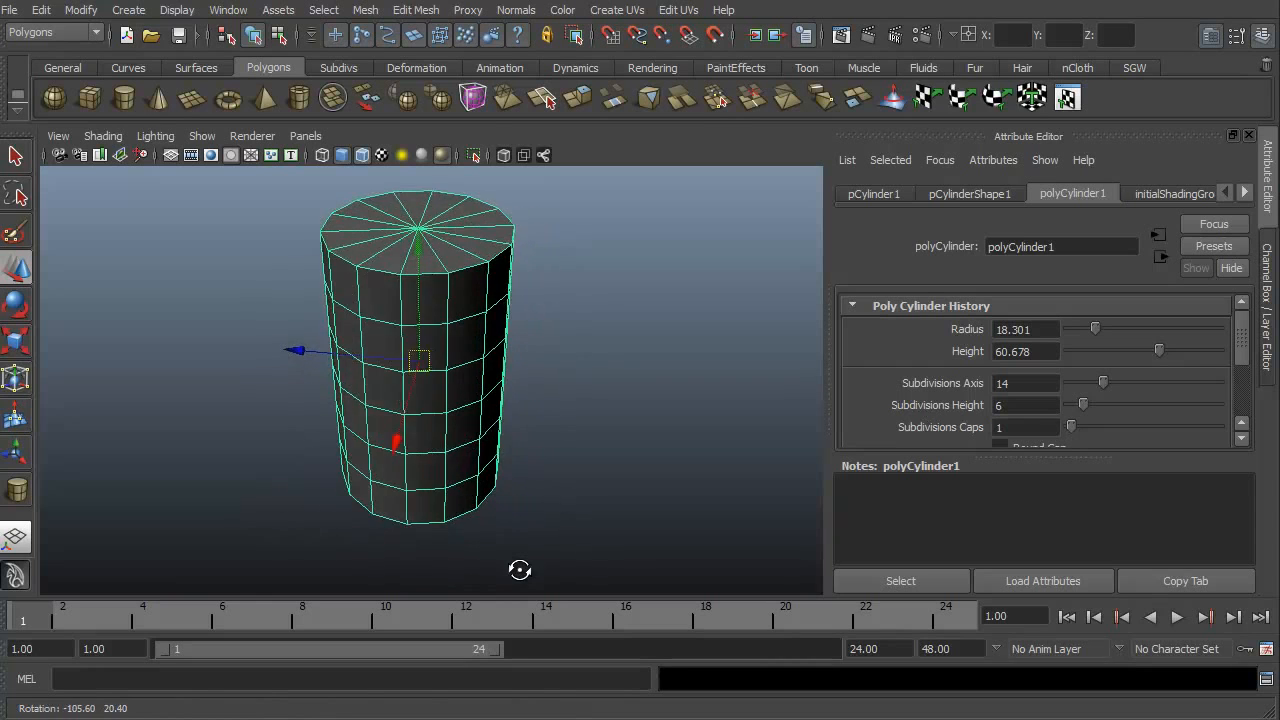
left_click_drag(520, 400, 336, 530)
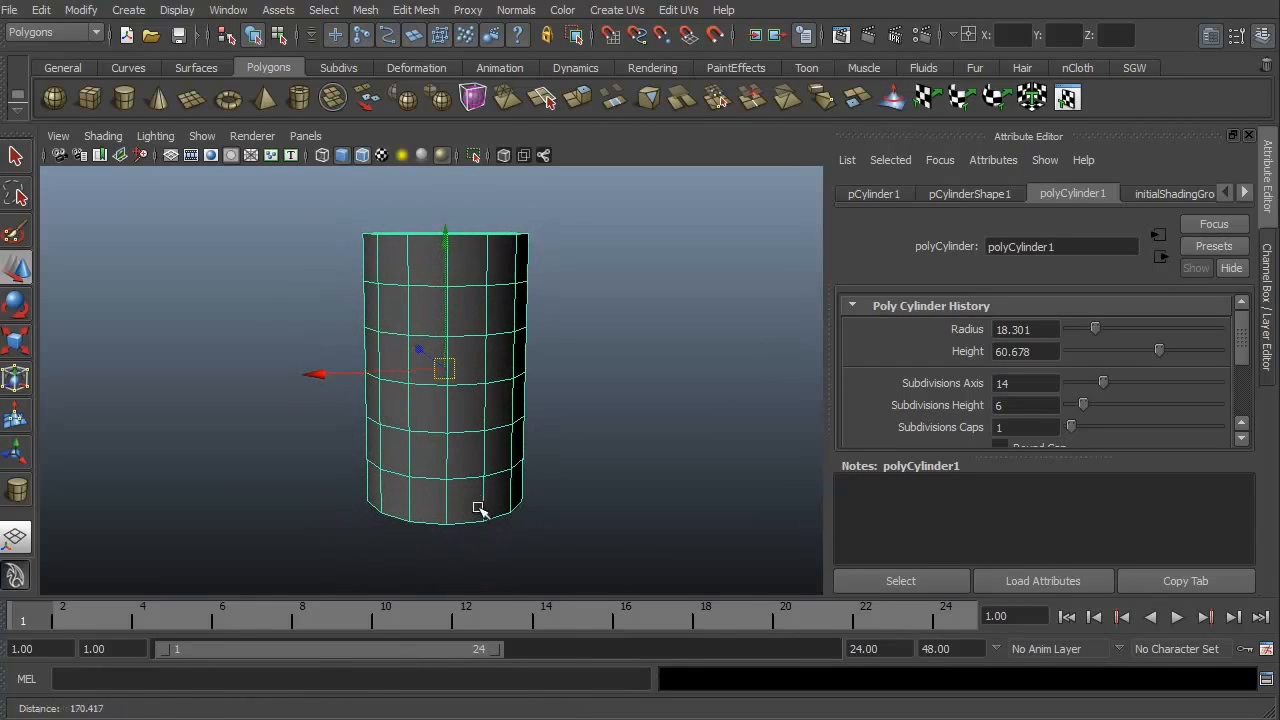
left_click_drag(480, 508, 540, 462)
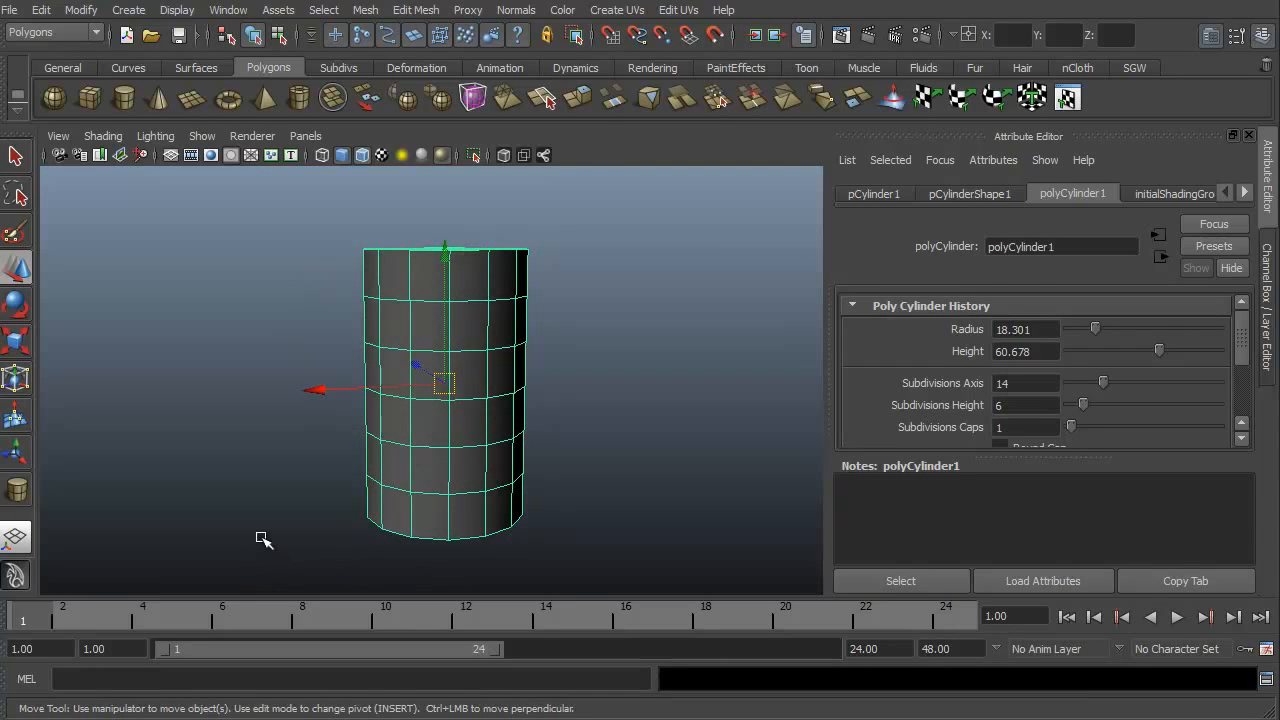
mouse_move(252, 520)
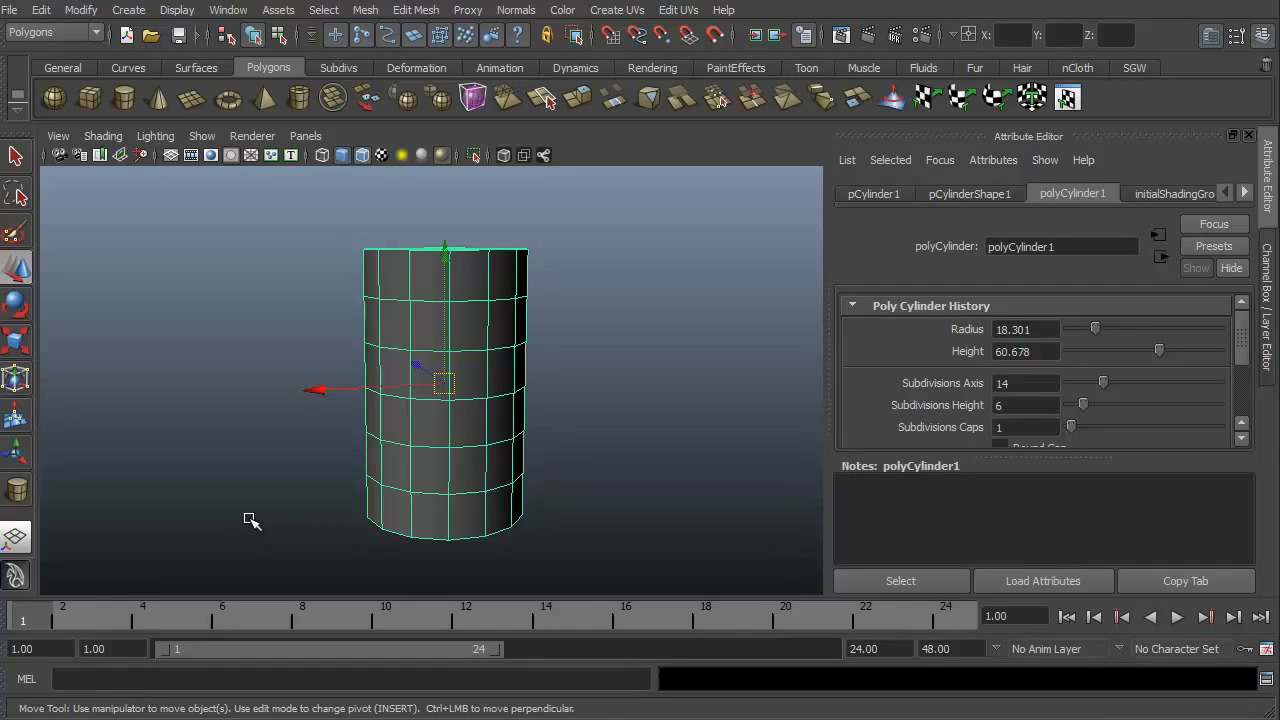
mouse_move(272, 156)
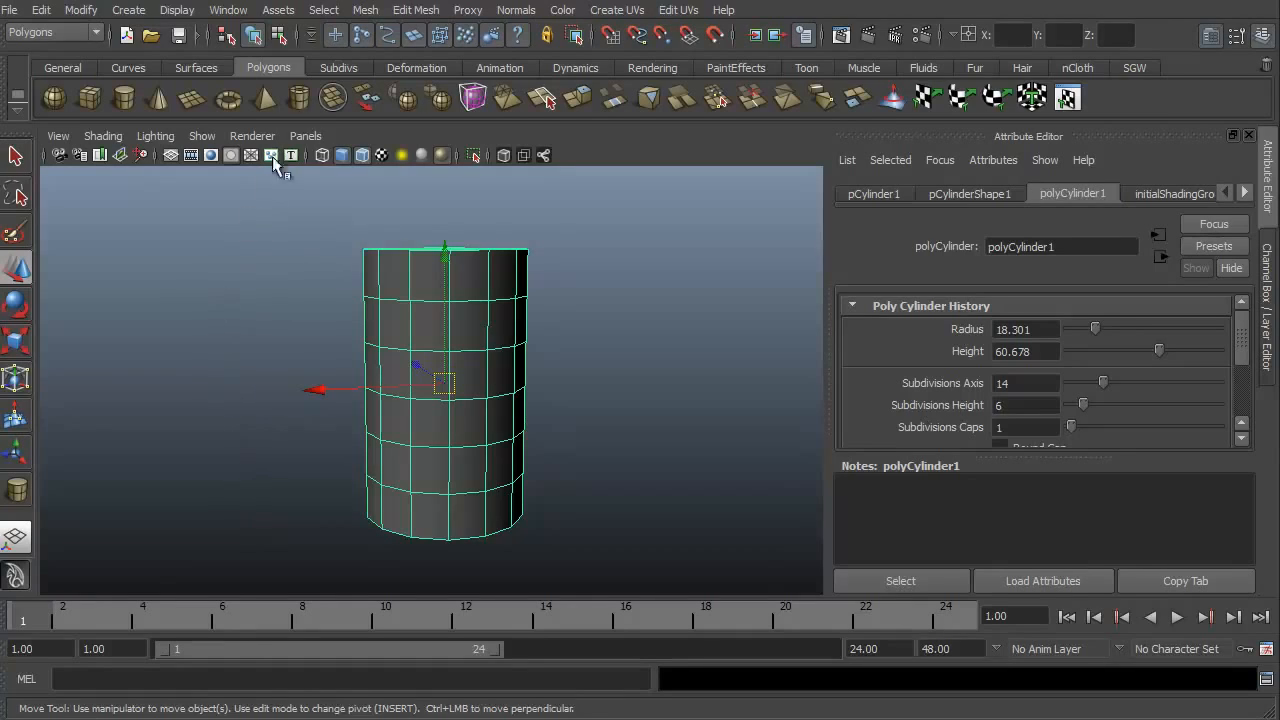
mouse_move(416, 68)
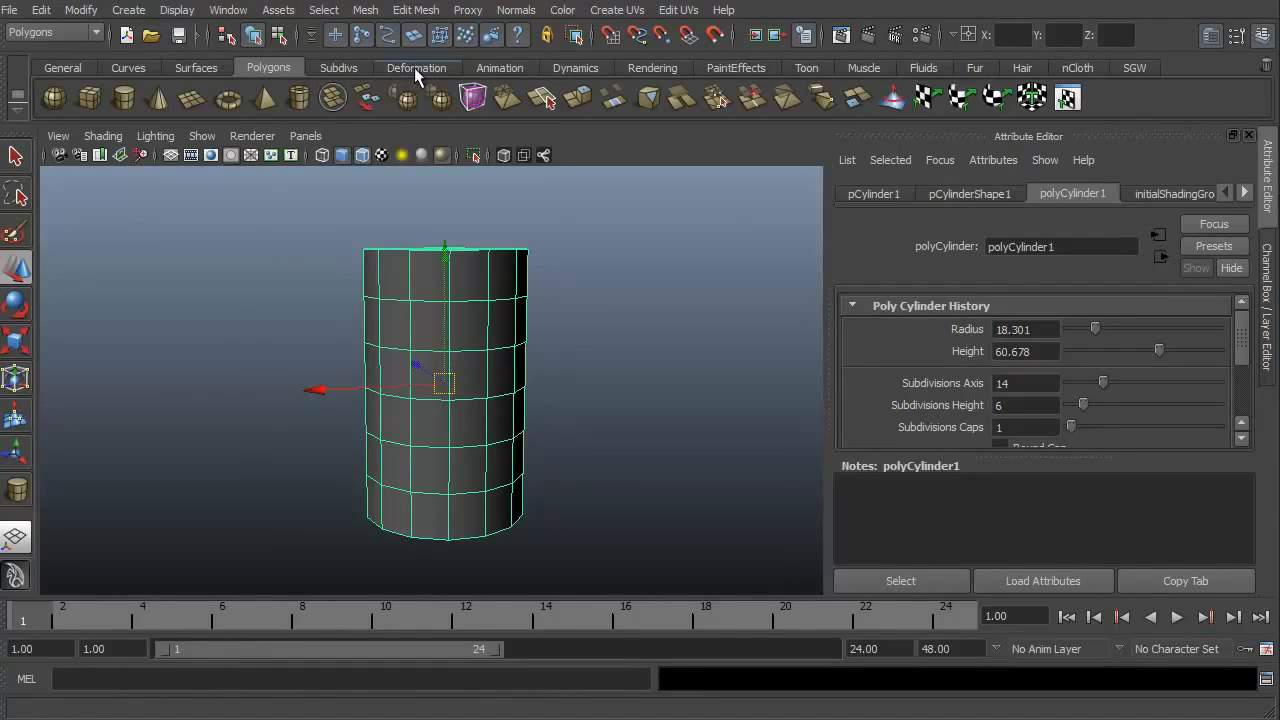
Apply a Lattice deformer from the Deformation shelf to the selected cylinder.
left_click(416, 68)
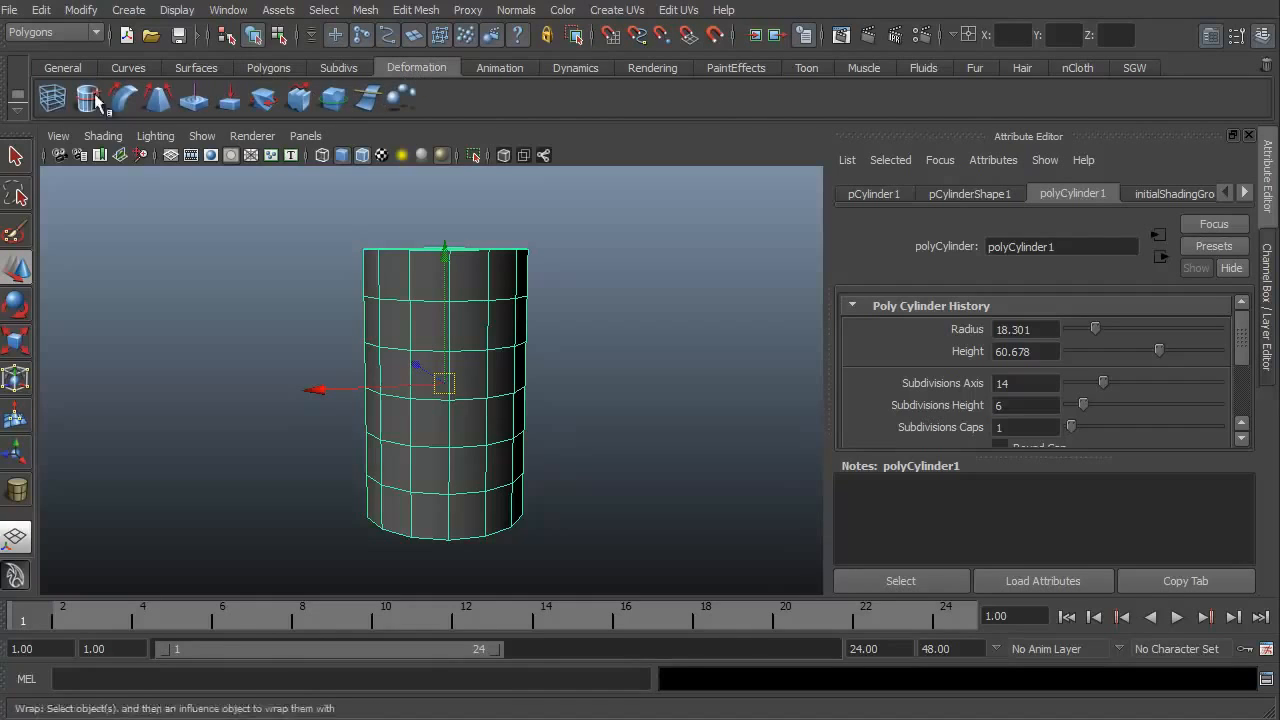
mouse_move(52, 96)
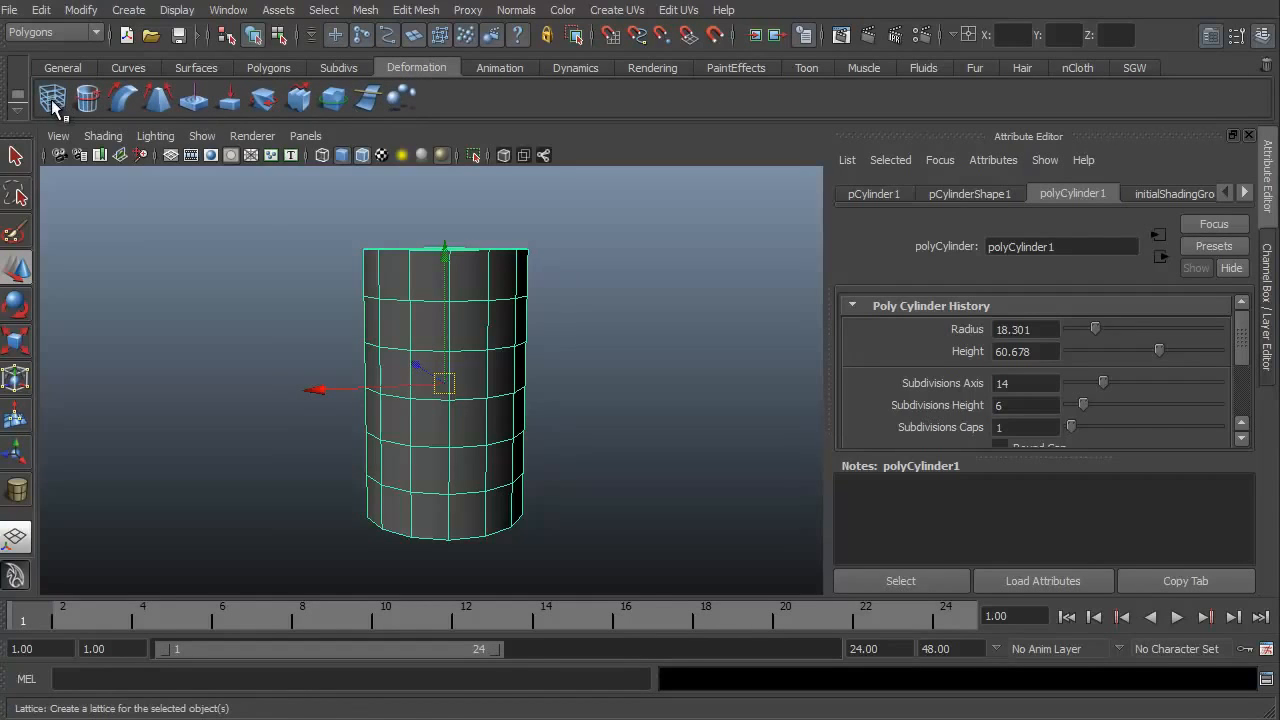
mouse_move(52, 96)
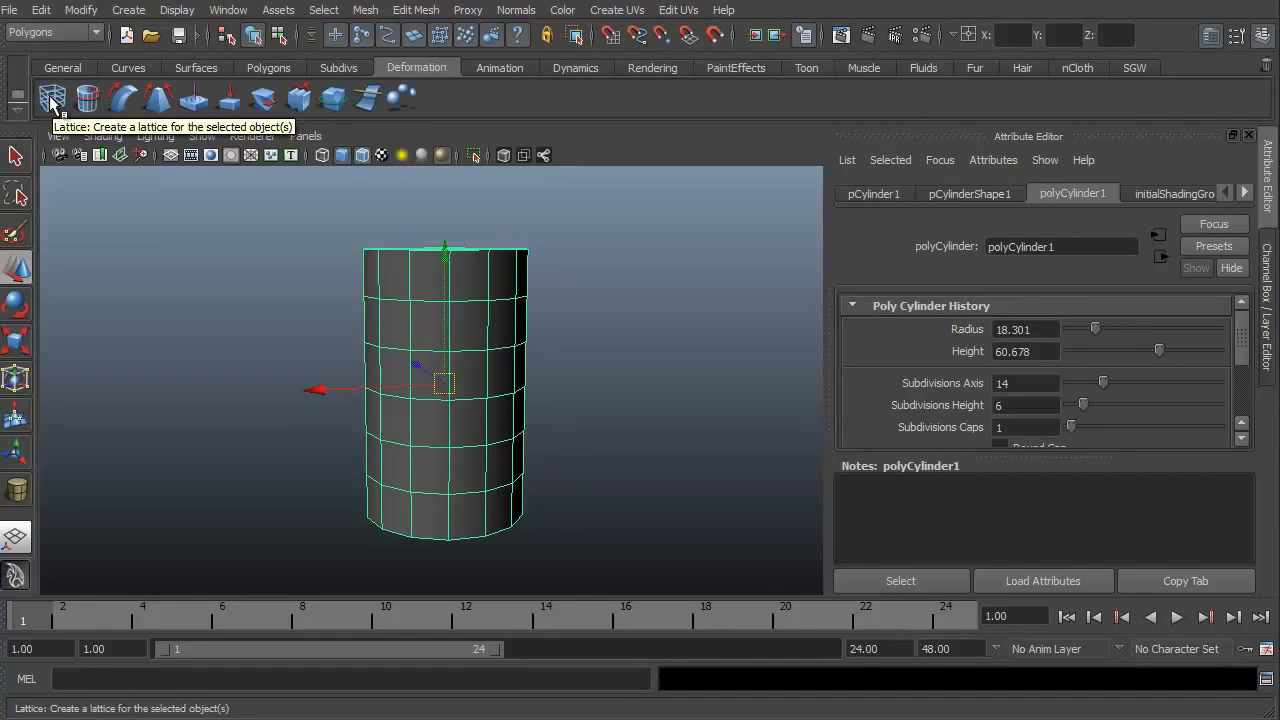
left_click(52, 96)
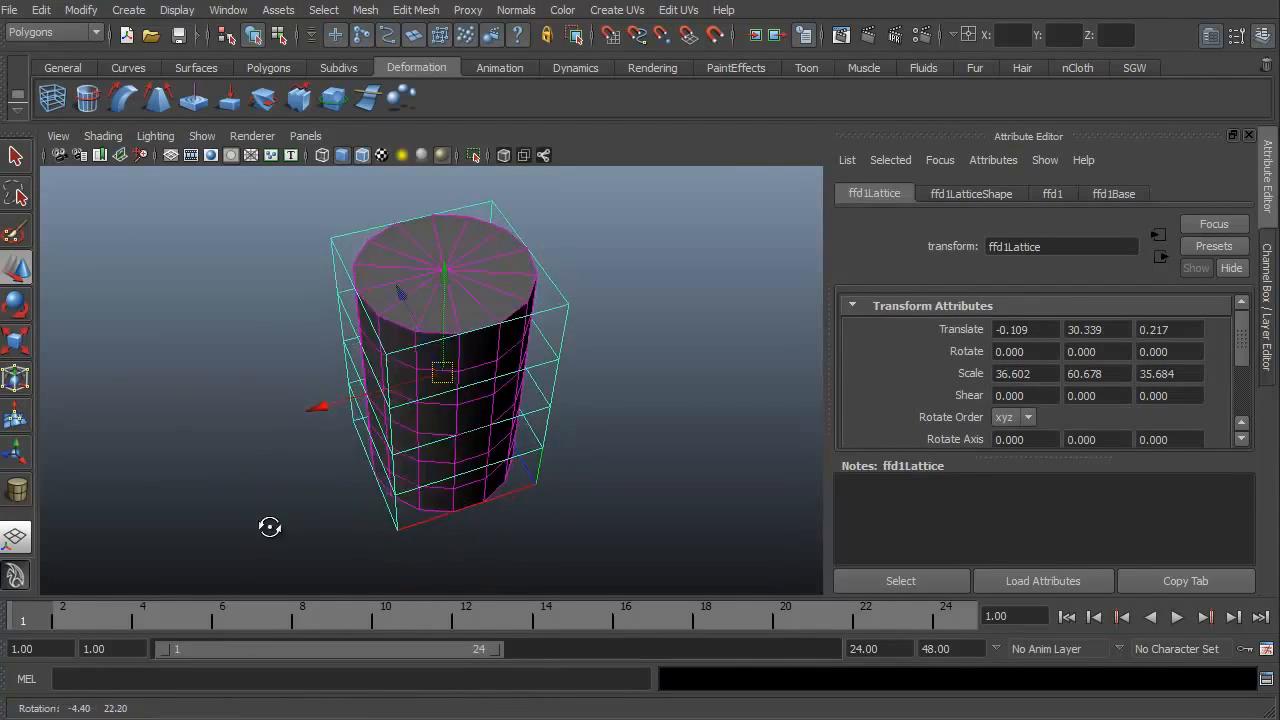
Orbit around the lattice cage to inspect it from several angles.
left_click_drag(270, 528, 180, 488)
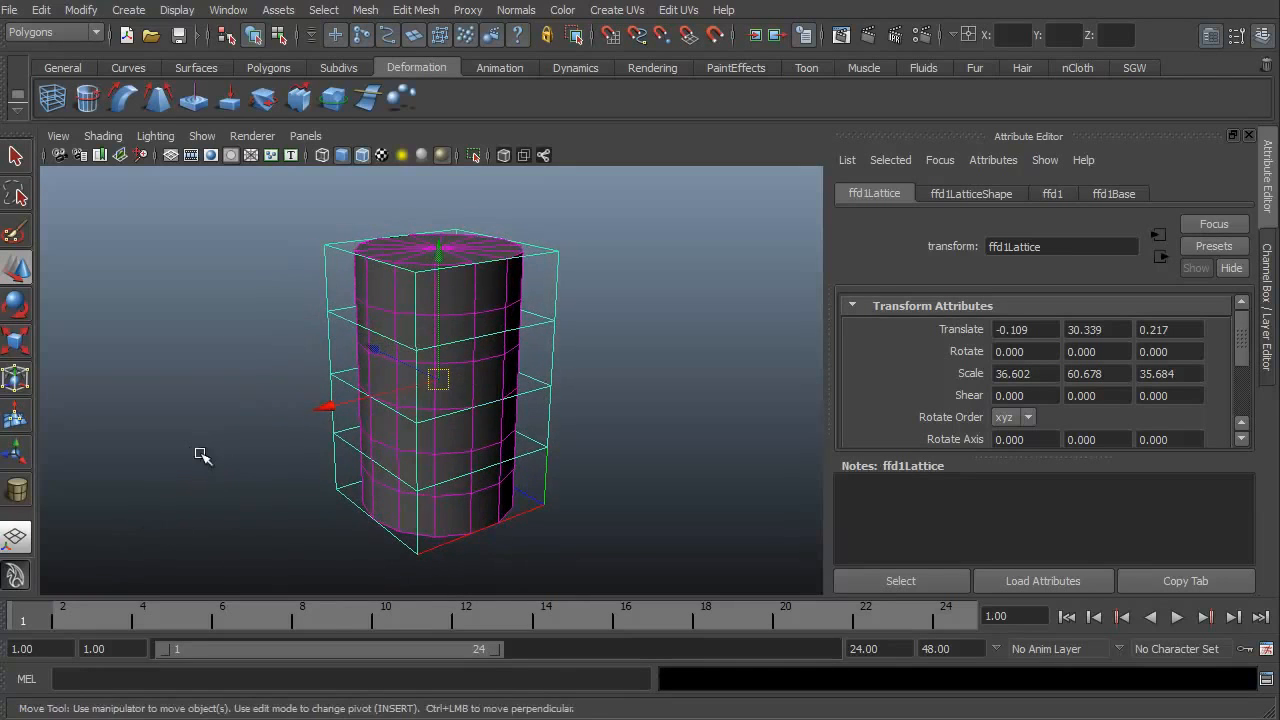
left_click_drag(200, 456, 248, 480)
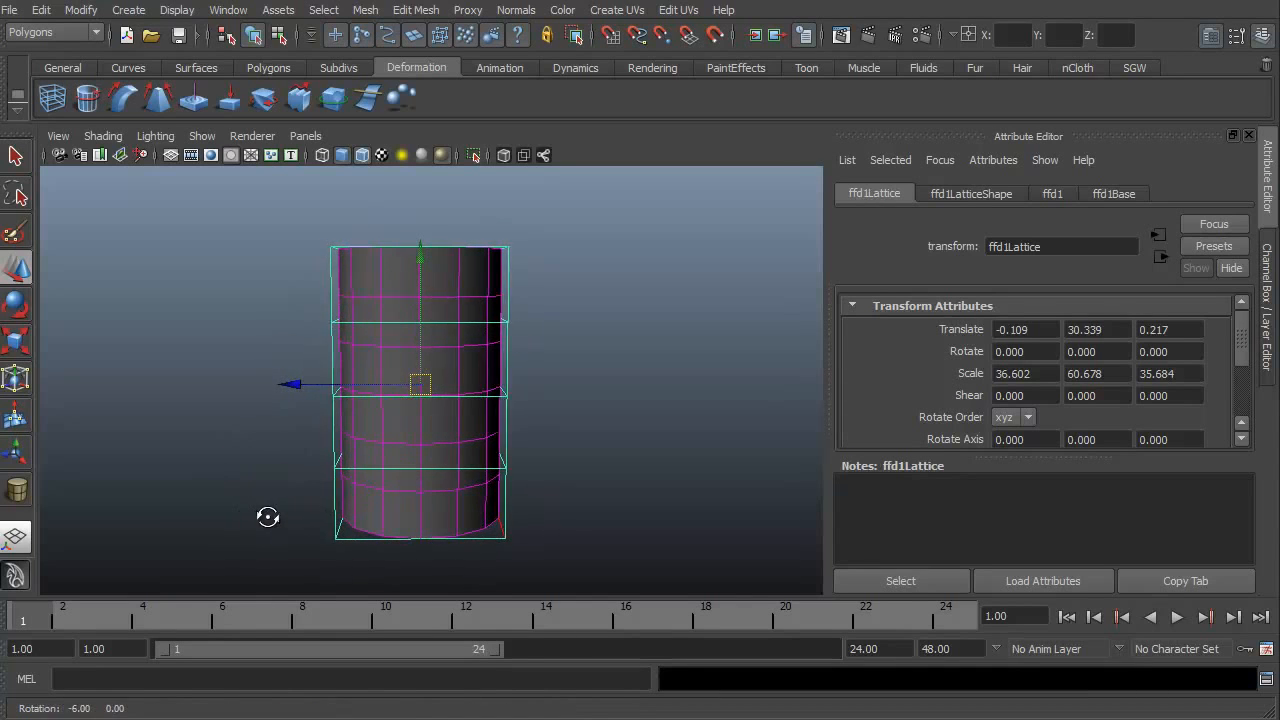
left_click_drag(268, 516, 220, 458)
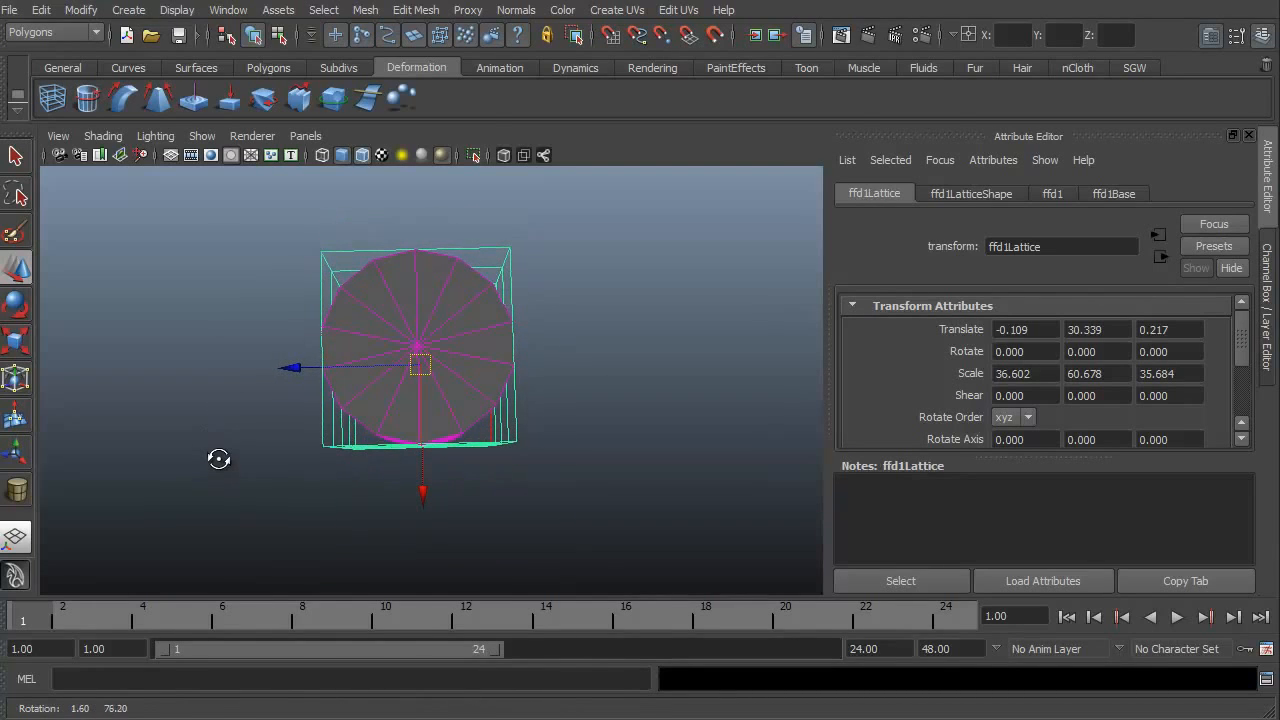
mouse_move(440, 308)
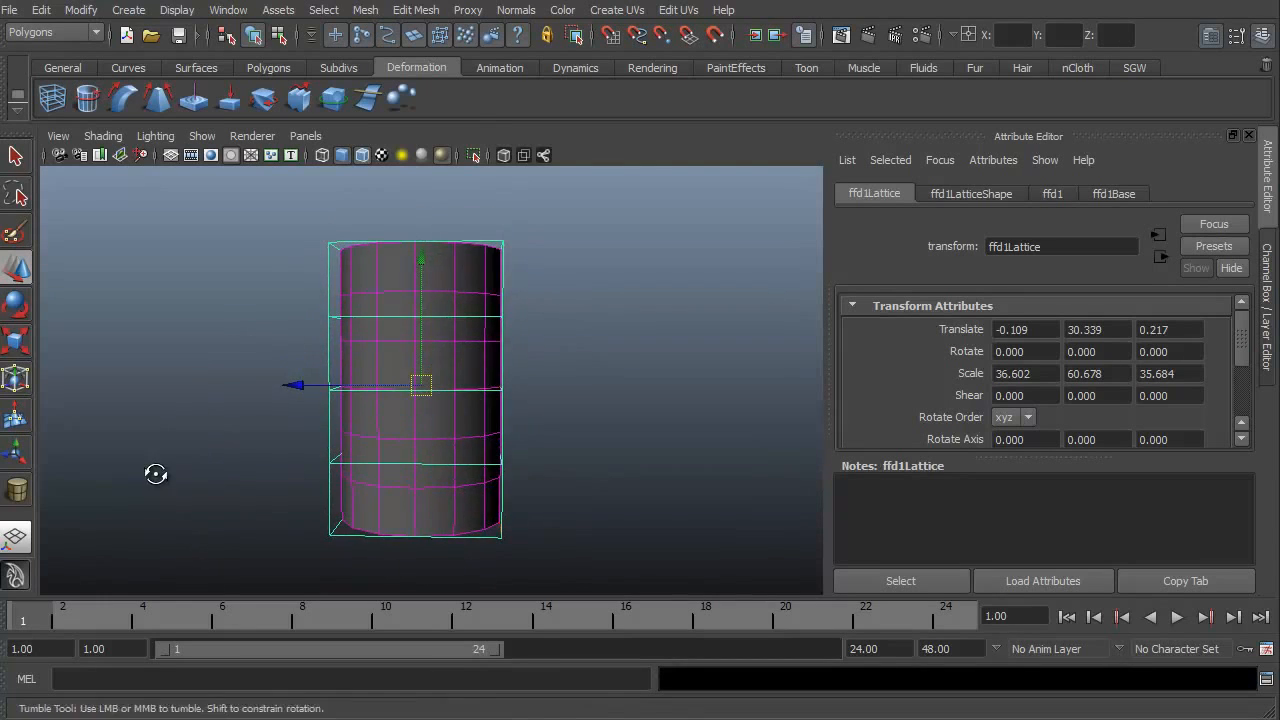
left_click_drag(156, 474, 200, 504)
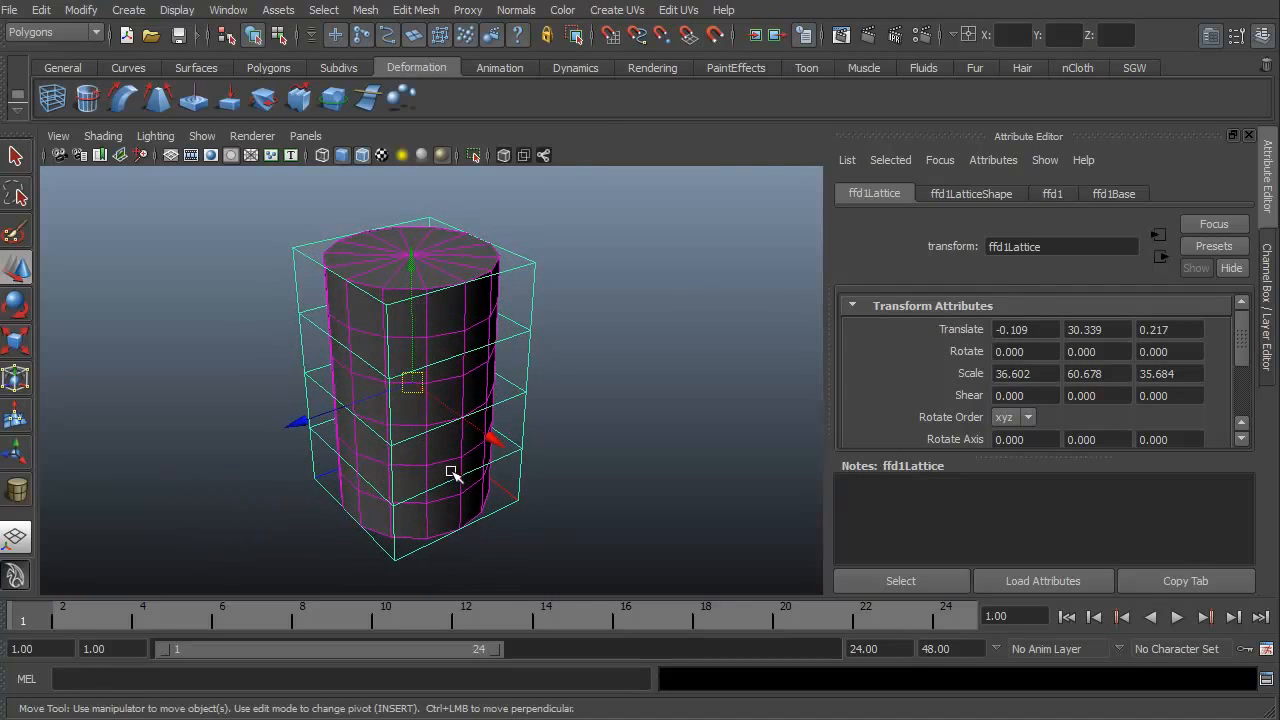
Set ffd1LatticeShape S, T, U Divisions to 3, 5, 3 and select the cylinder mesh.
left_click(968, 192)
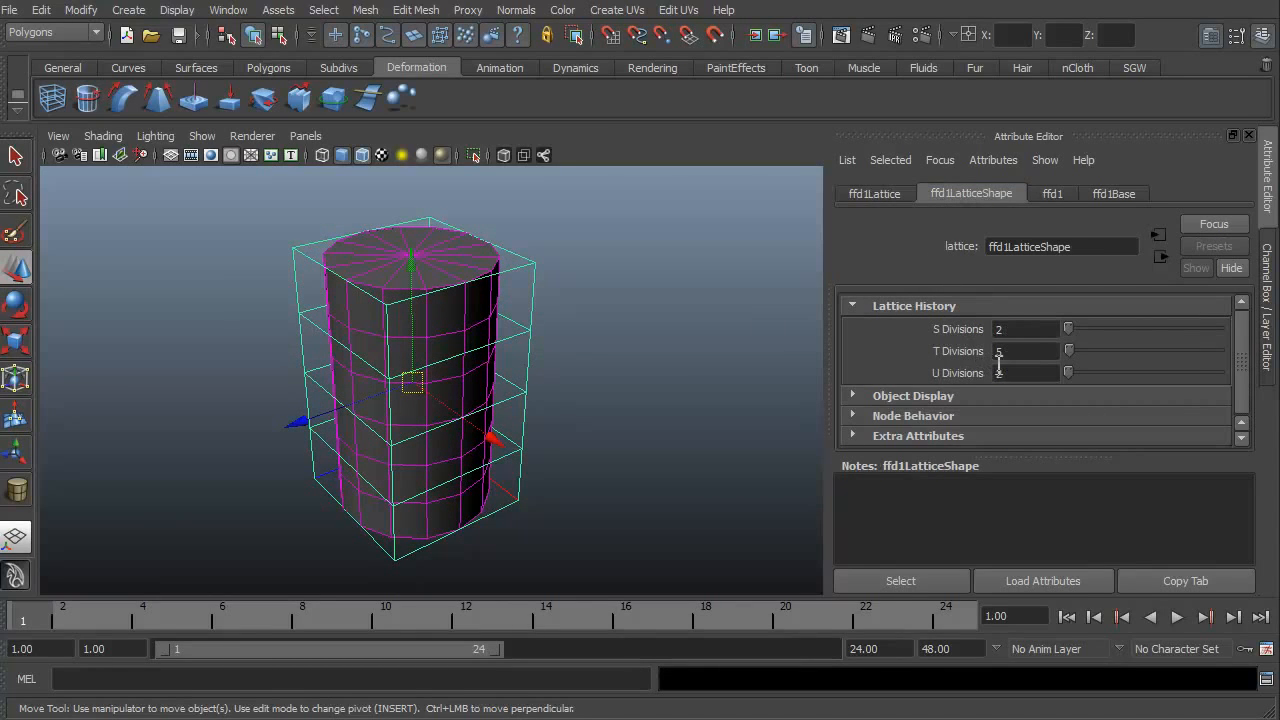
left_click_drag(410, 390, 256, 492)
type("3")
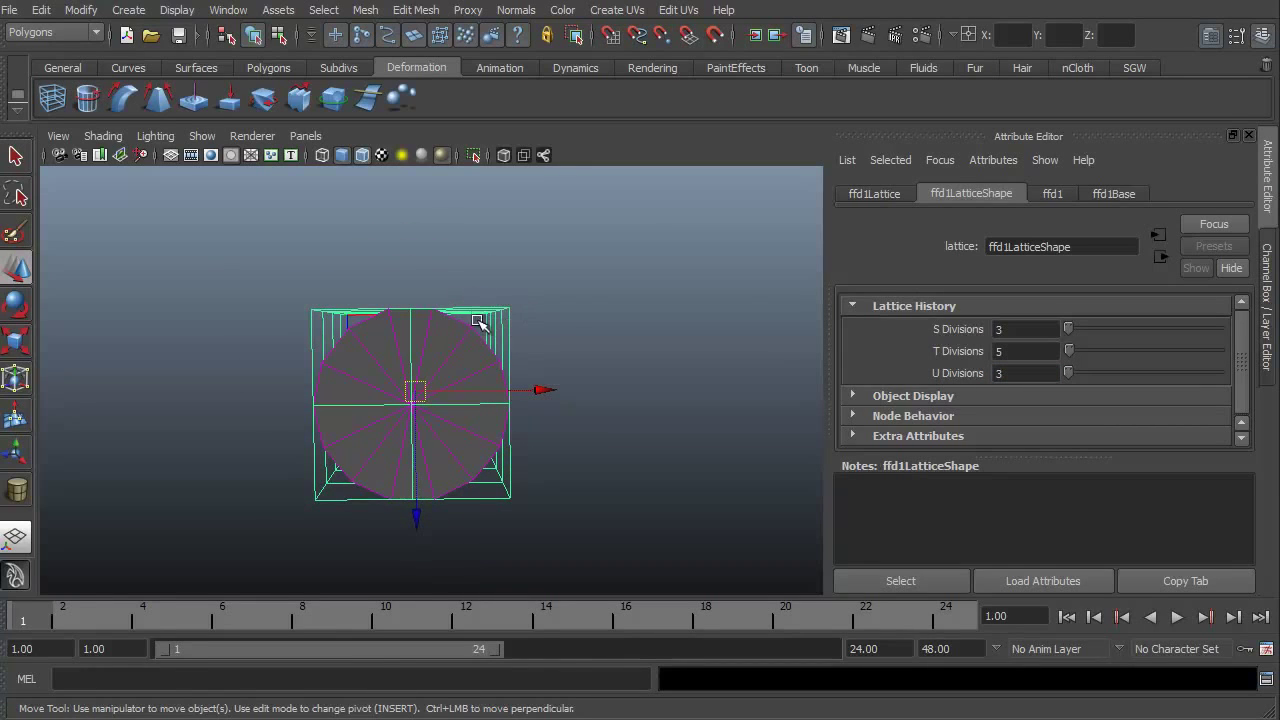
mouse_move(512, 418)
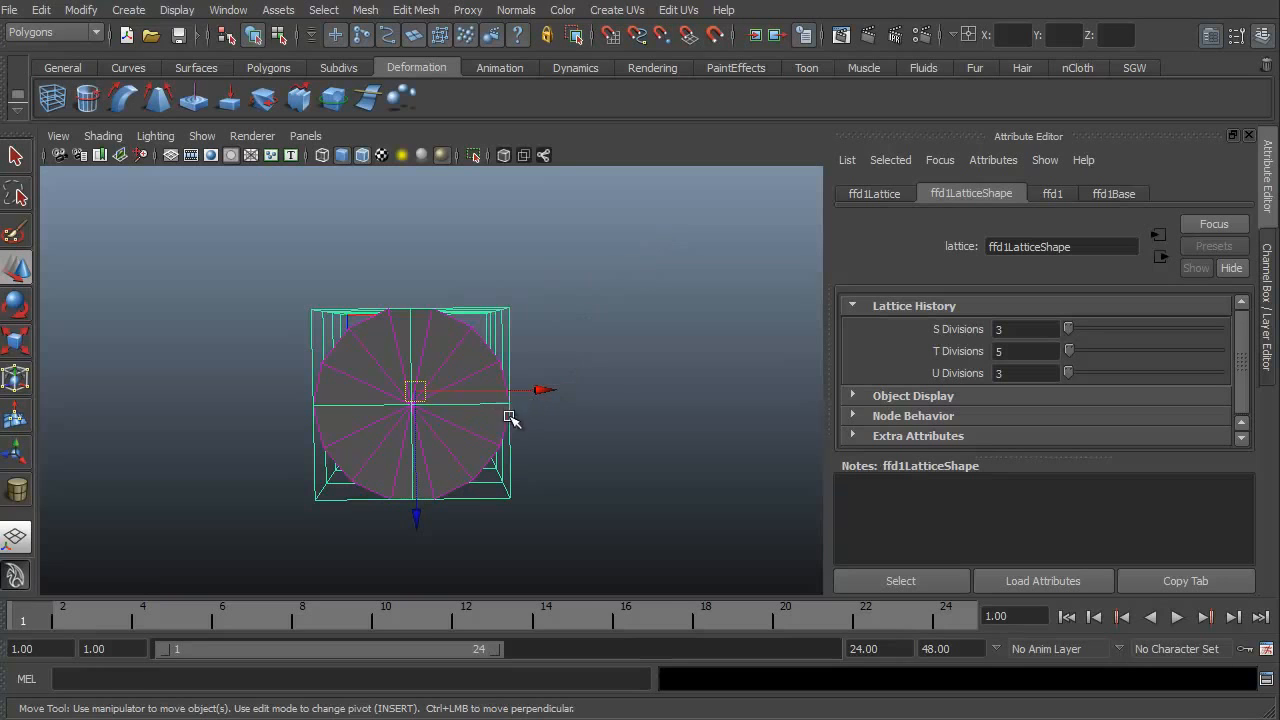
left_click_drag(516, 420, 216, 470)
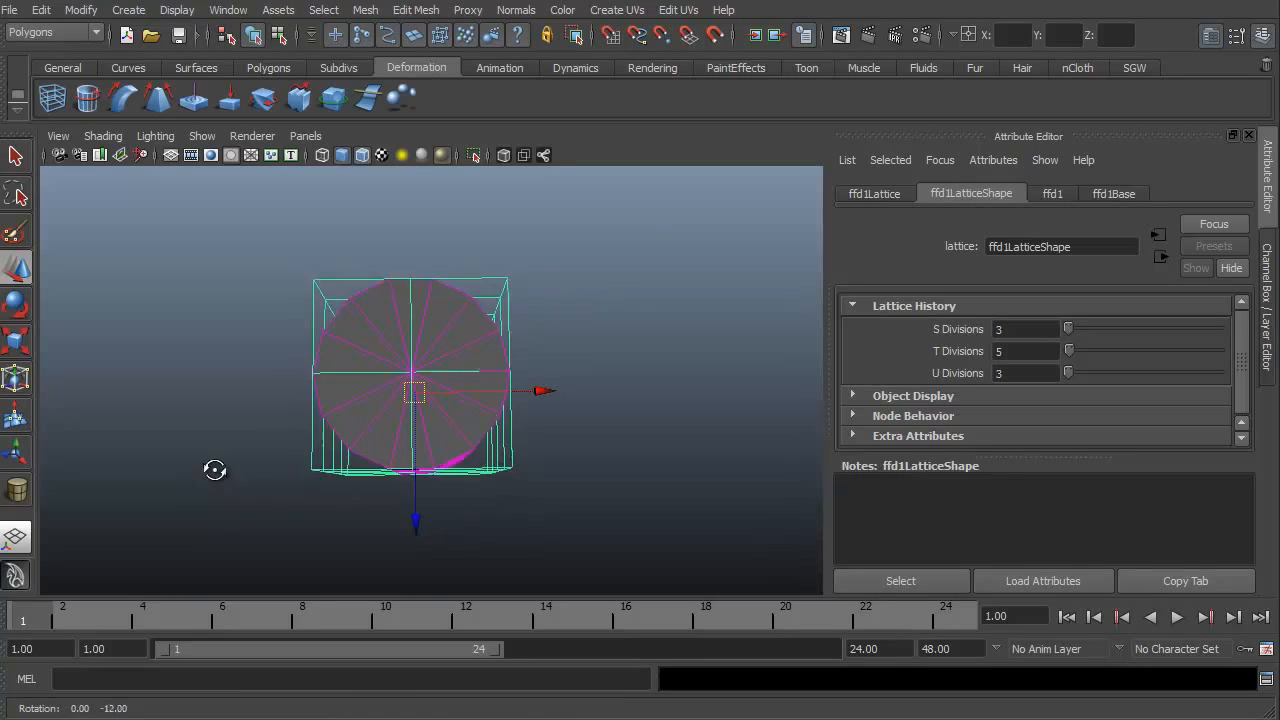
left_click_drag(216, 470, 324, 390)
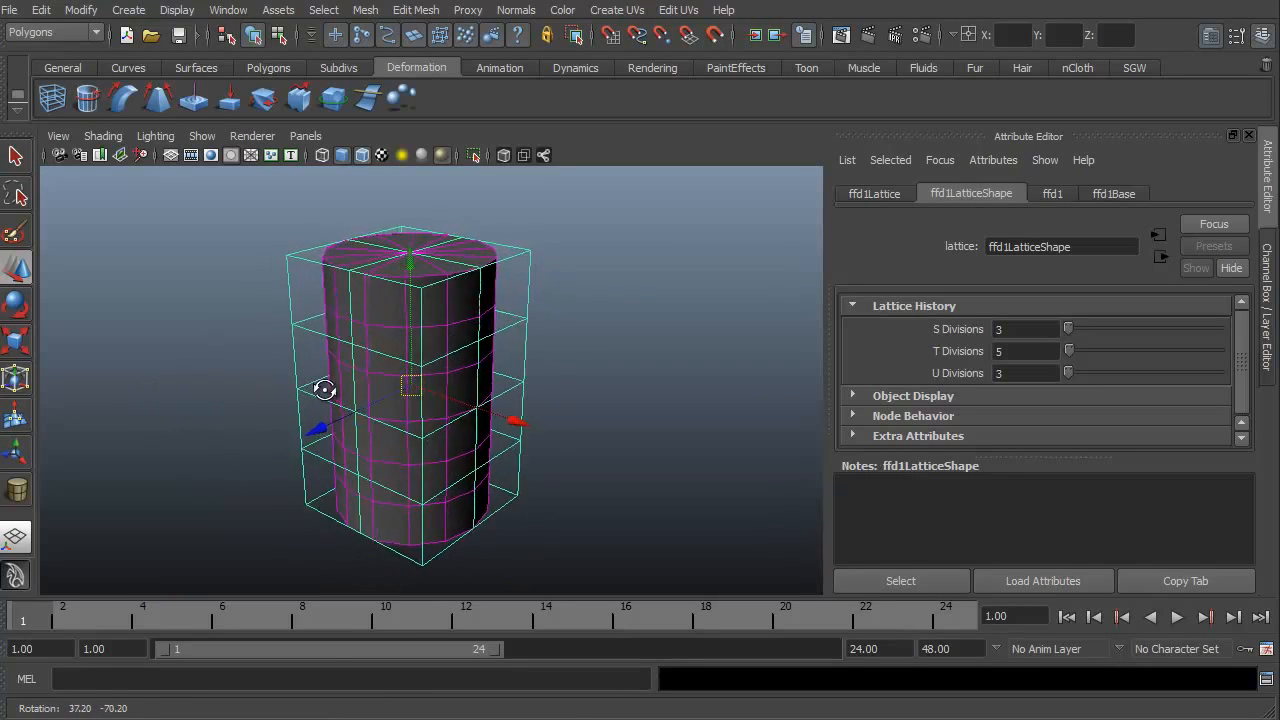
left_click(378, 310)
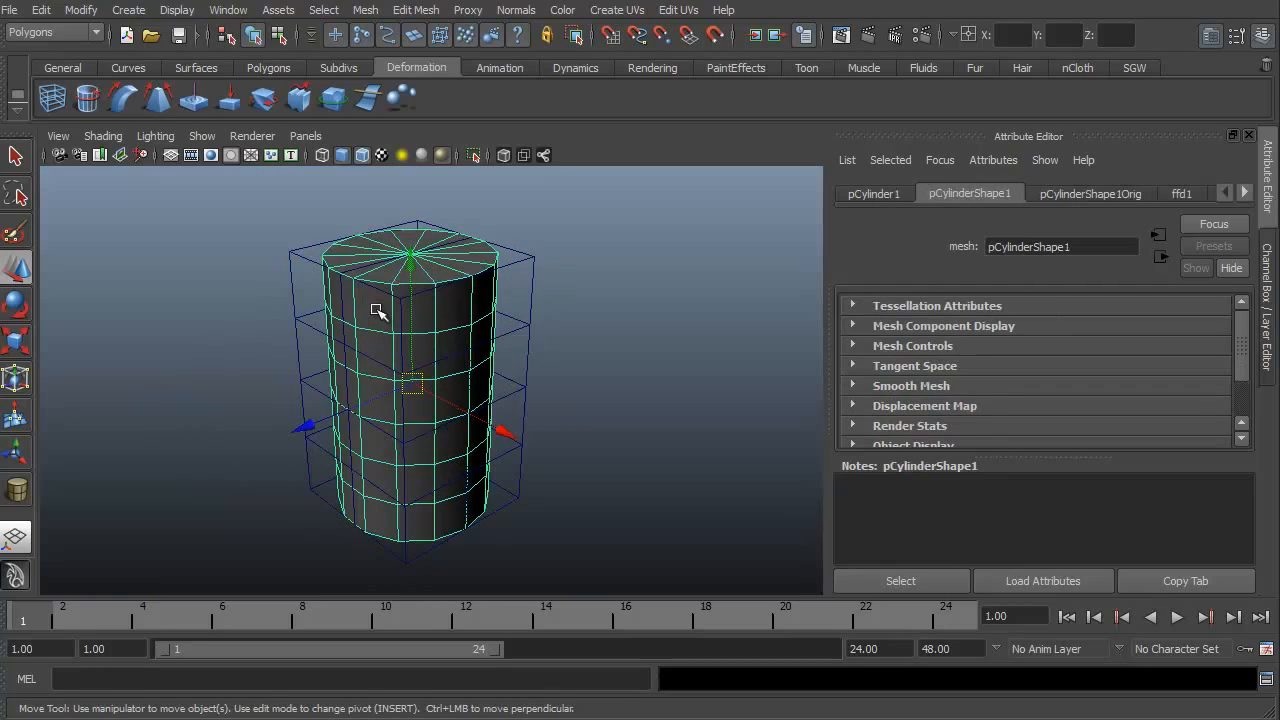
mouse_move(404, 282)
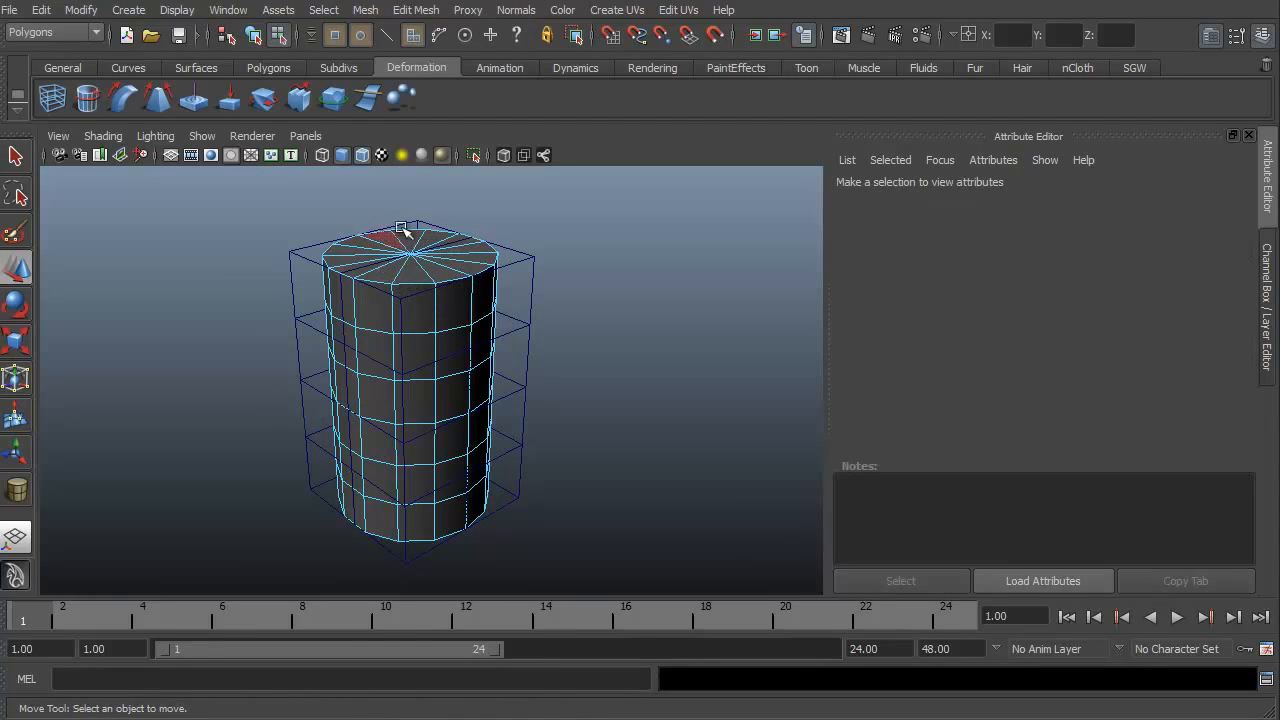
left_click(410, 310)
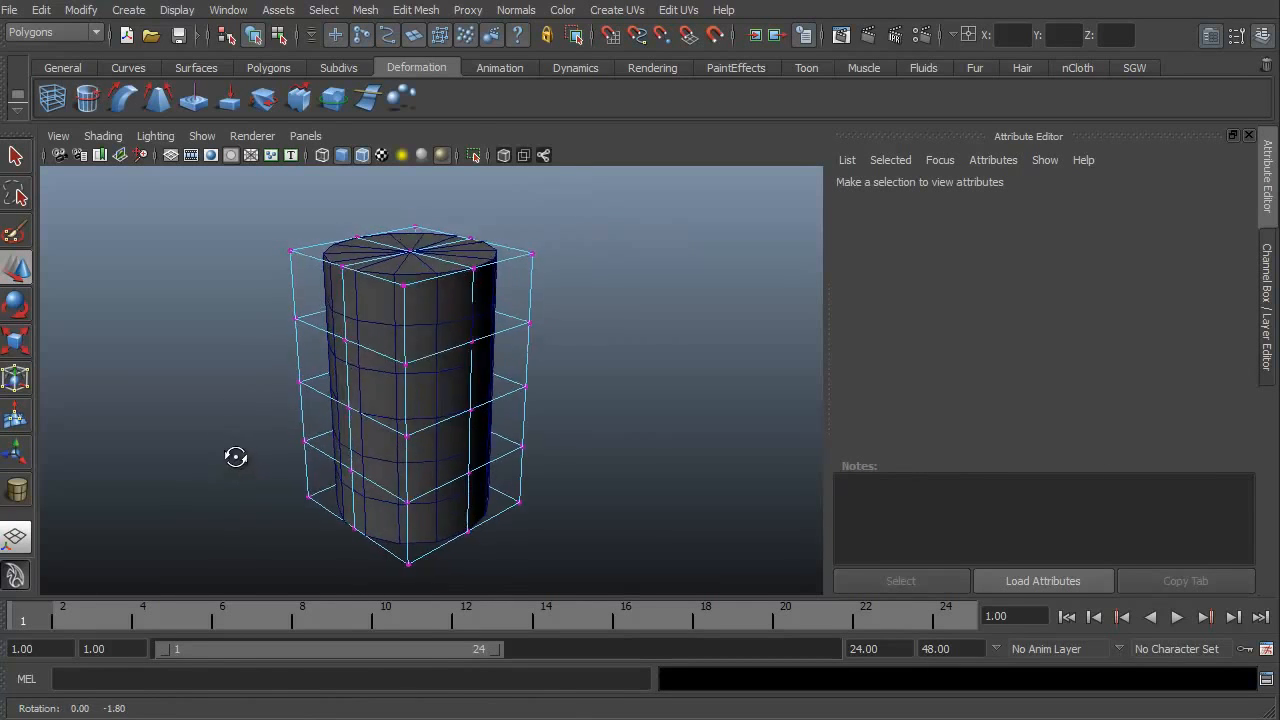
left_click_drag(236, 456, 404, 472)
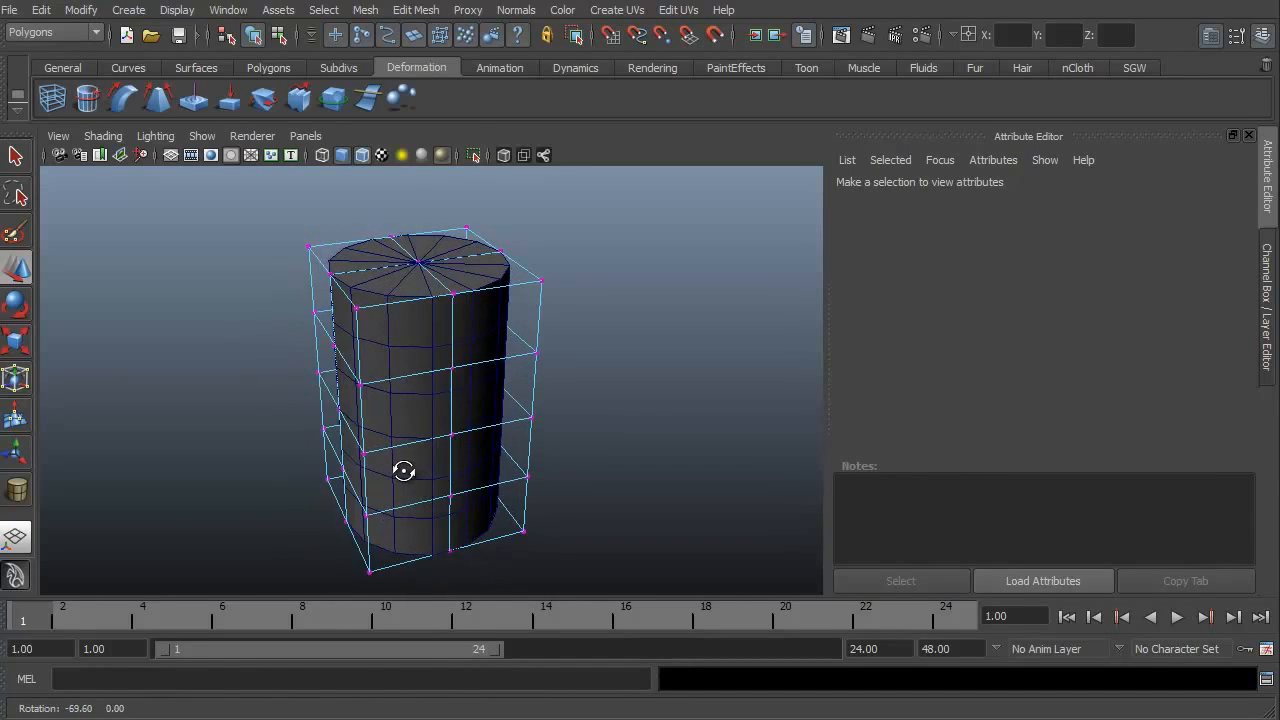
left_click_drag(404, 470, 712, 460)
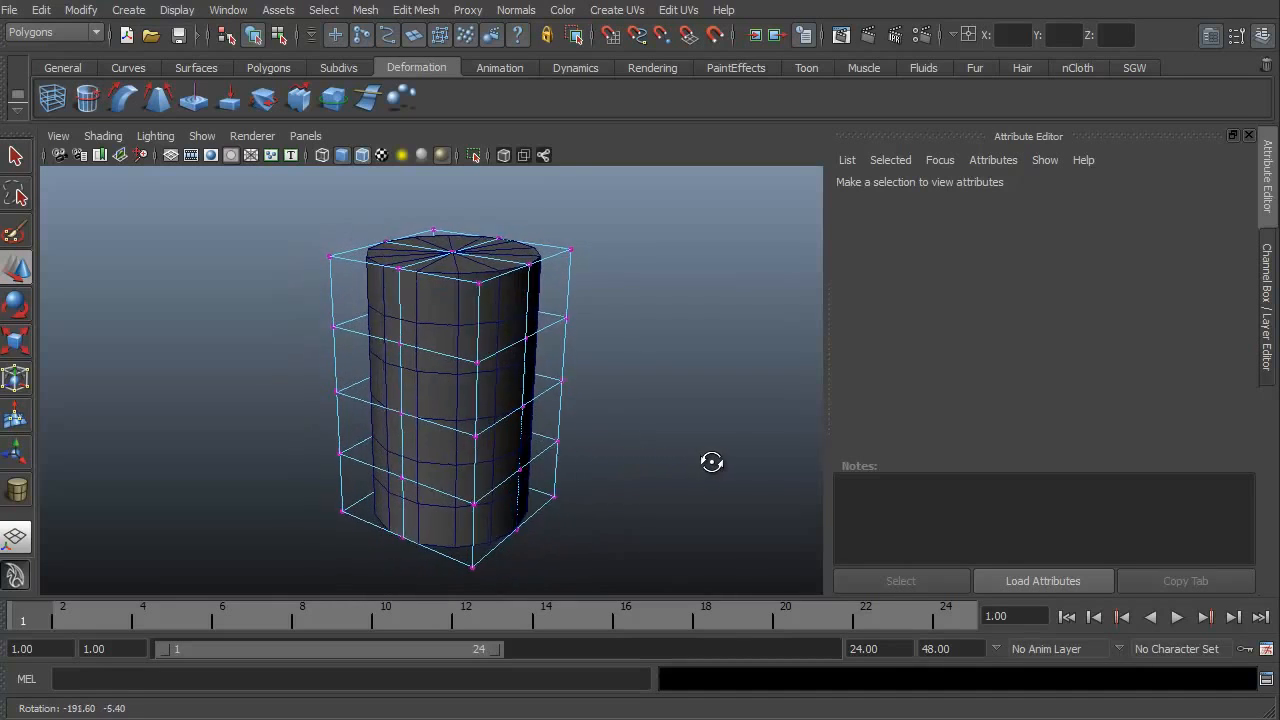
left_click_drag(712, 460, 552, 434)
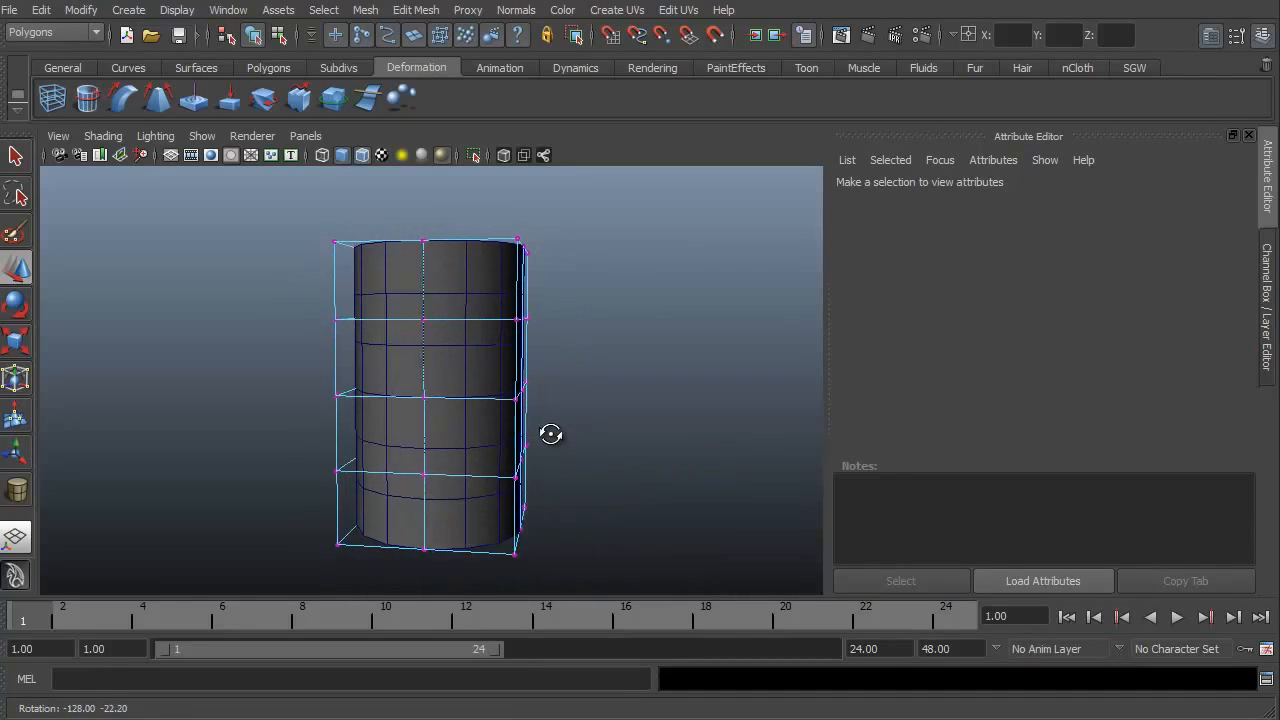
left_click_drag(550, 434, 524, 494)
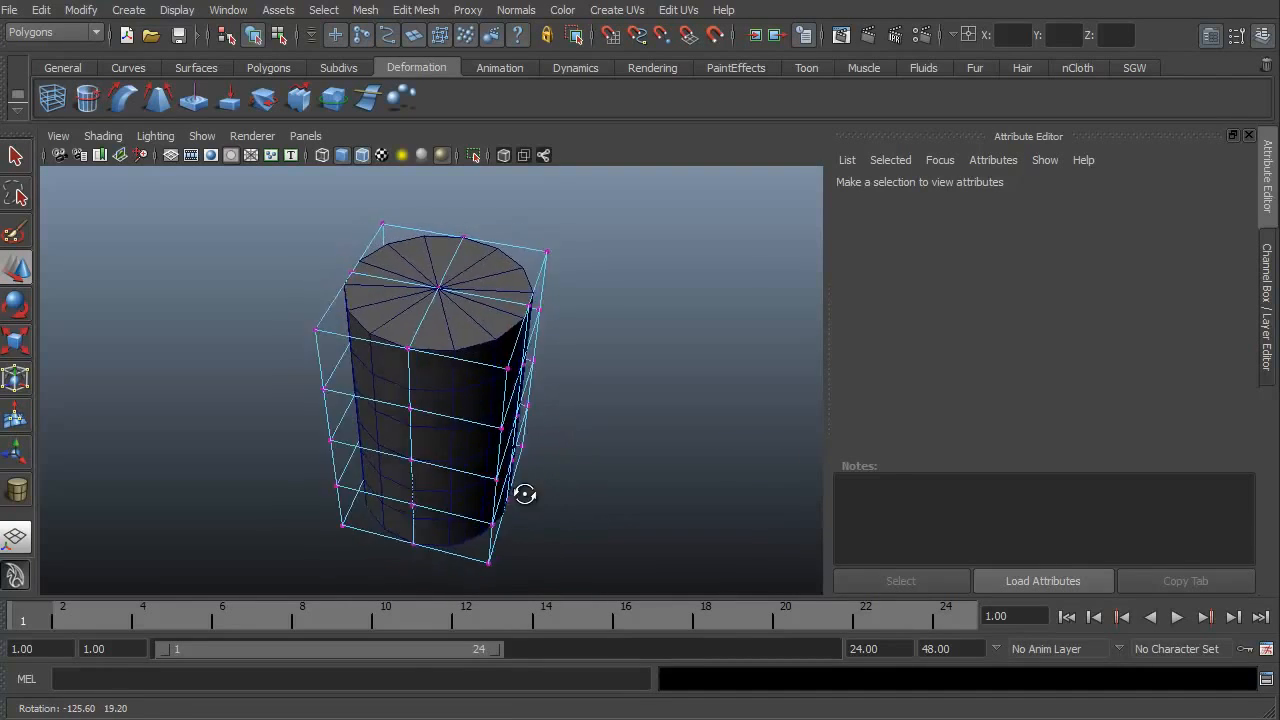
left_click_drag(524, 494, 380, 436)
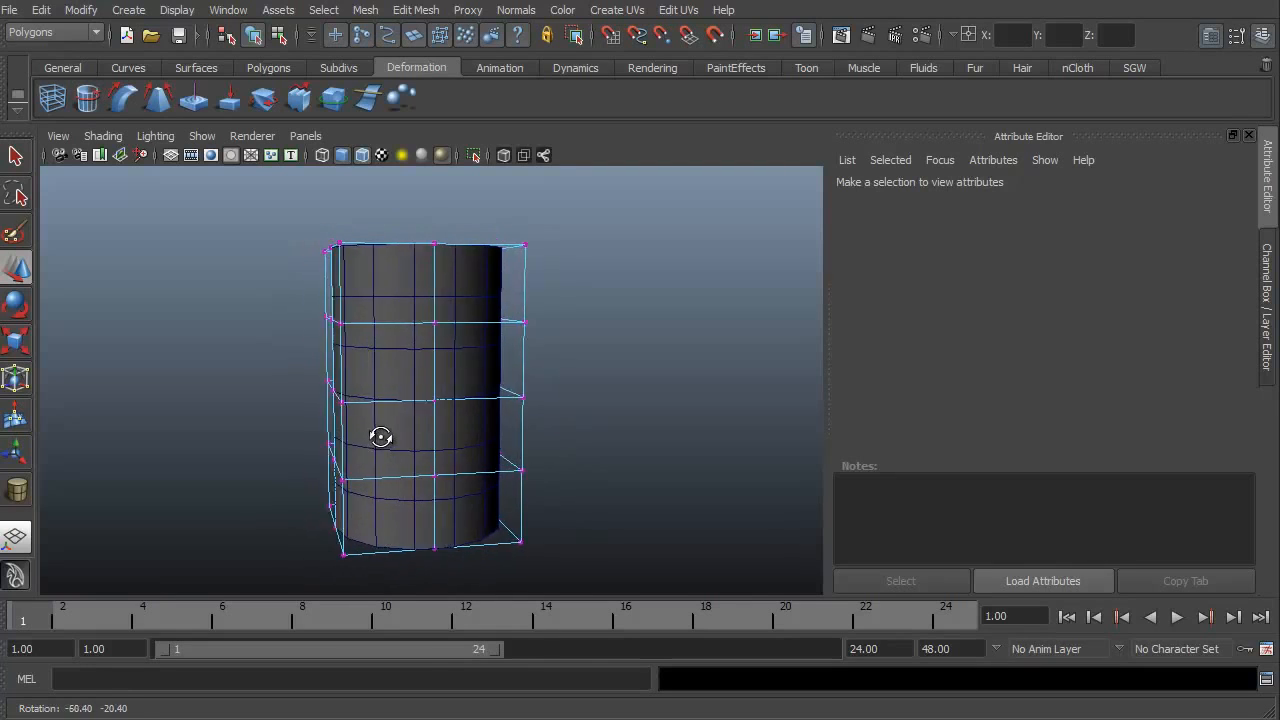
left_click_drag(380, 436, 600, 464)
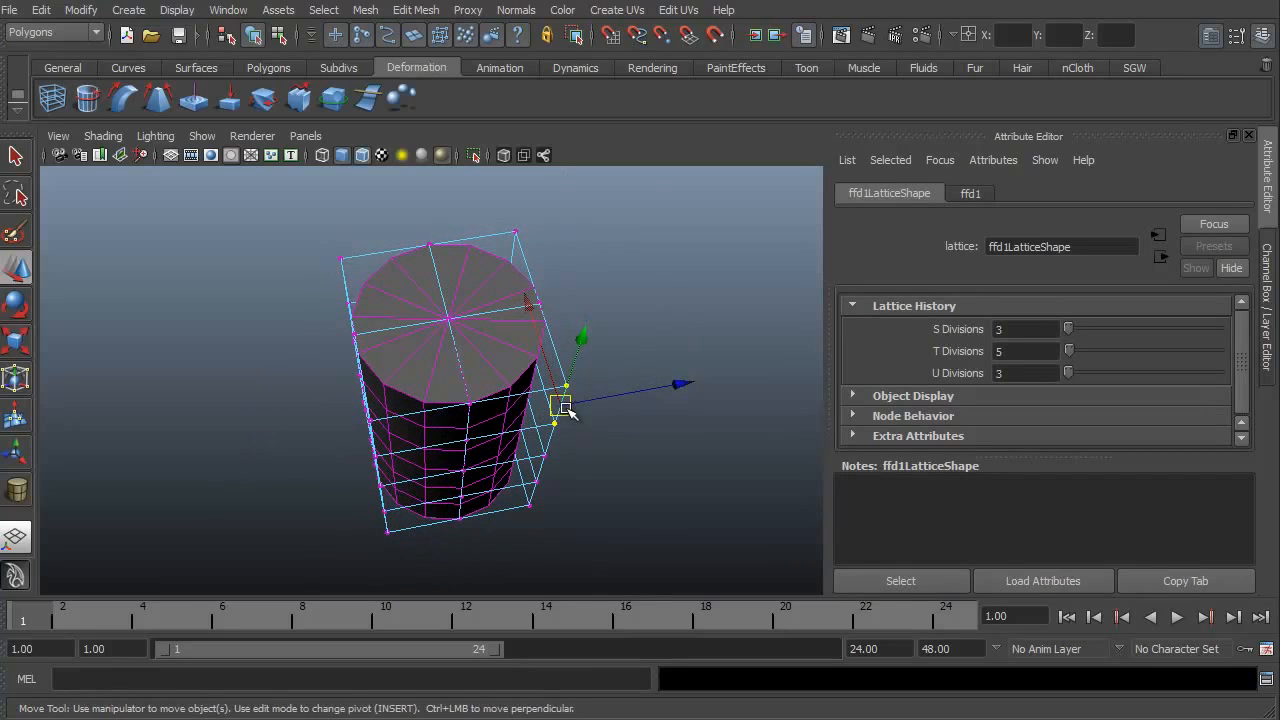
left_click_drag(564, 404, 744, 408)
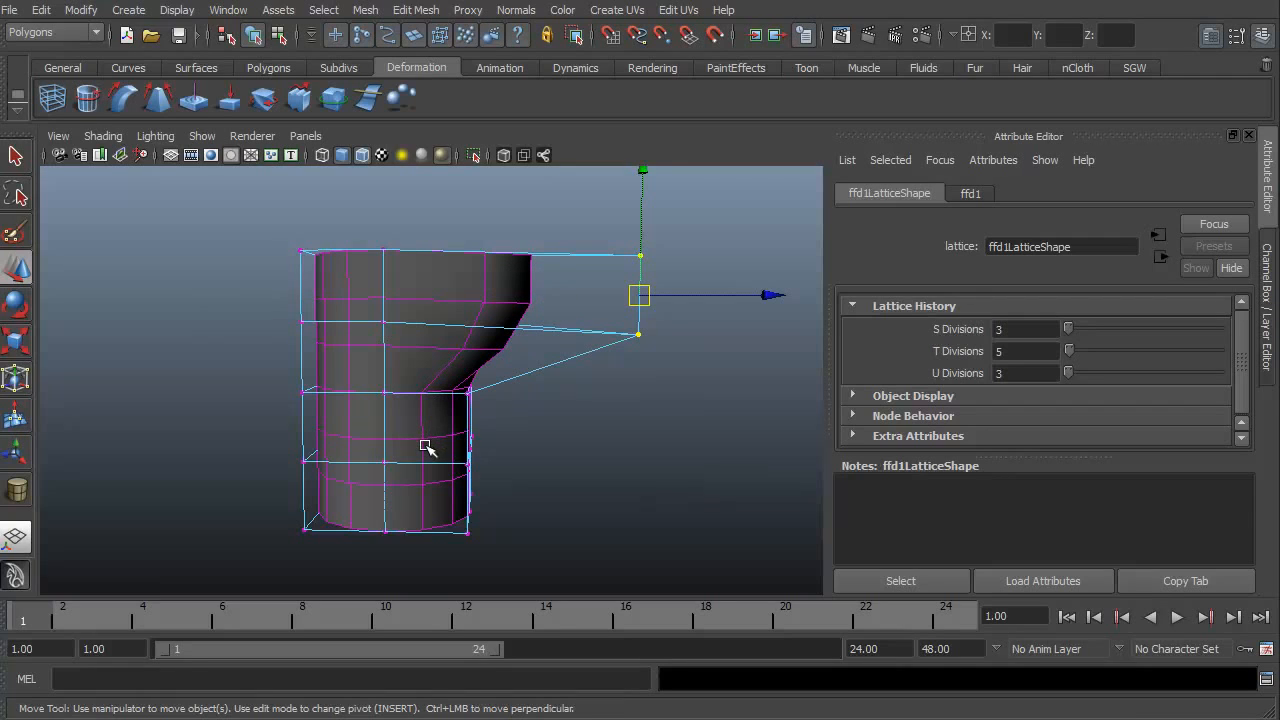
left_click_drag(638, 296, 468, 284)
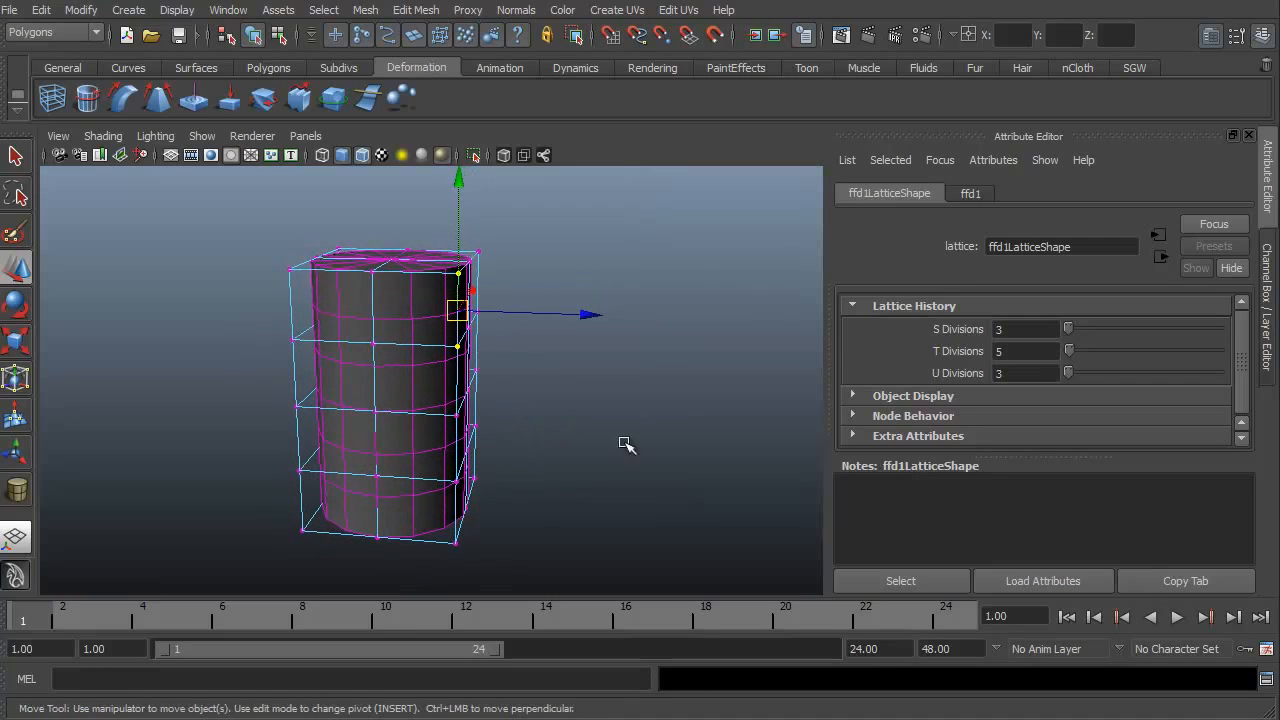
triple_click(1024, 352)
type("2")
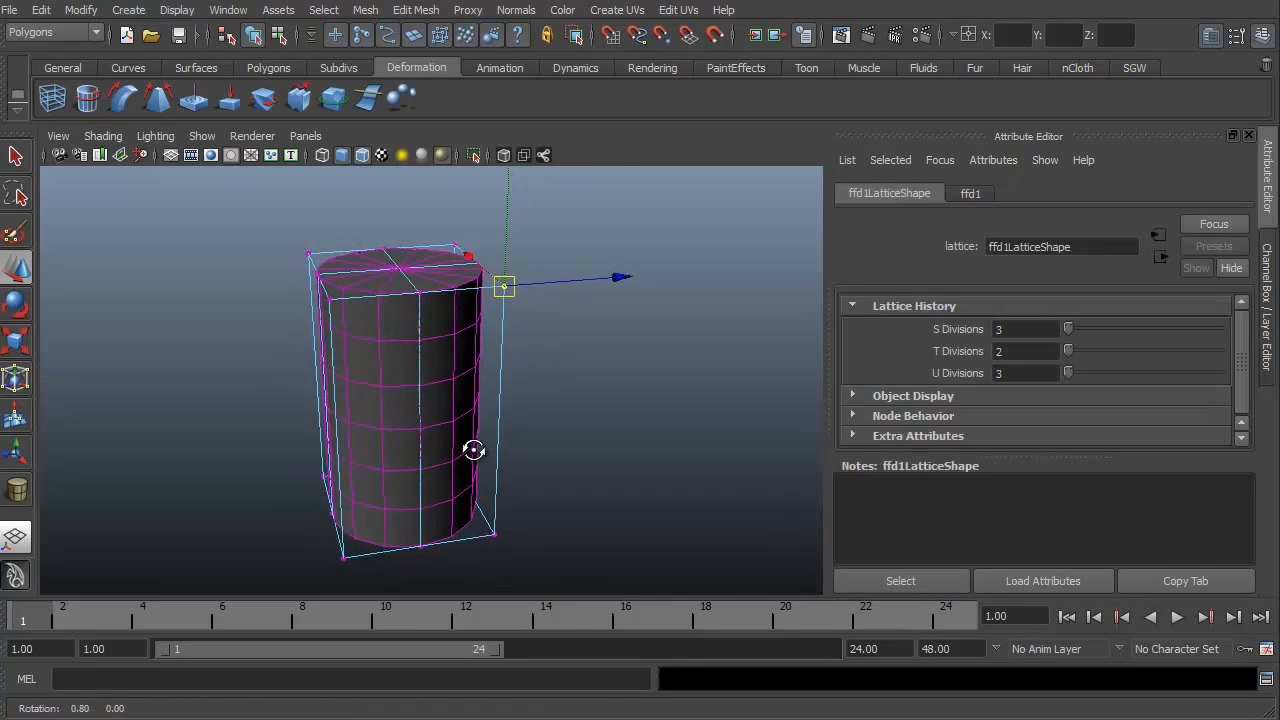
left_click_drag(504, 284, 580, 320)
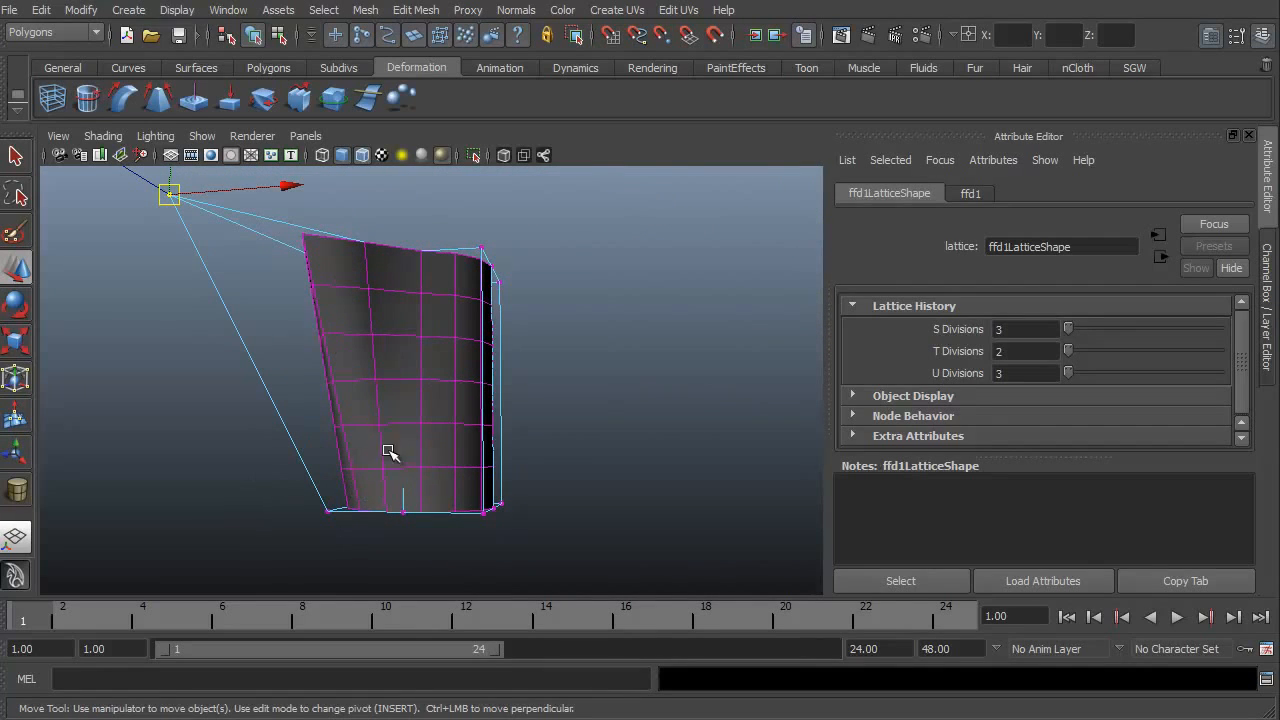
left_click_drag(390, 450, 280, 442)
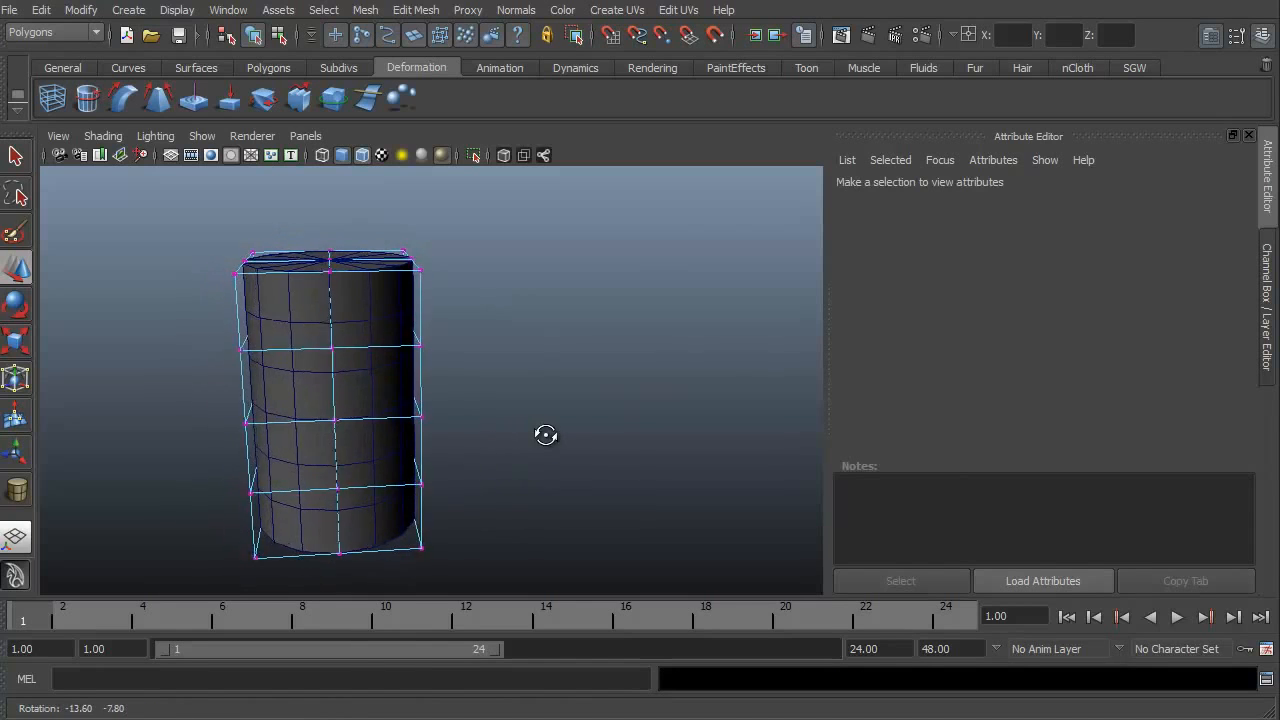
left_click_drag(544, 436, 530, 448)
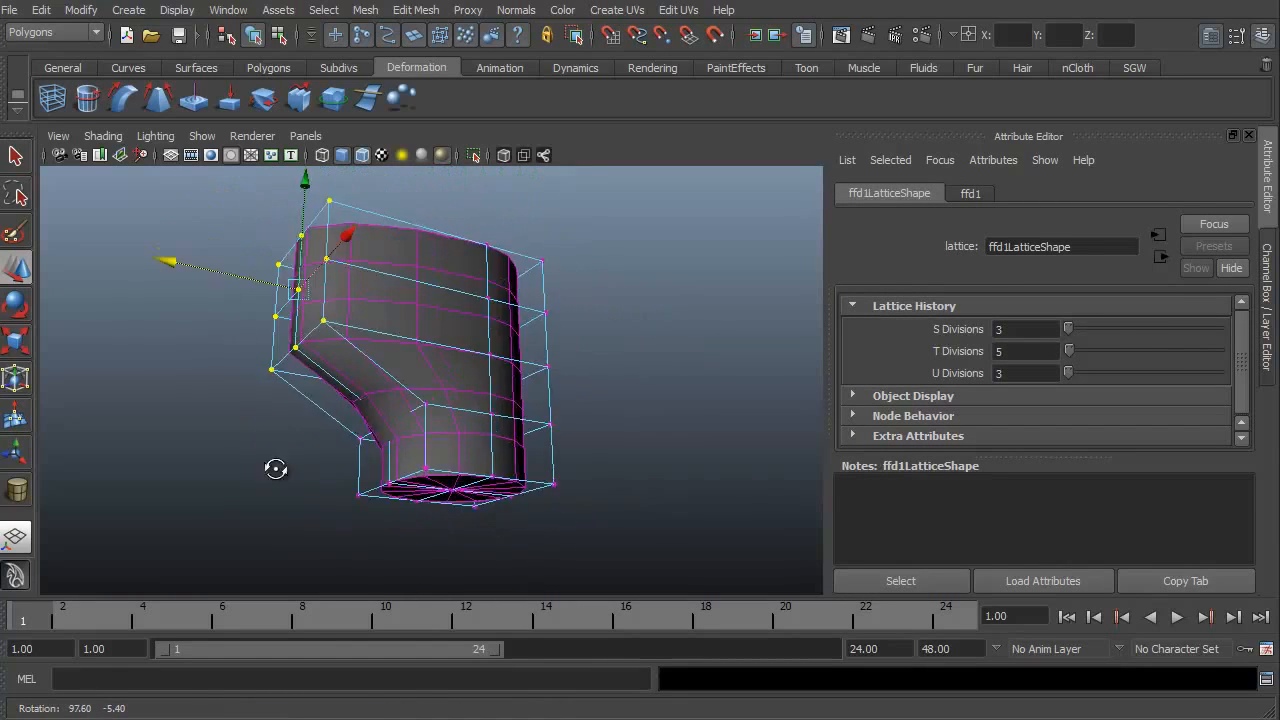
left_click_drag(276, 468, 510, 528)
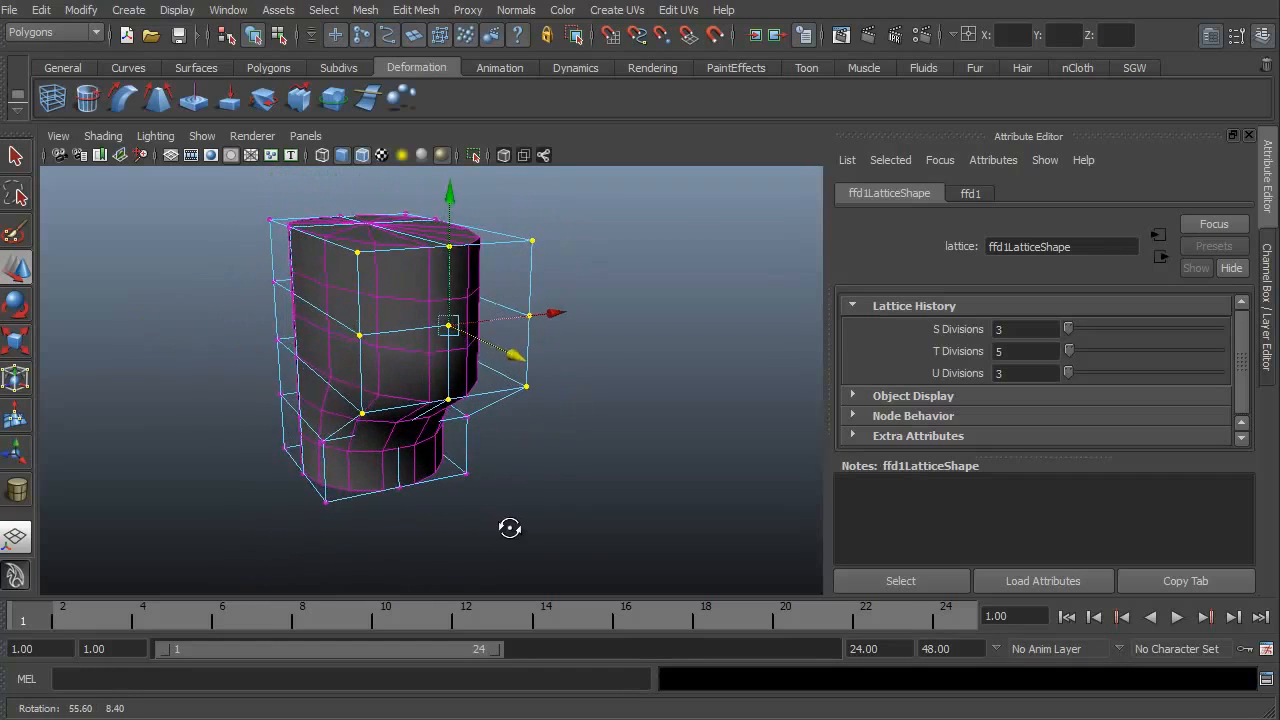
left_click_drag(510, 528, 544, 518)
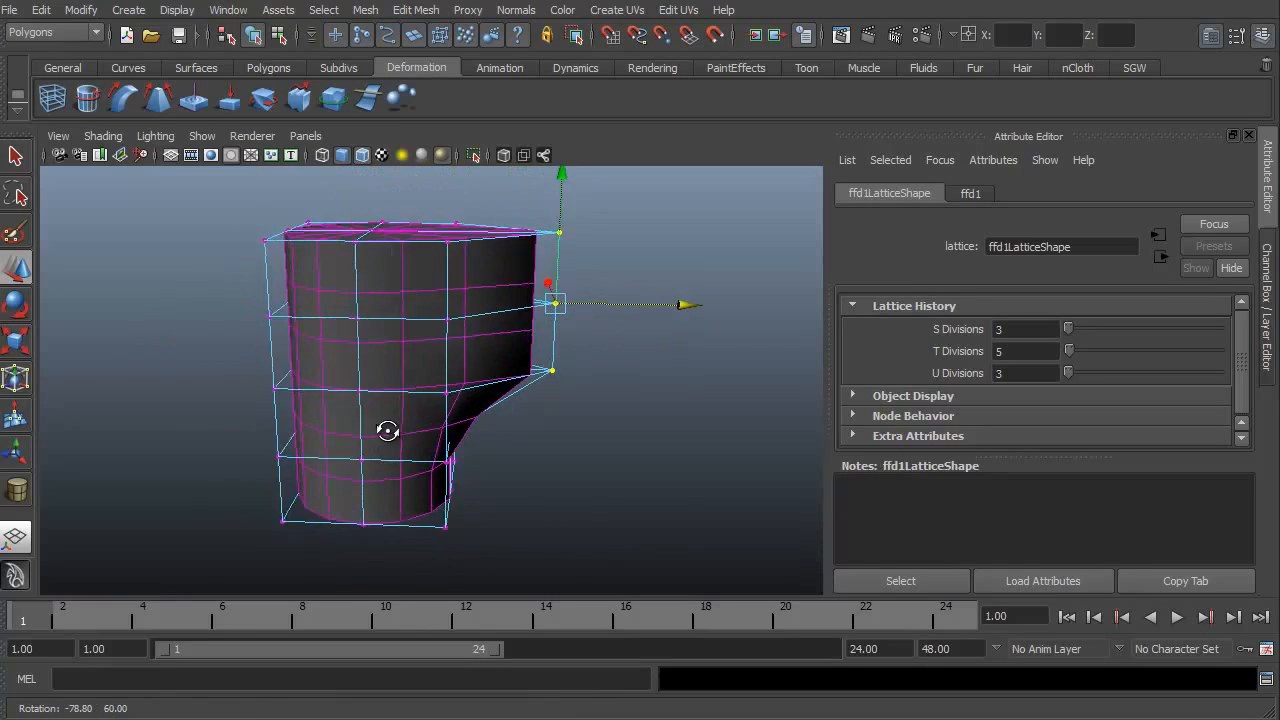
left_click_drag(548, 304, 456, 292)
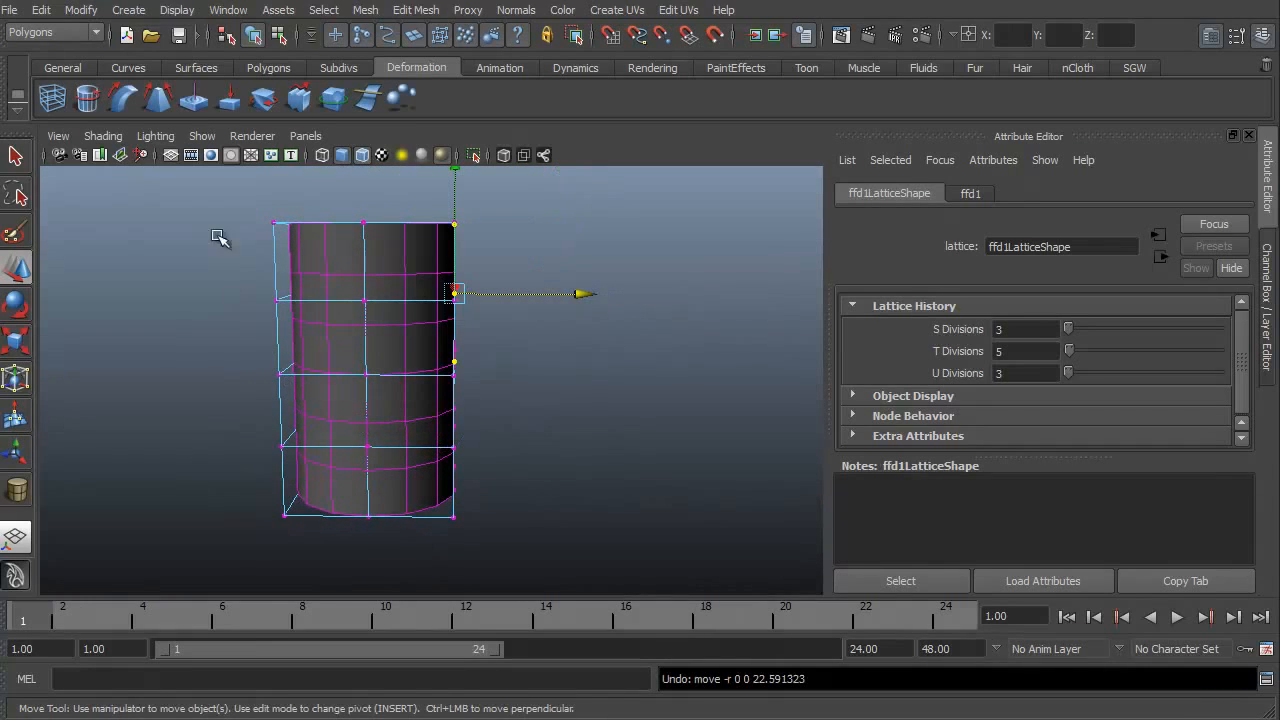
Rotate and shift the top lattice point rows to bend the cylinder sideways into an elbow.
left_click_drag(456, 292, 496, 292)
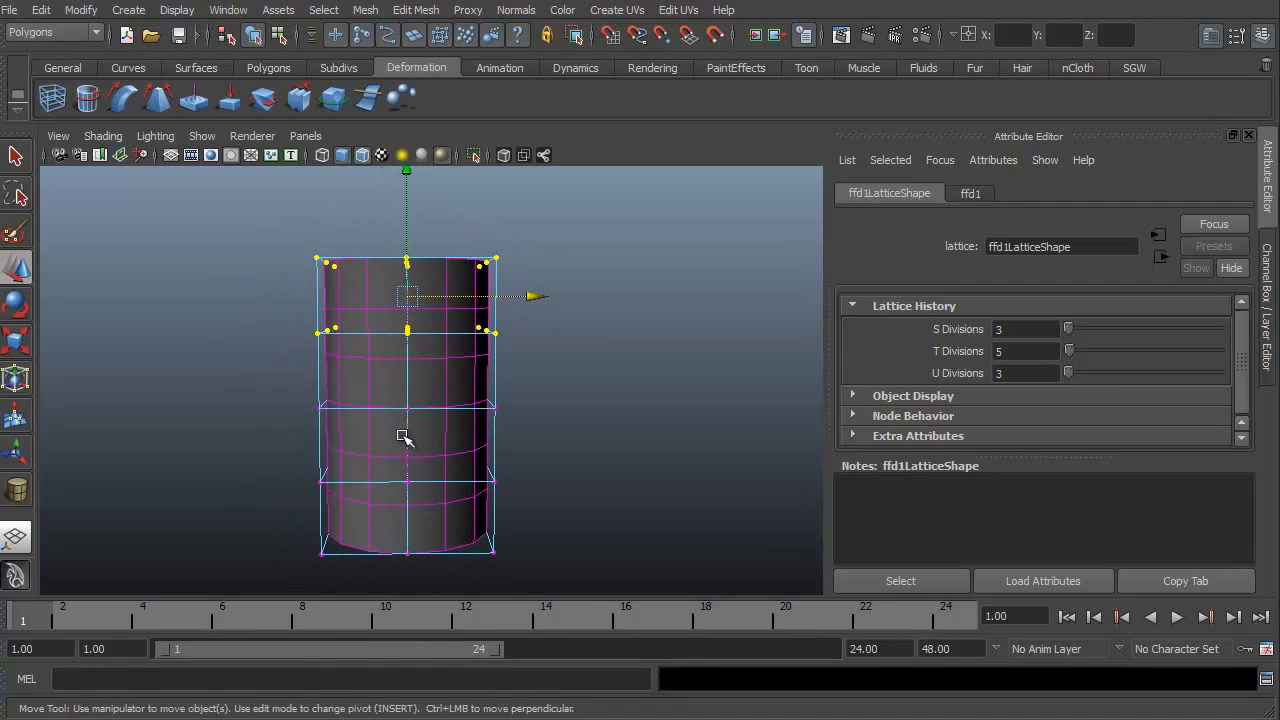
mouse_move(264, 402)
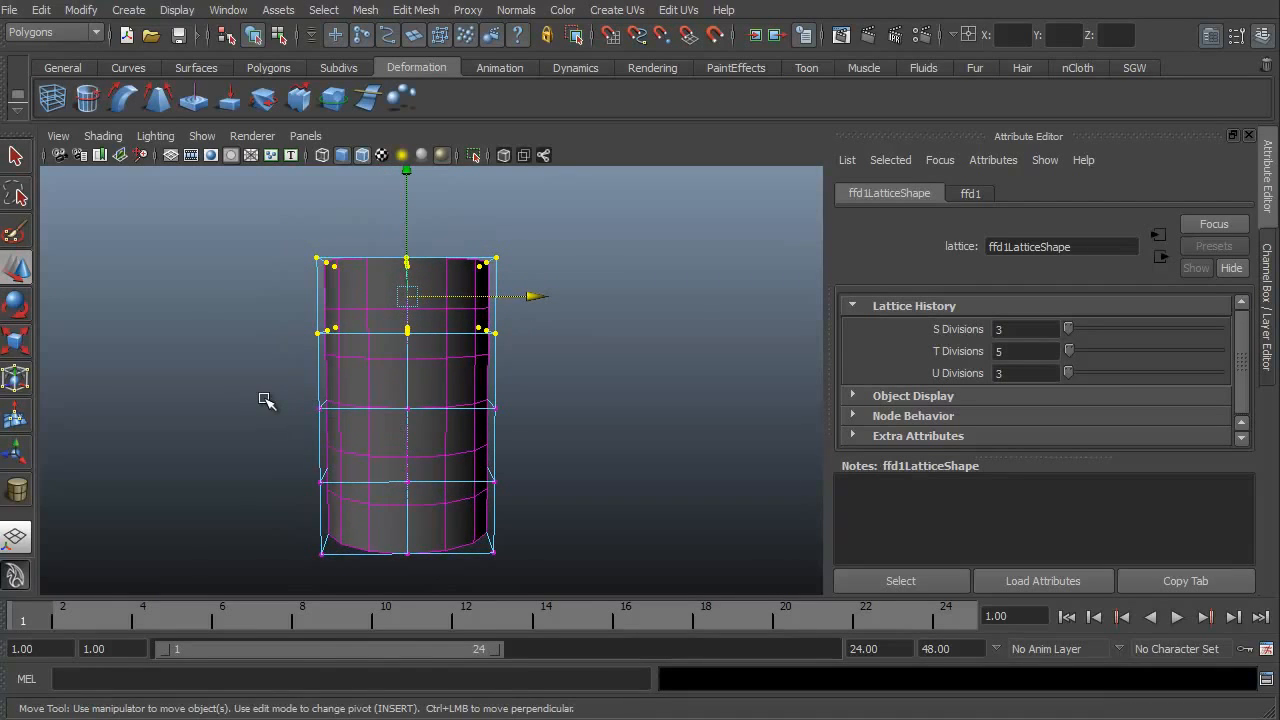
mouse_move(274, 420)
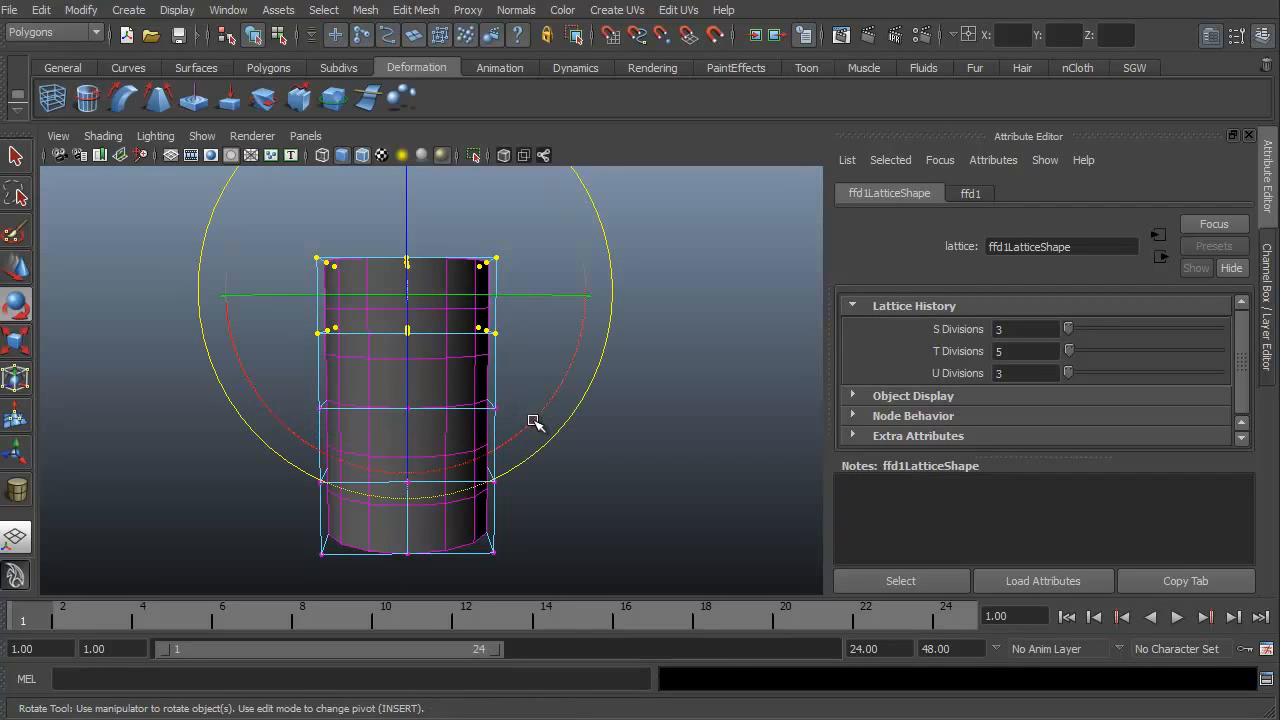
left_click_drag(536, 420, 600, 336)
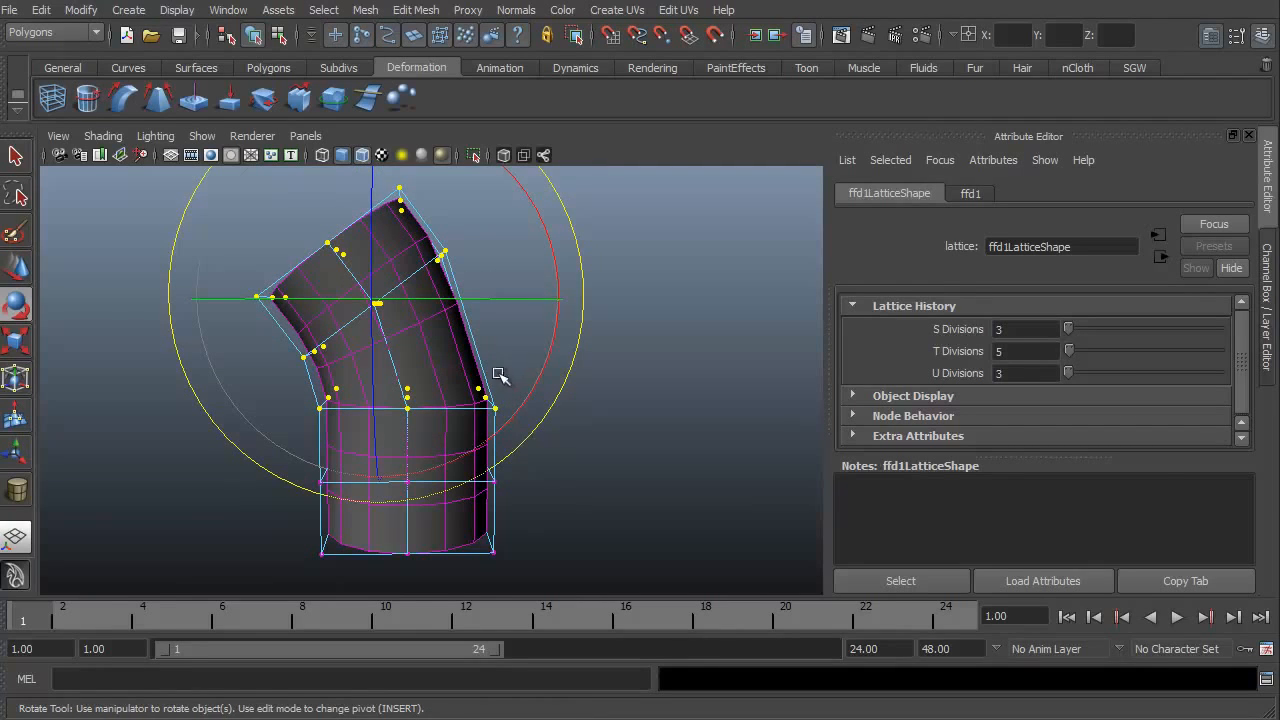
left_click_drag(500, 376, 580, 310)
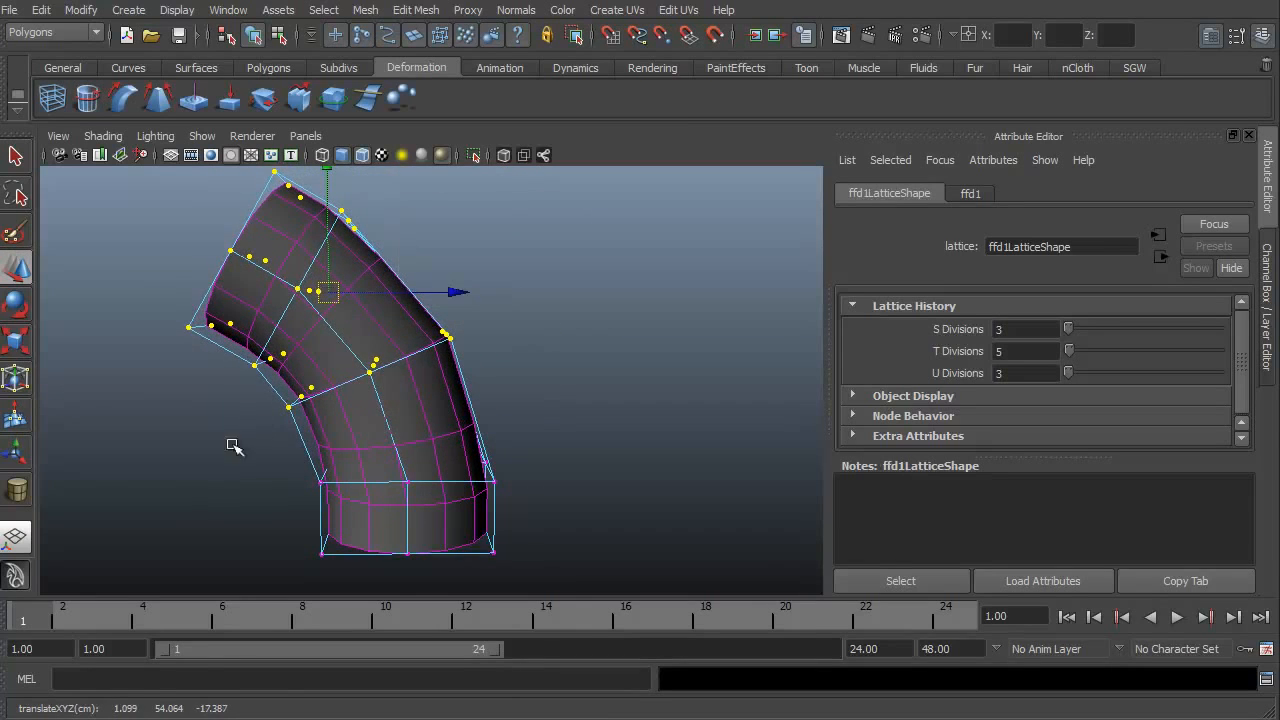
left_click_drag(236, 446, 520, 516)
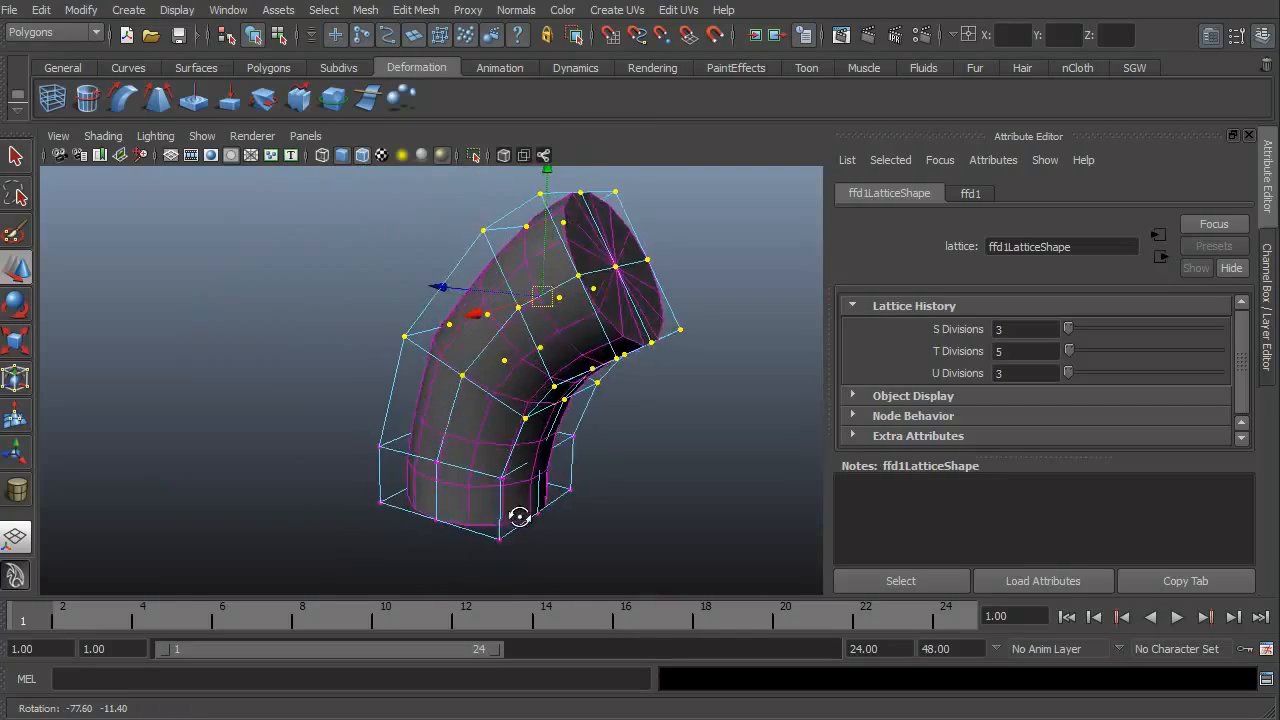
left_click_drag(520, 516, 172, 500)
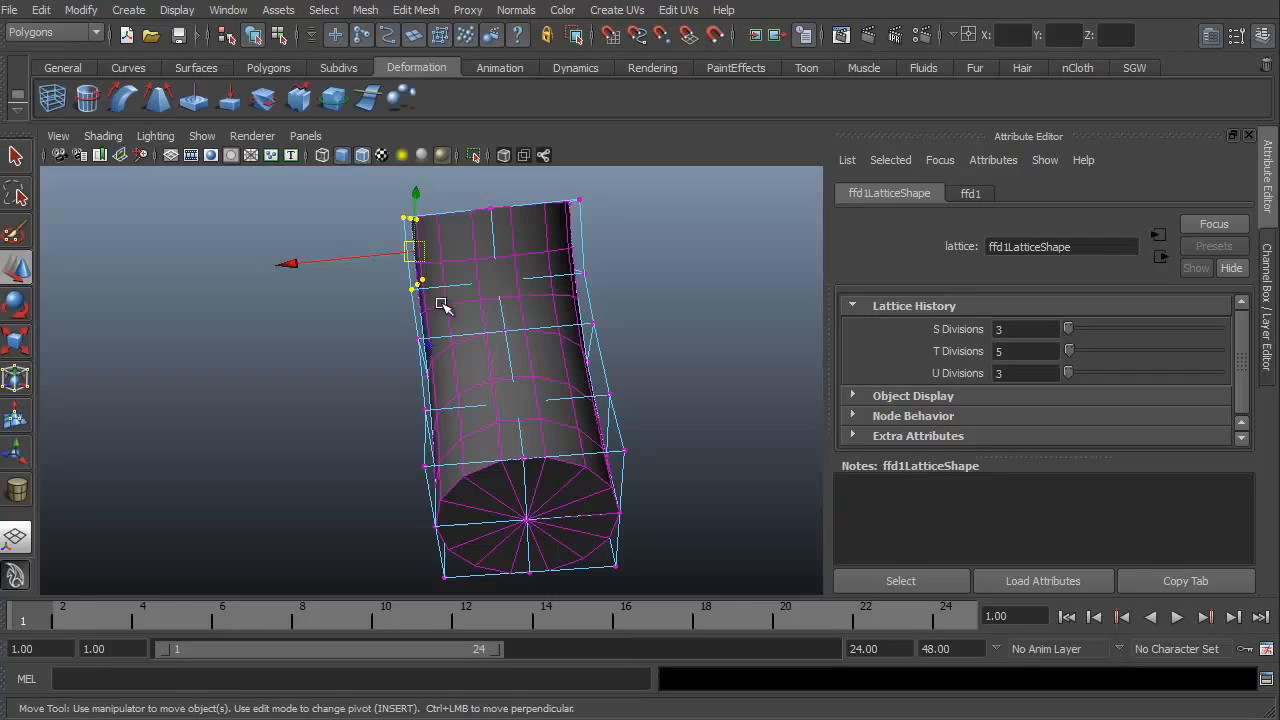
Move the upper lattice points outward so the cylinder flares into a wide funnel at the top.
left_click_drag(410, 250, 218, 272)
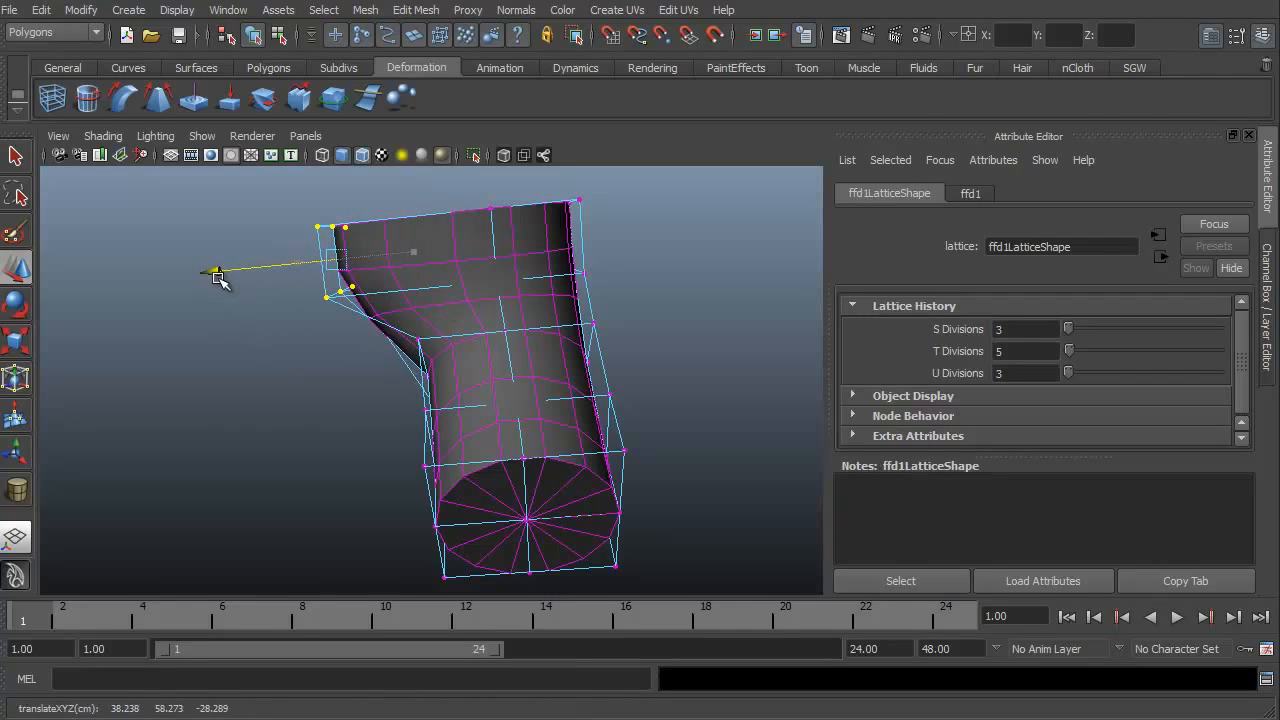
left_click_drag(218, 272, 180, 248)
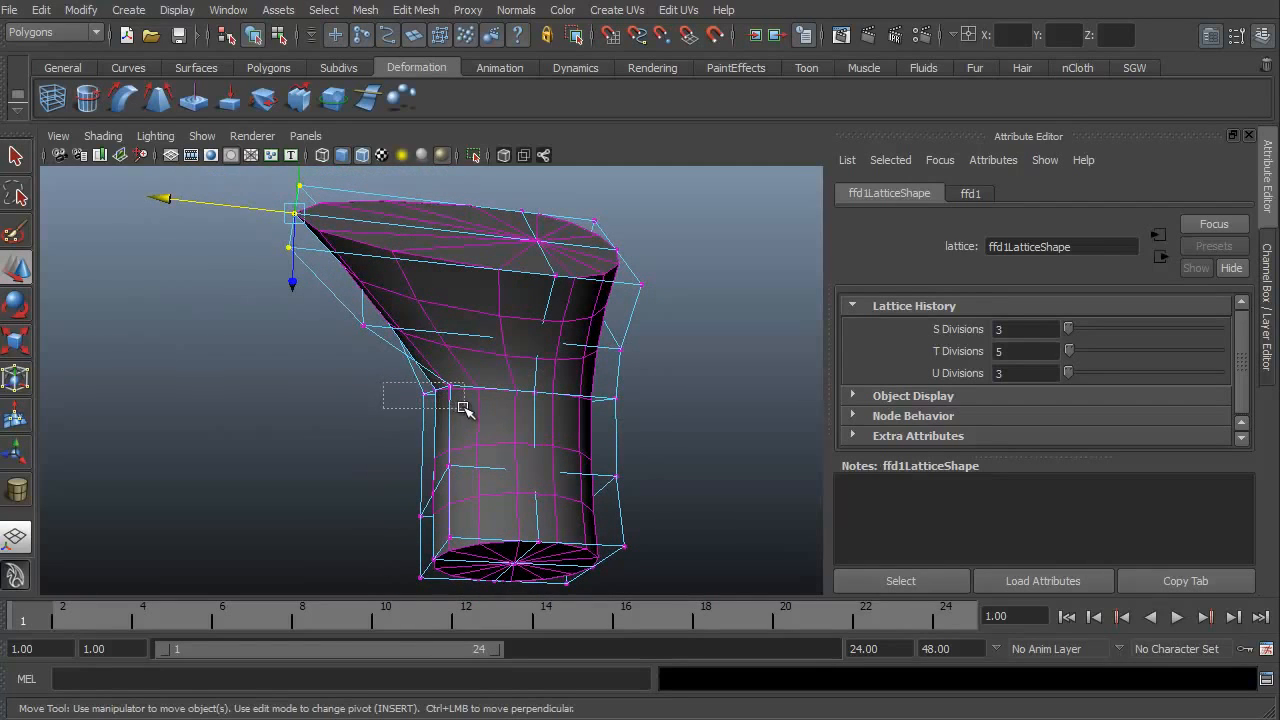
left_click(304, 384)
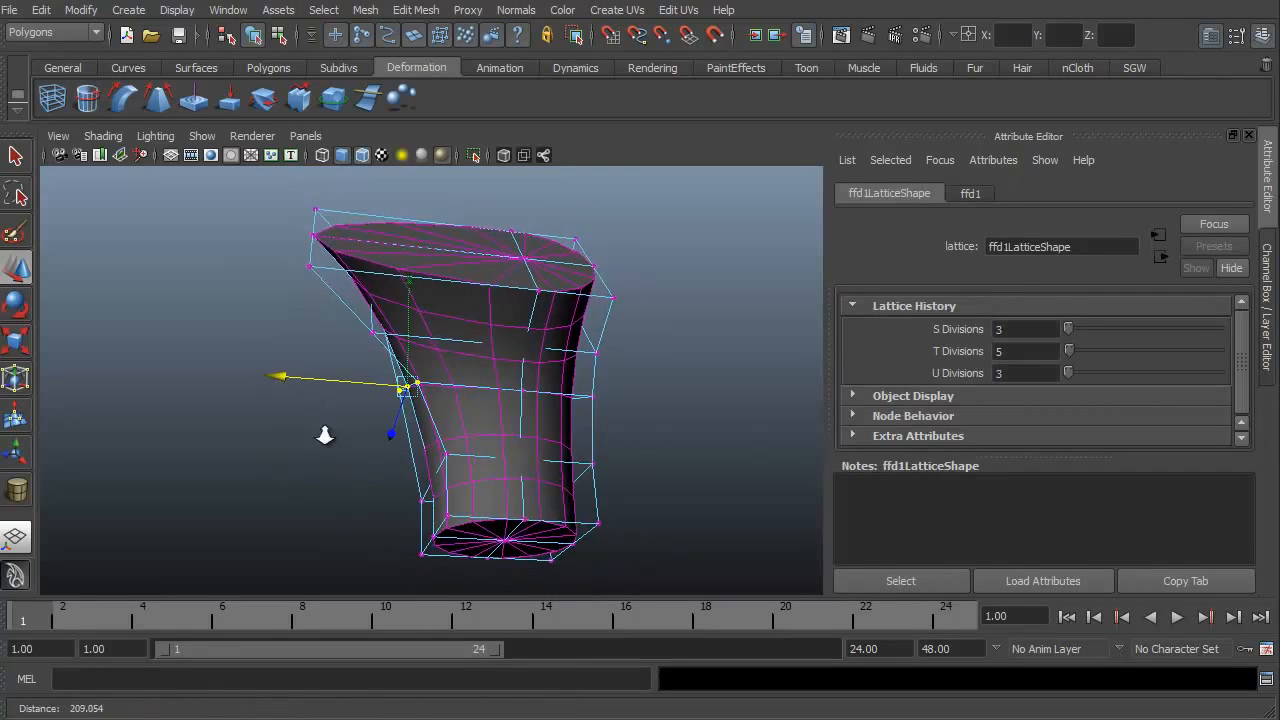
left_click_drag(500, 380, 450, 410)
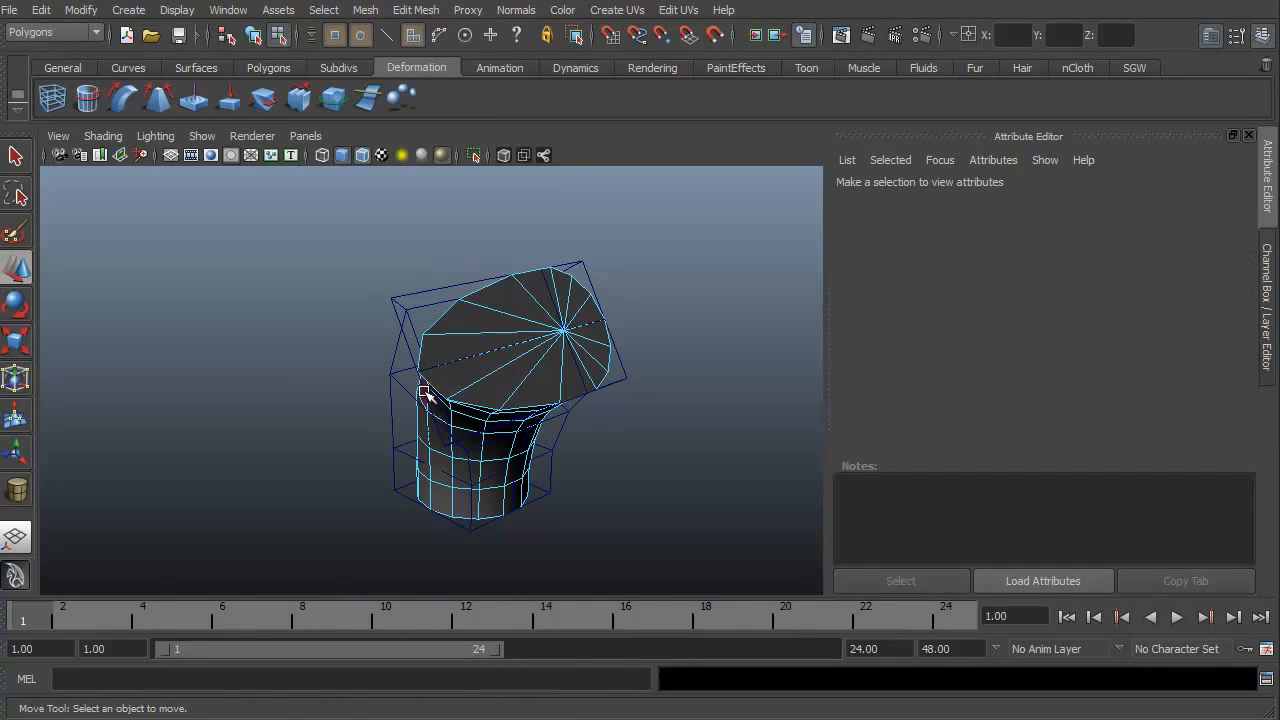
Move the top lattice points sideways to curve the upper cylinder into a smooth elbow bend.
left_click_drag(500, 400, 430, 420)
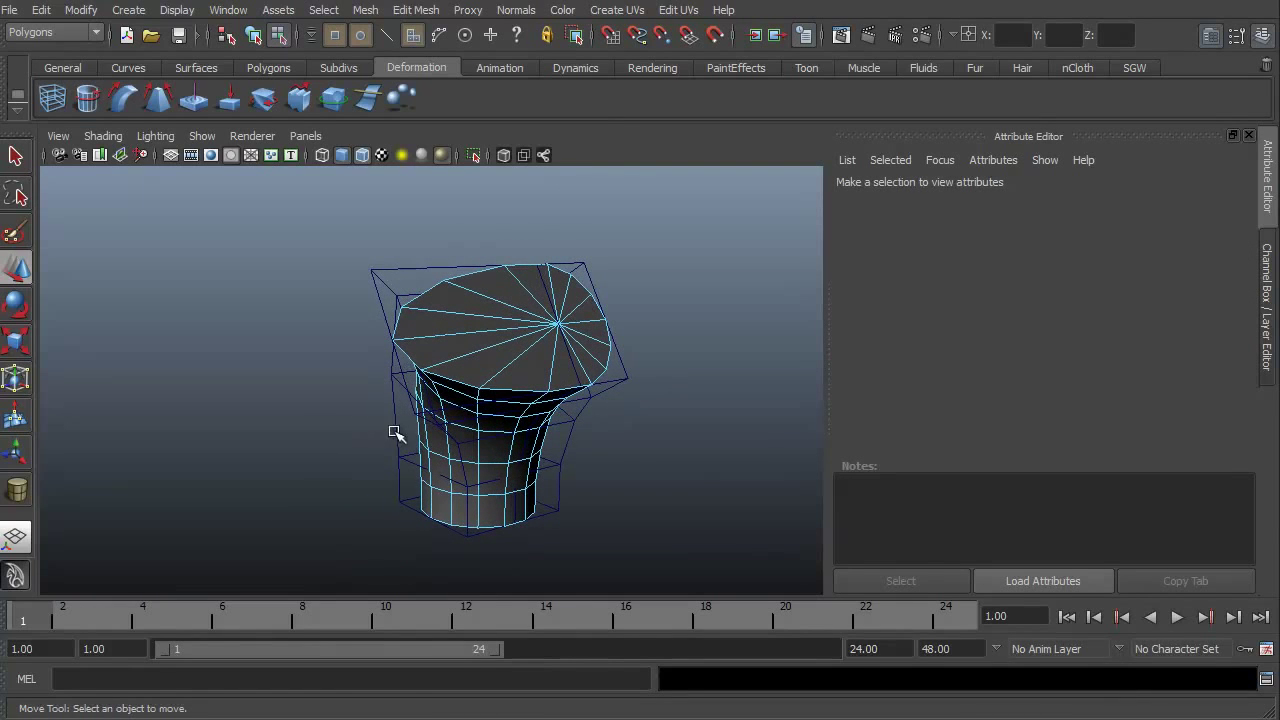
left_click(1134, 68)
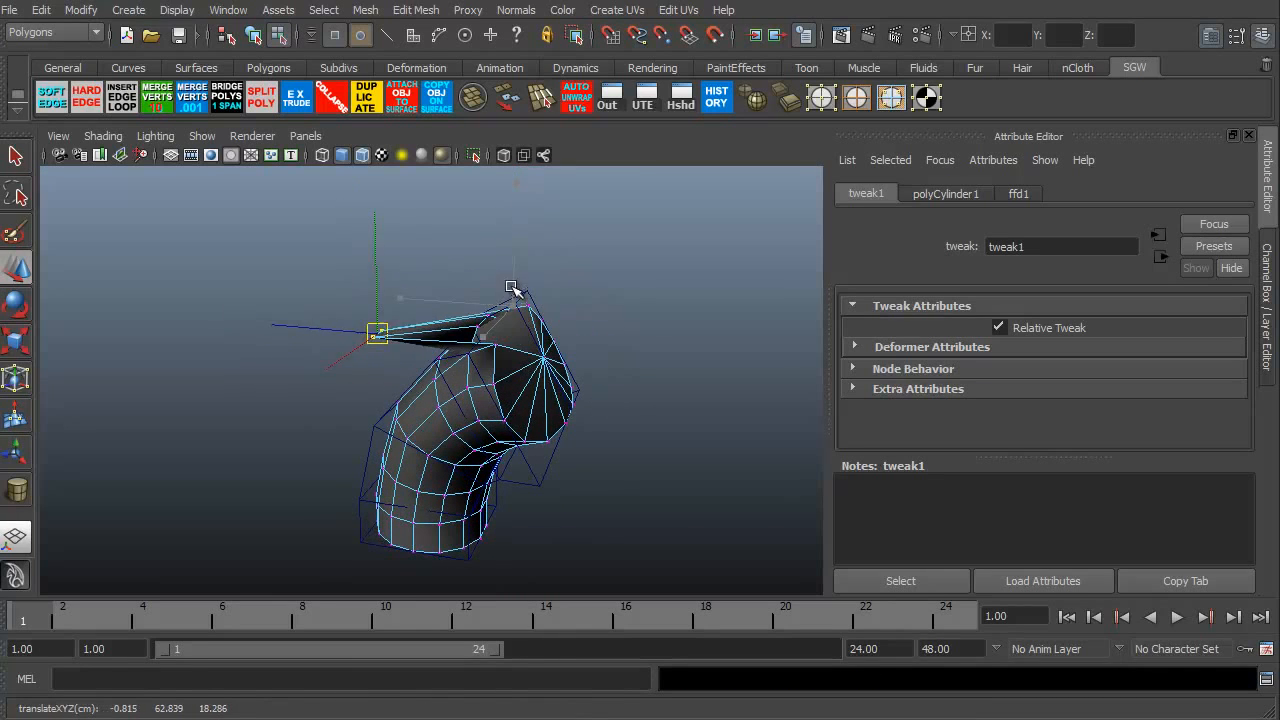
left_click_drag(378, 332, 510, 304)
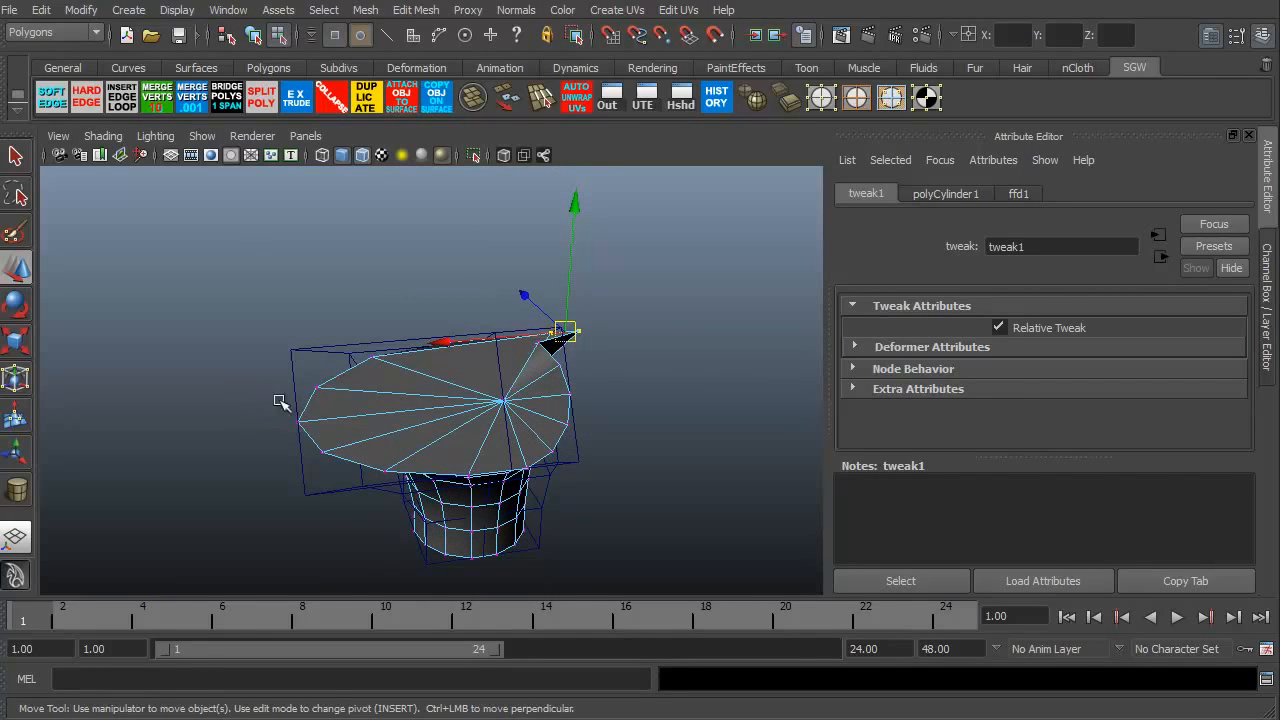
left_click_drag(564, 330, 480, 332)
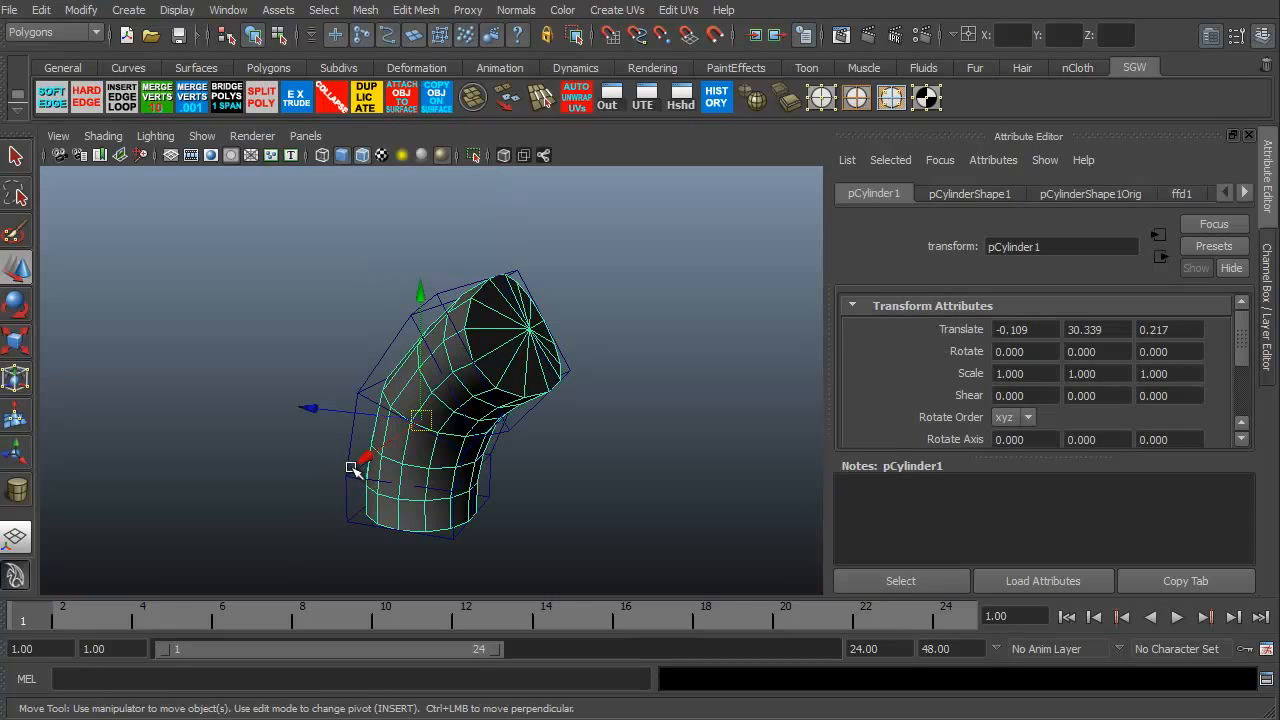
Delete the cylinder's history via Edit > Delete by Type > History, baking the bend and removing the lattice.
left_click(40, 10)
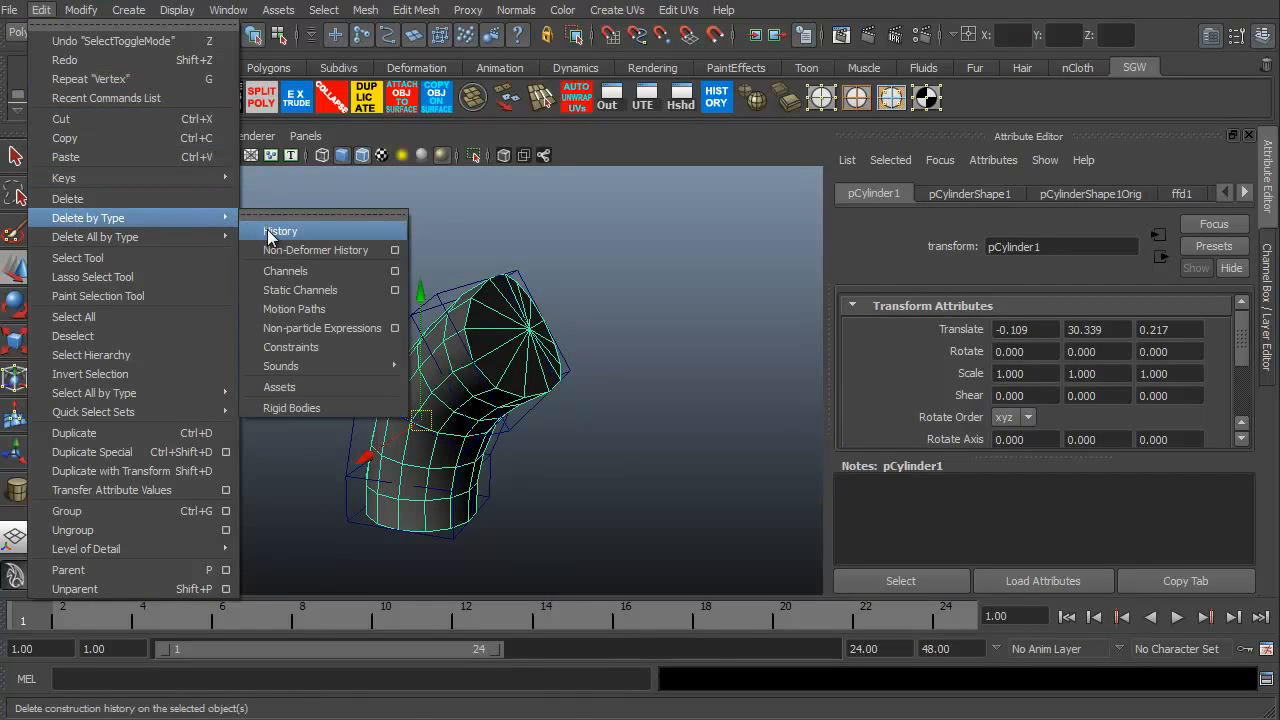
left_click(280, 232)
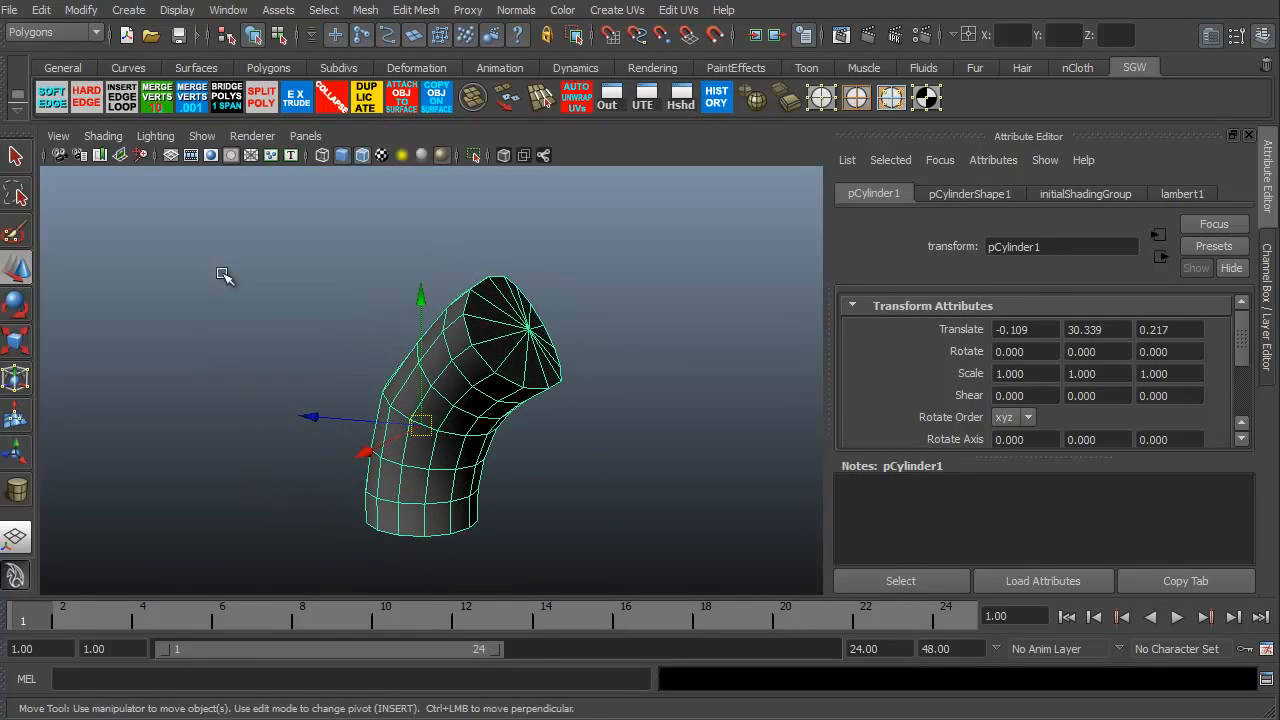
left_click(416, 68)
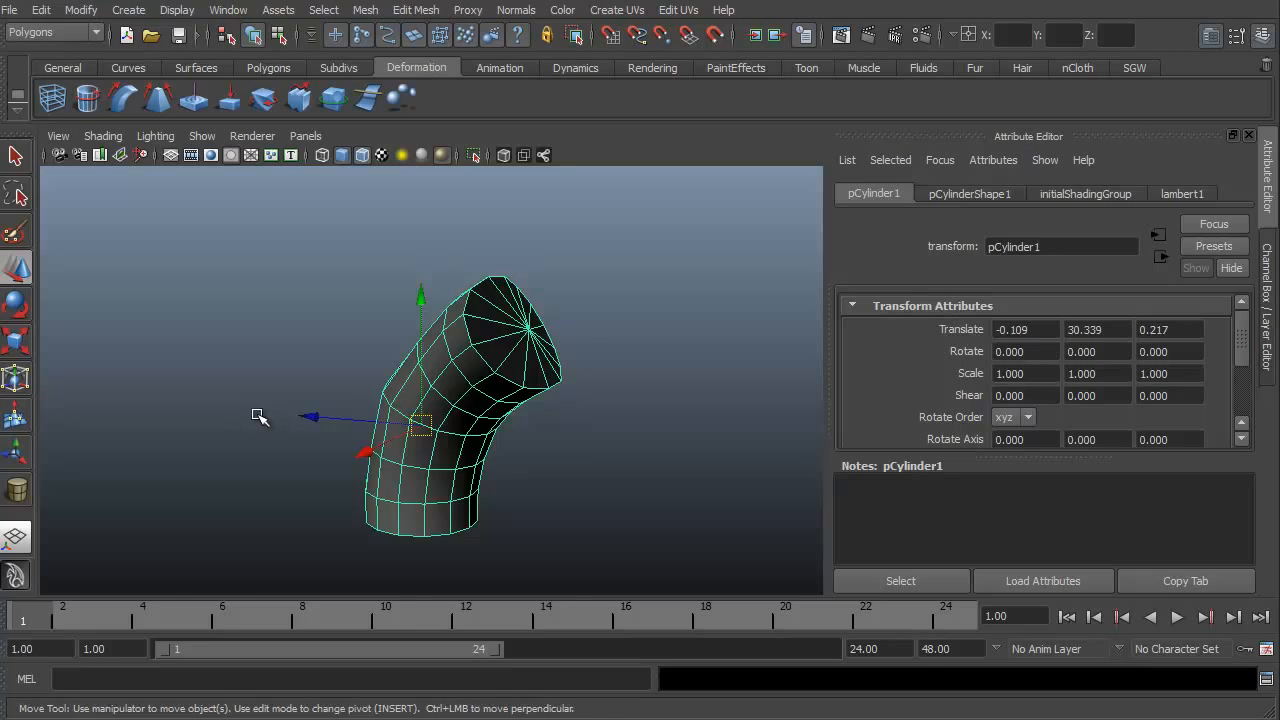
Apply a fresh Lattice deformer to the baked elbow cylinder and show its shape settings.
left_click(52, 96)
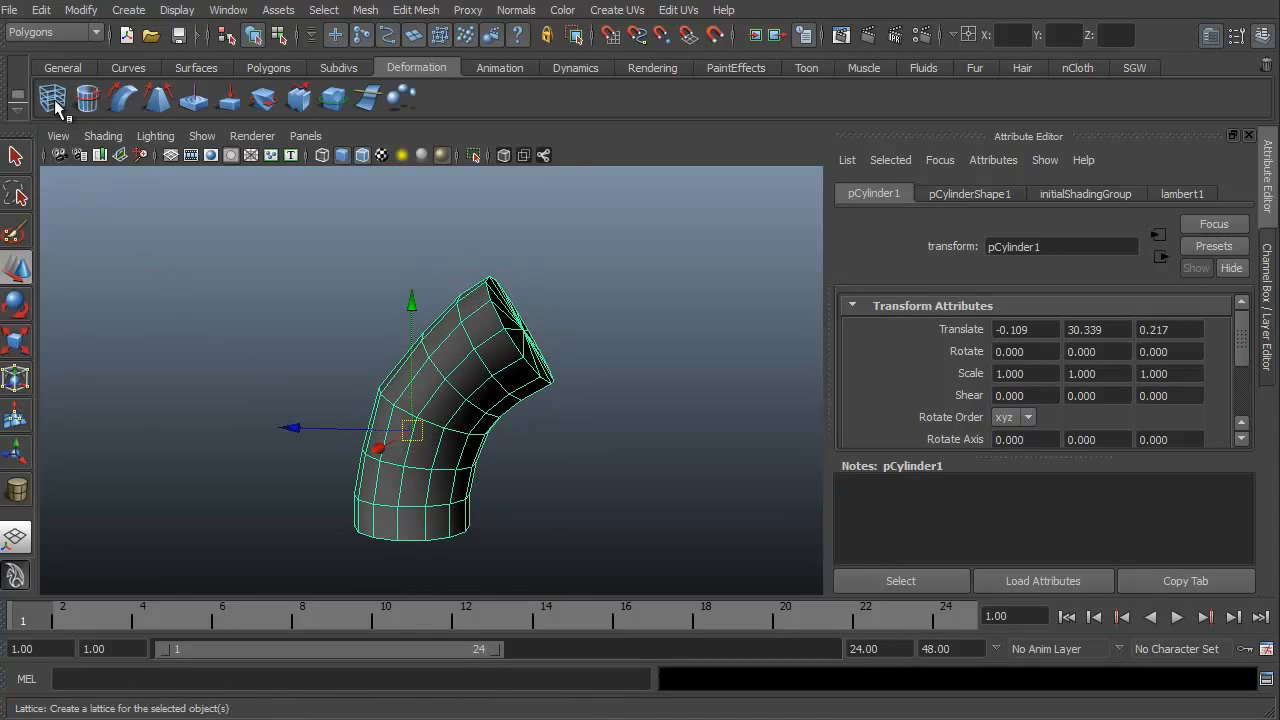
left_click(52, 96)
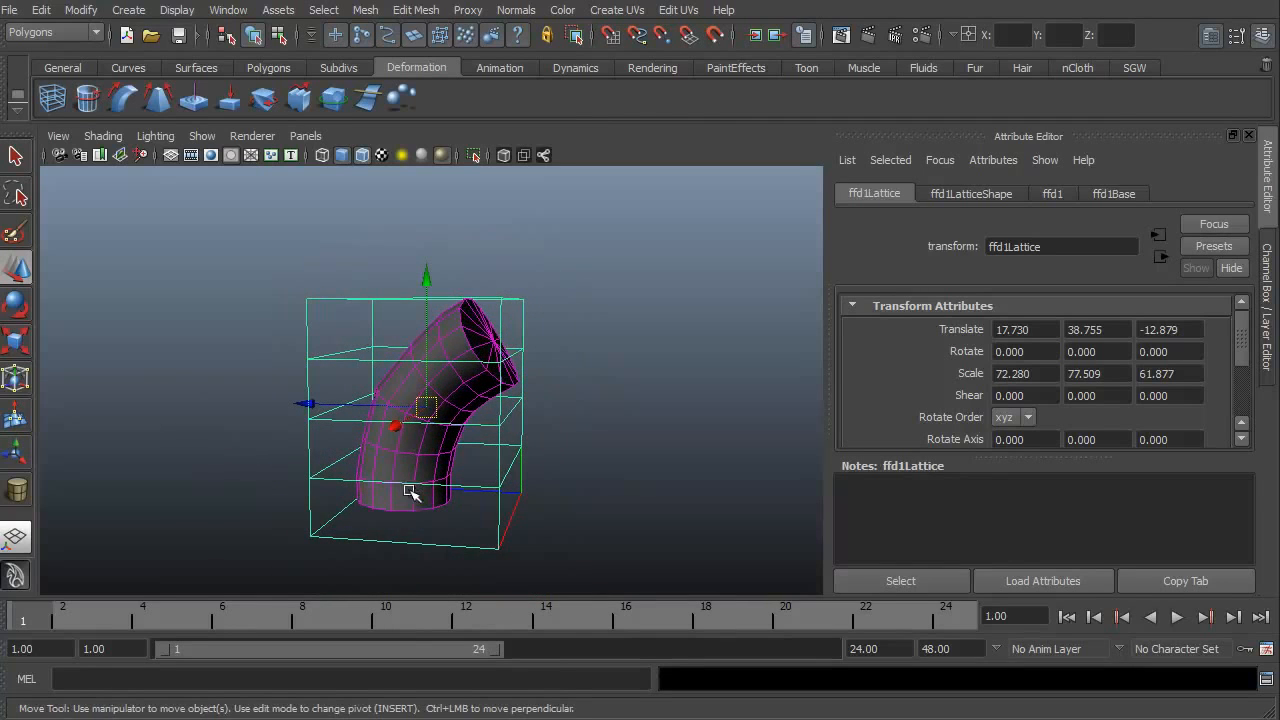
left_click_drag(410, 490, 248, 466)
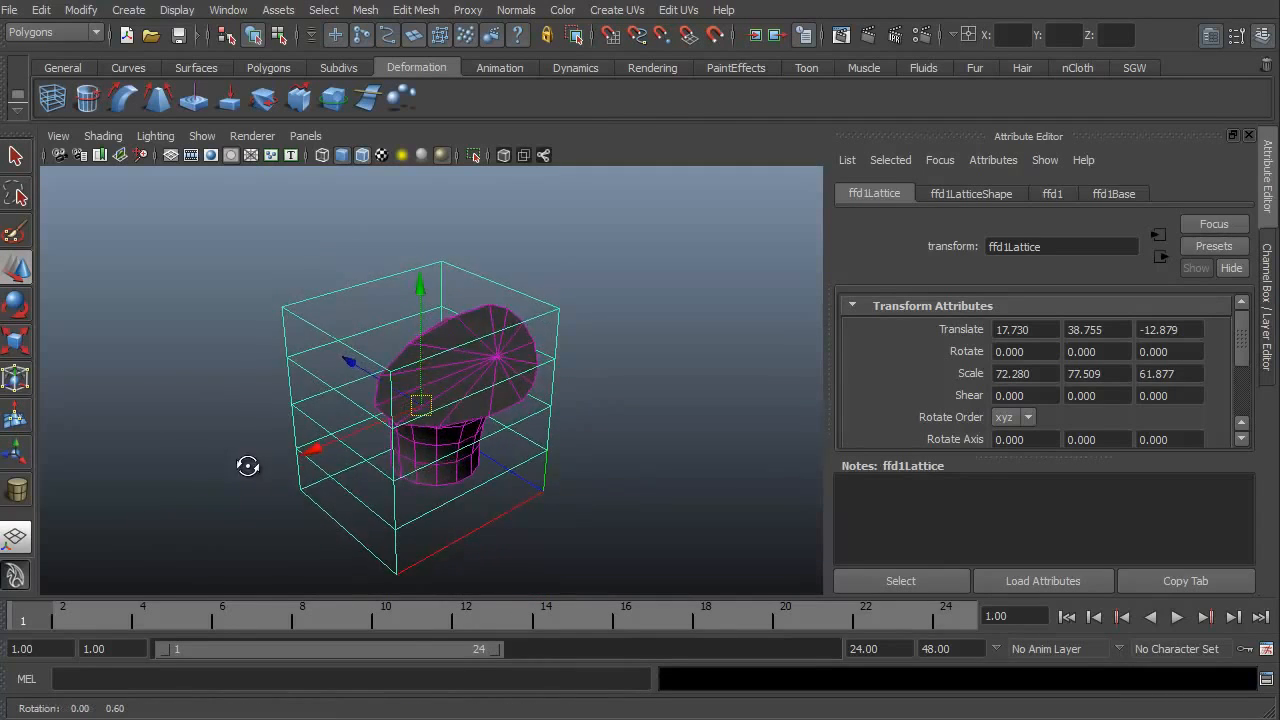
left_click_drag(248, 464, 296, 450)
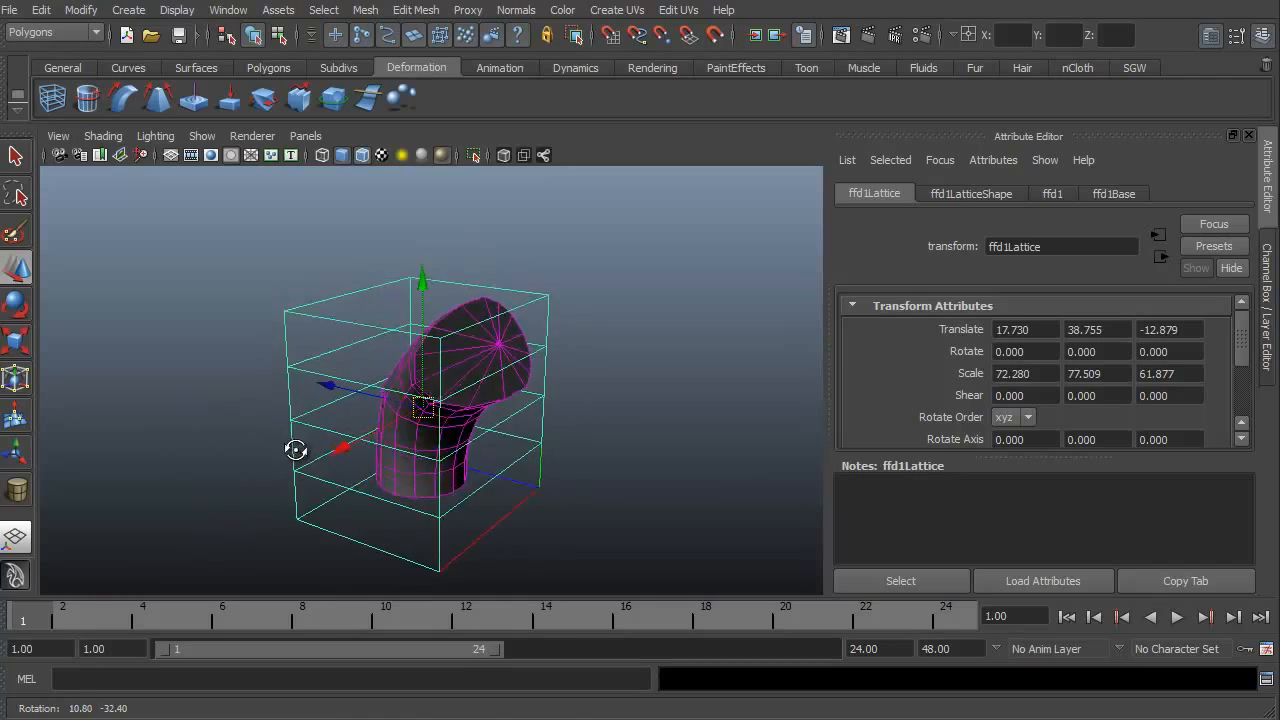
left_click(970, 192)
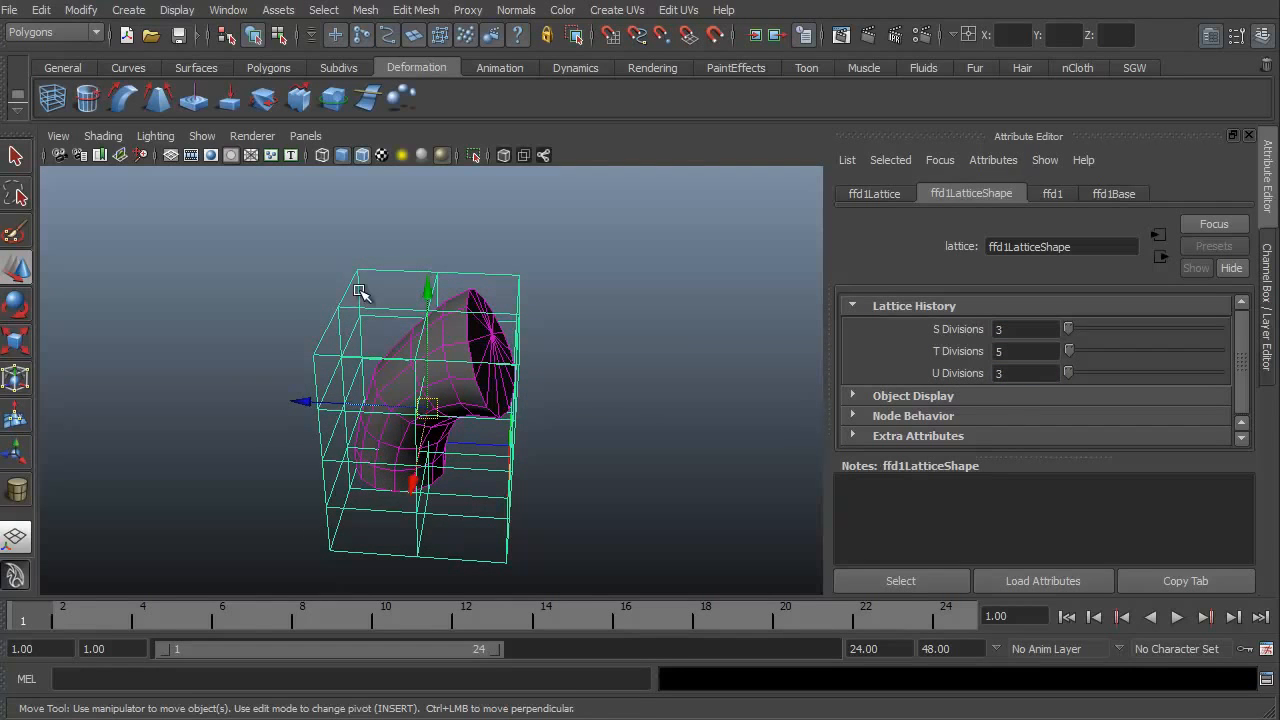
In lattice point mode, pull the side and bottom point rows outward to flare the cylinder's base.
left_click(232, 284)
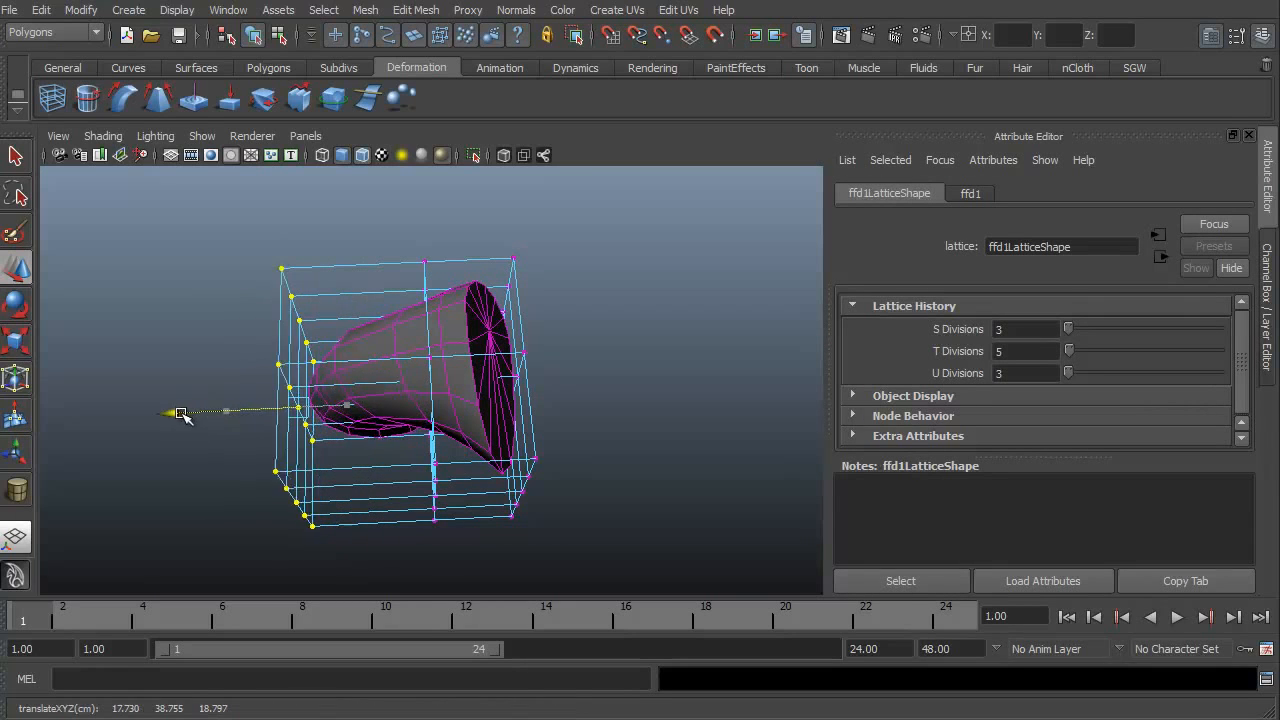
left_click_drag(180, 412, 268, 548)
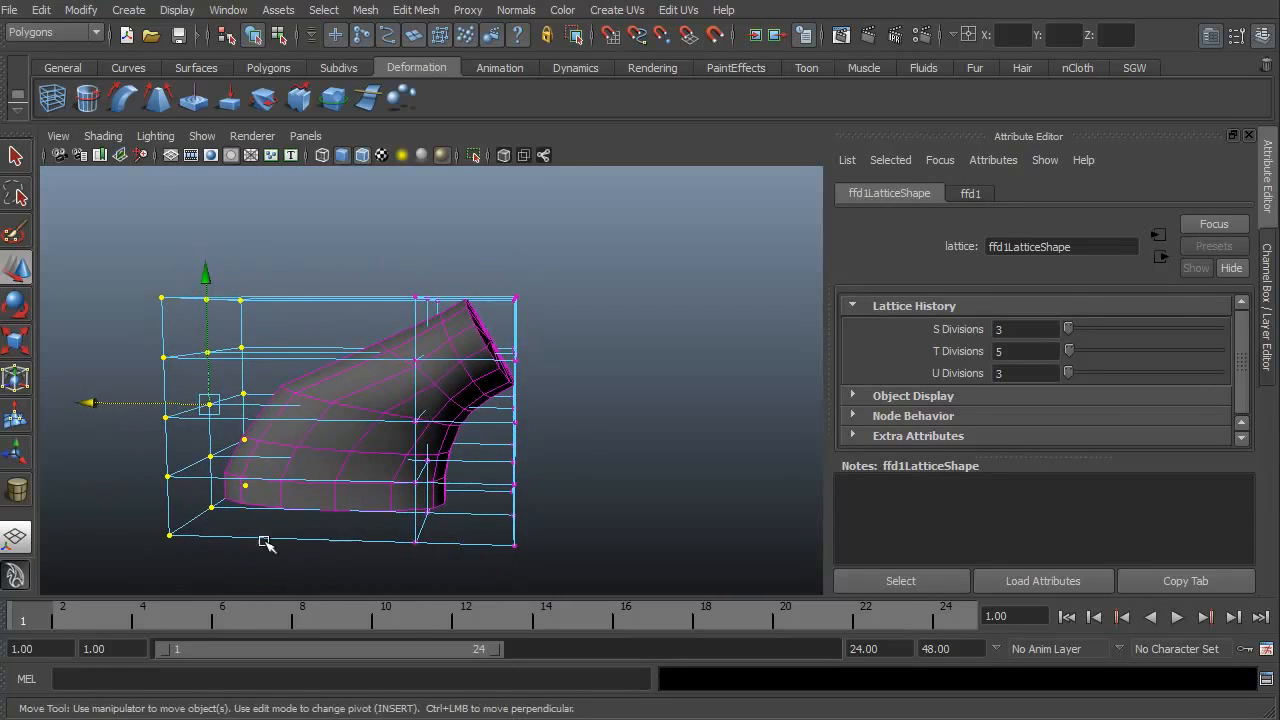
left_click_drag(268, 544, 388, 440)
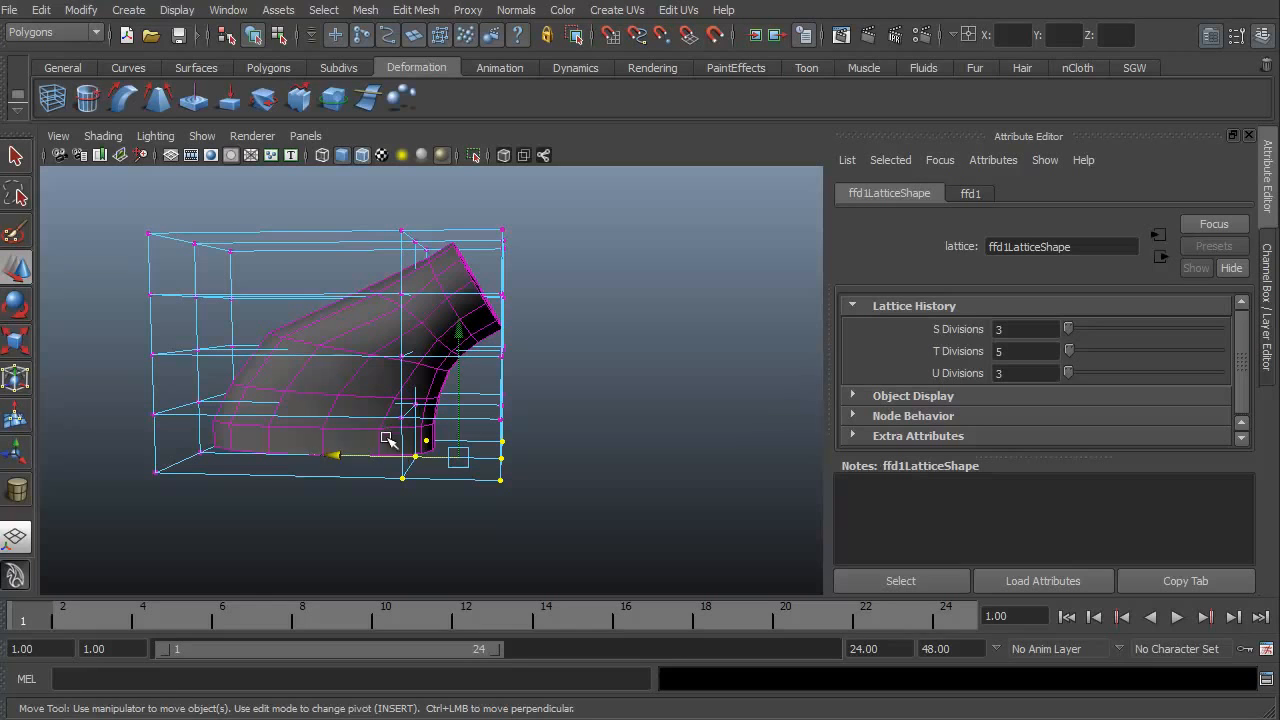
left_click(382, 504)
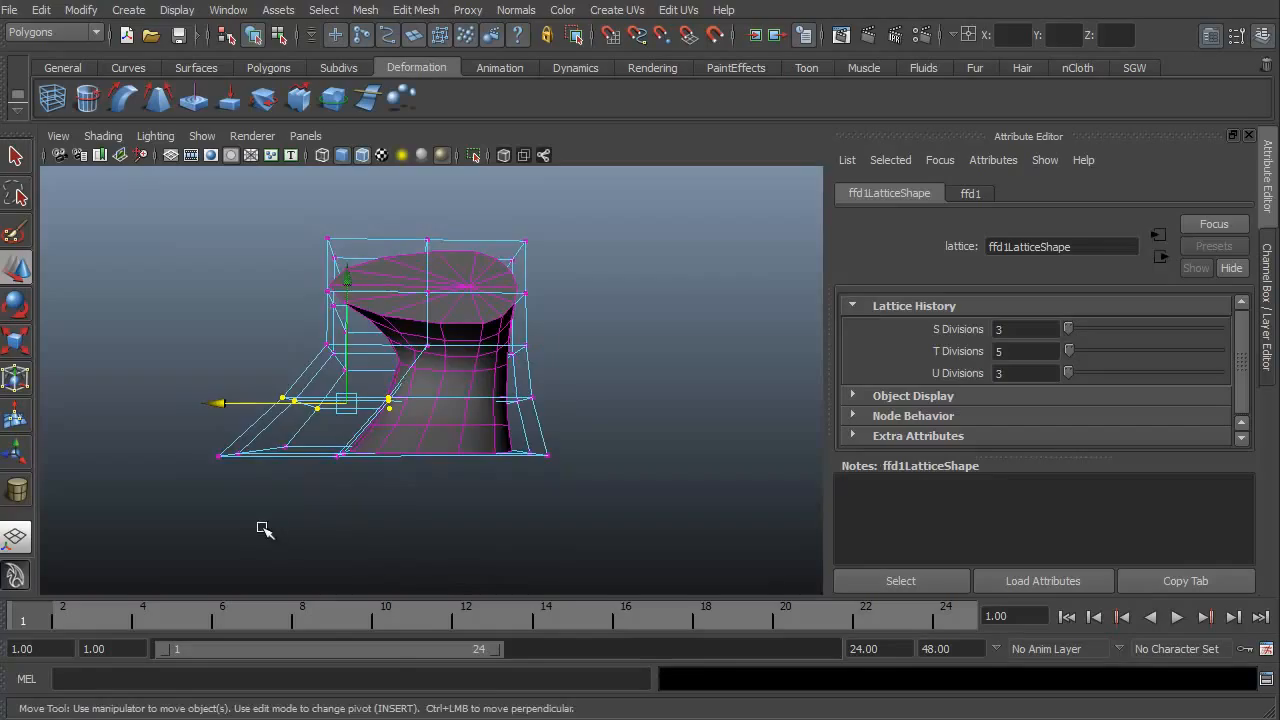
left_click_drag(264, 530, 664, 550)
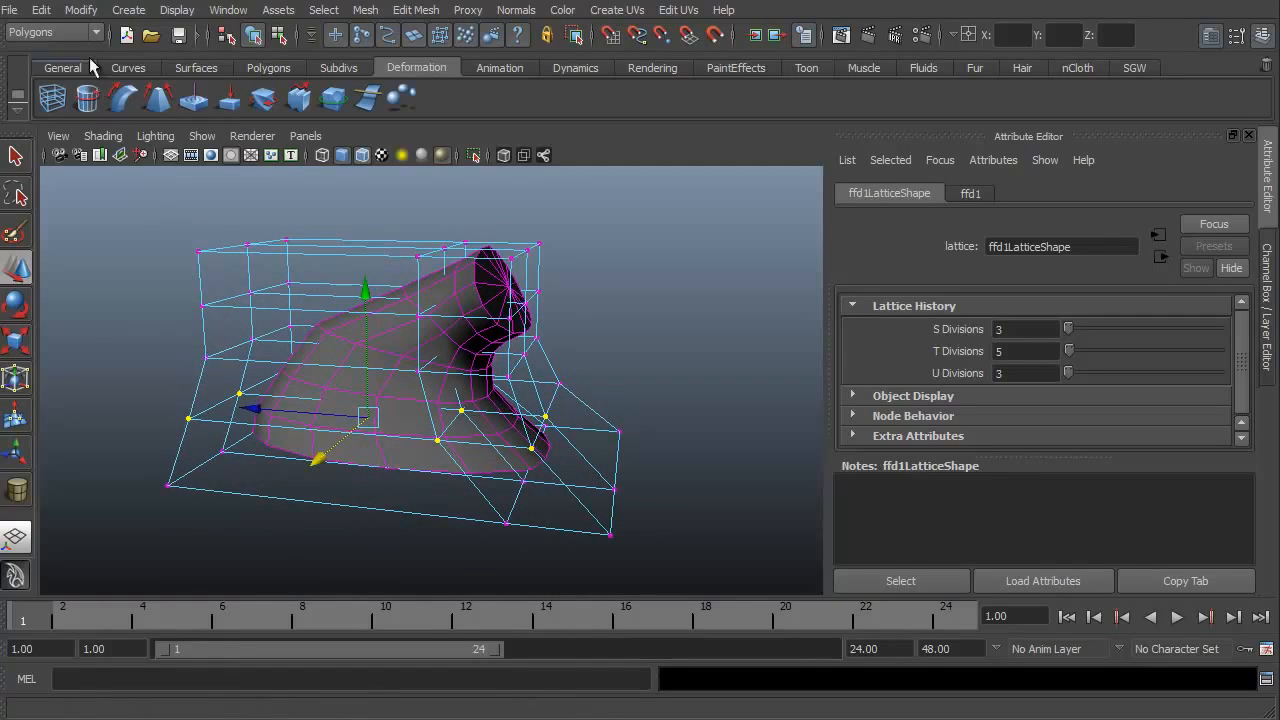
Delete the cylinder's history via Edit > Delete by Type, baking the flared shape and removing the lattice.
left_click(40, 10)
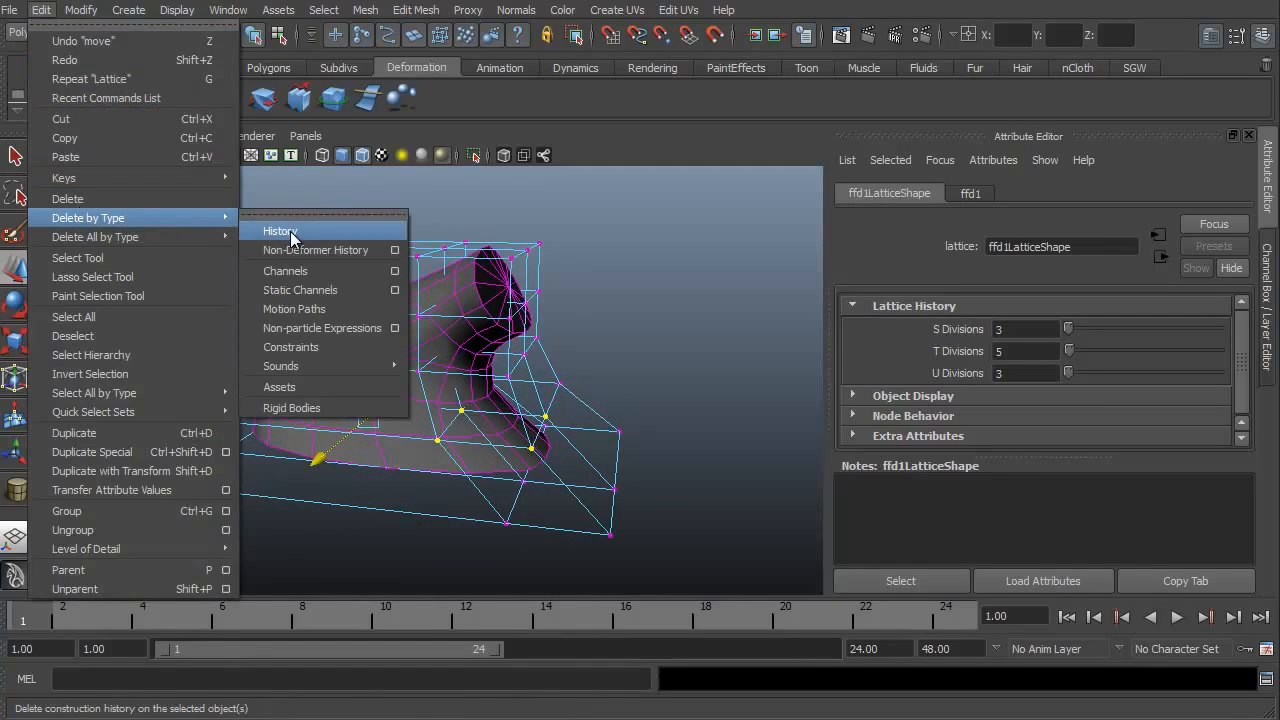
left_click(280, 232)
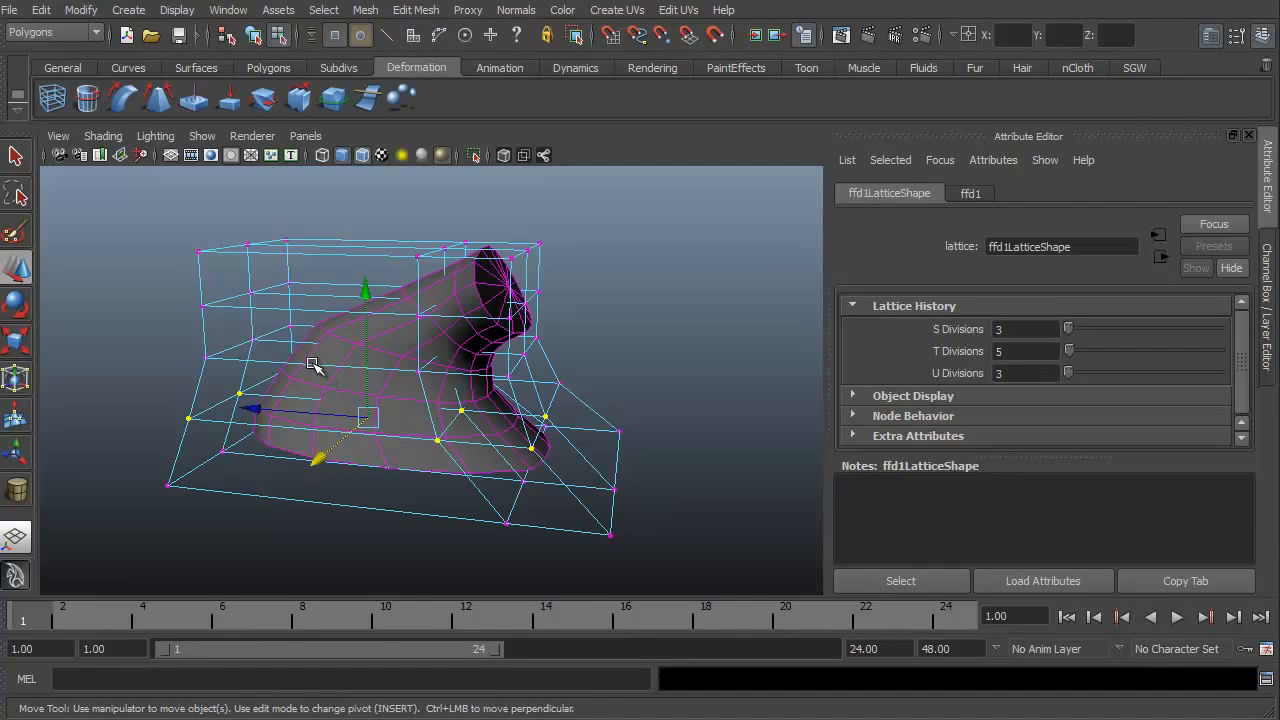
left_click(378, 328)
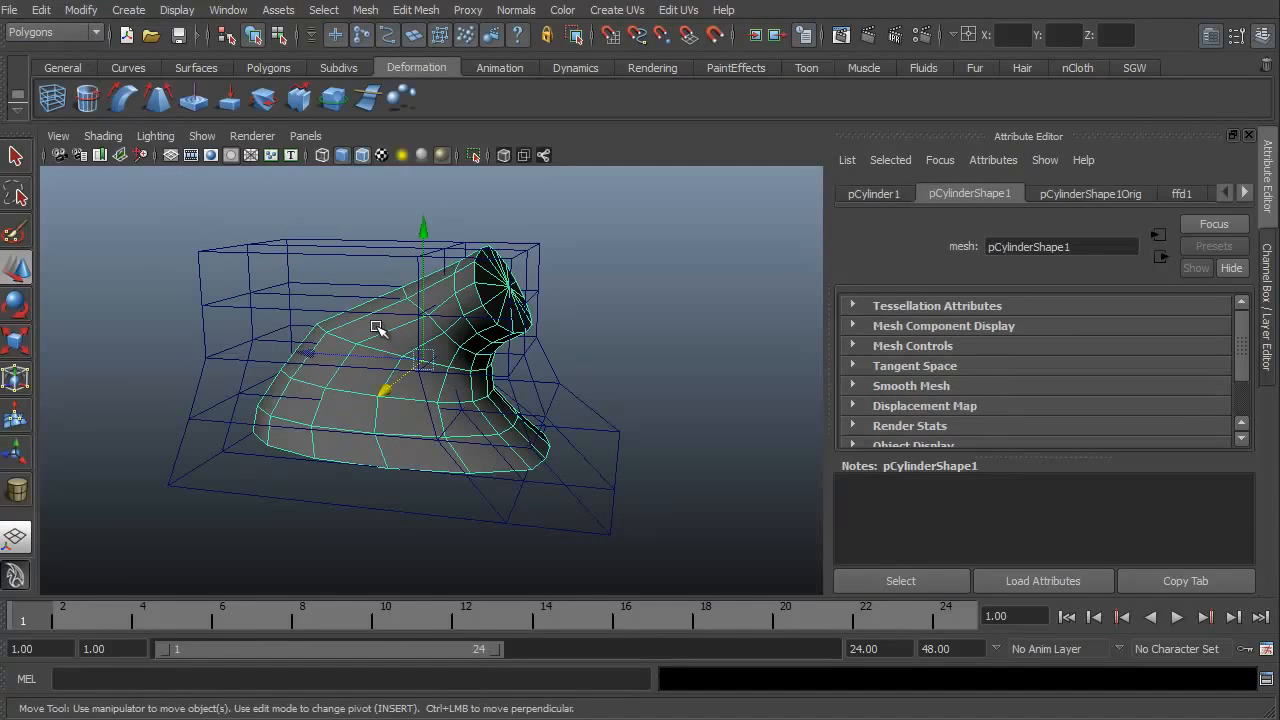
left_click(40, 10)
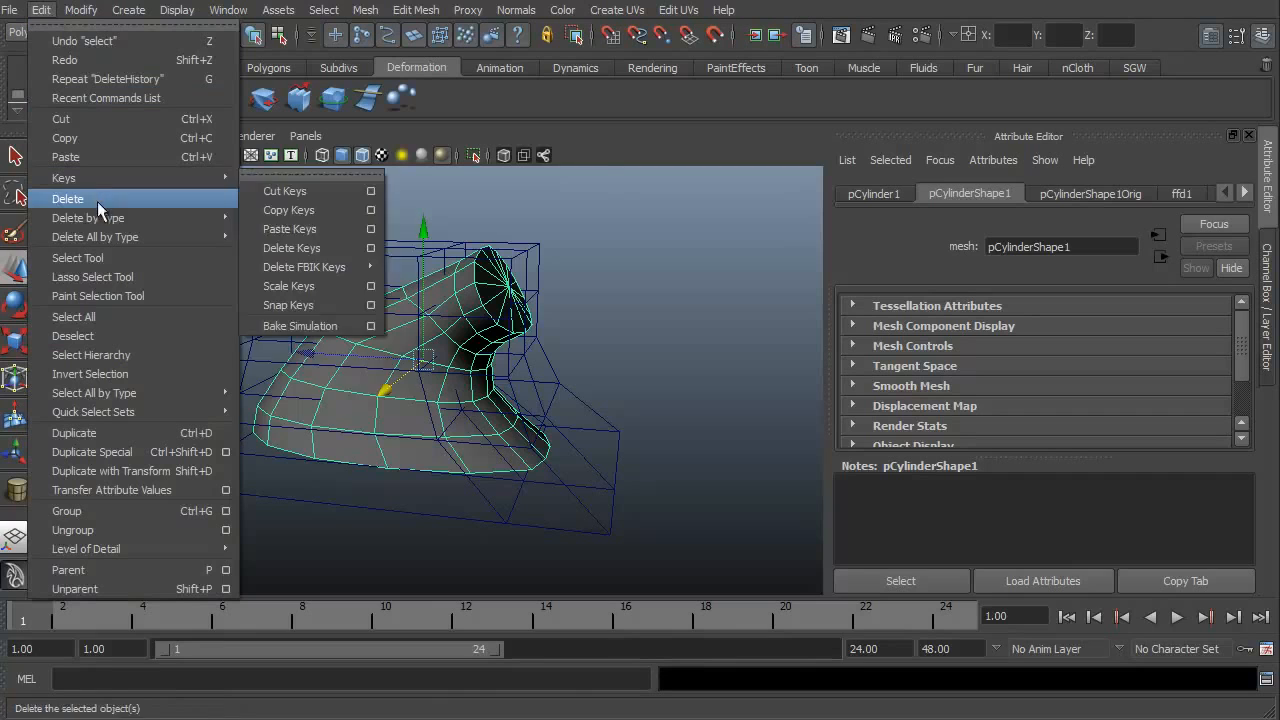
left_click(68, 198)
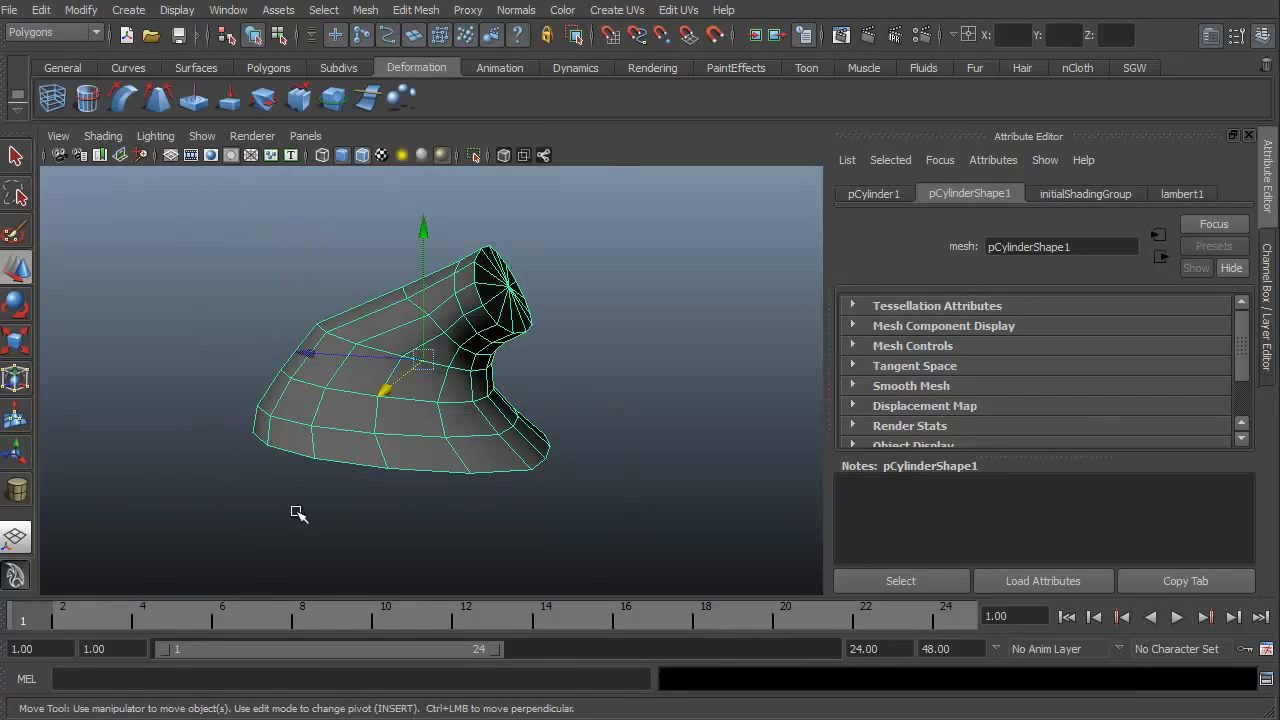
left_click_drag(298, 516, 192, 388)
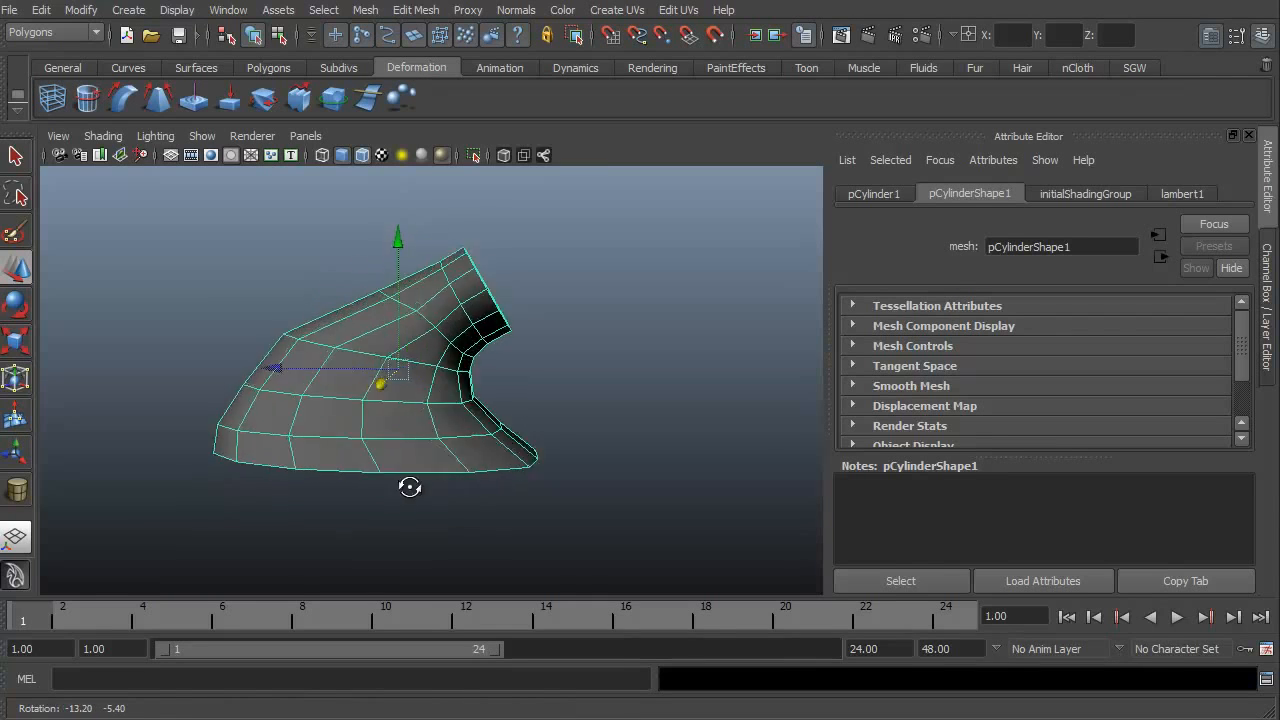
left_click_drag(410, 488, 722, 500)
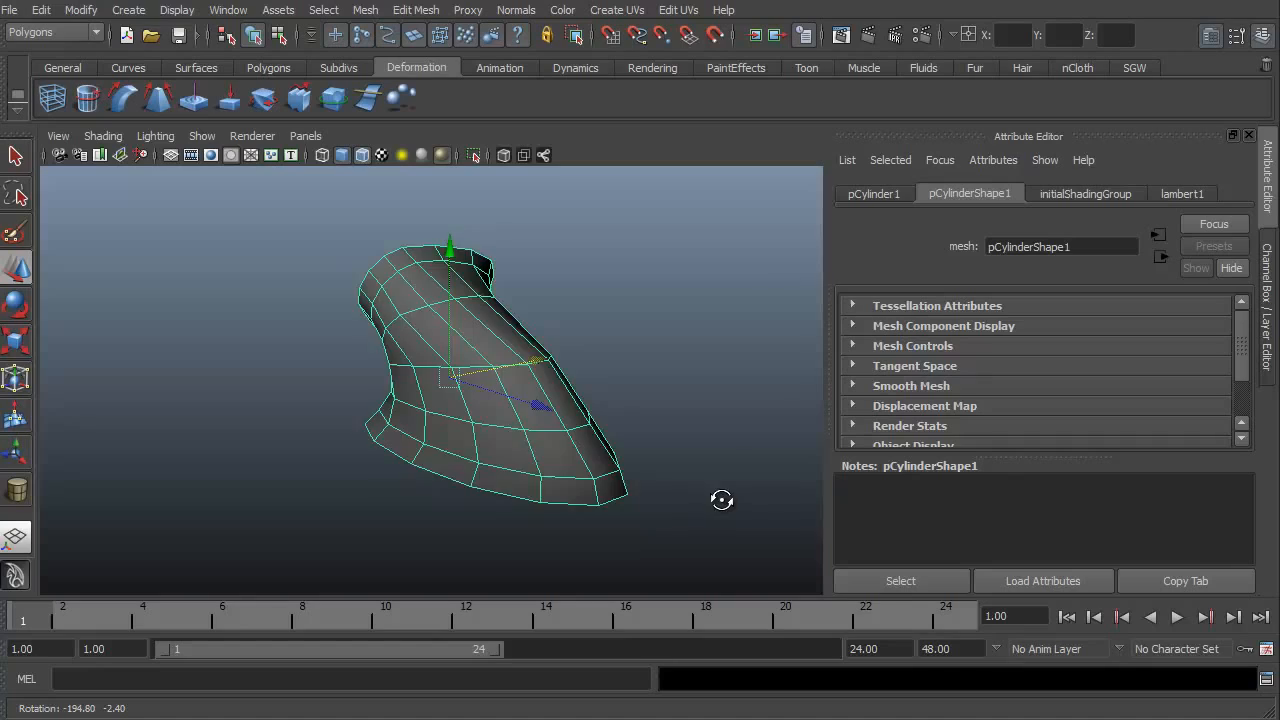
left_click_drag(722, 500, 248, 496)
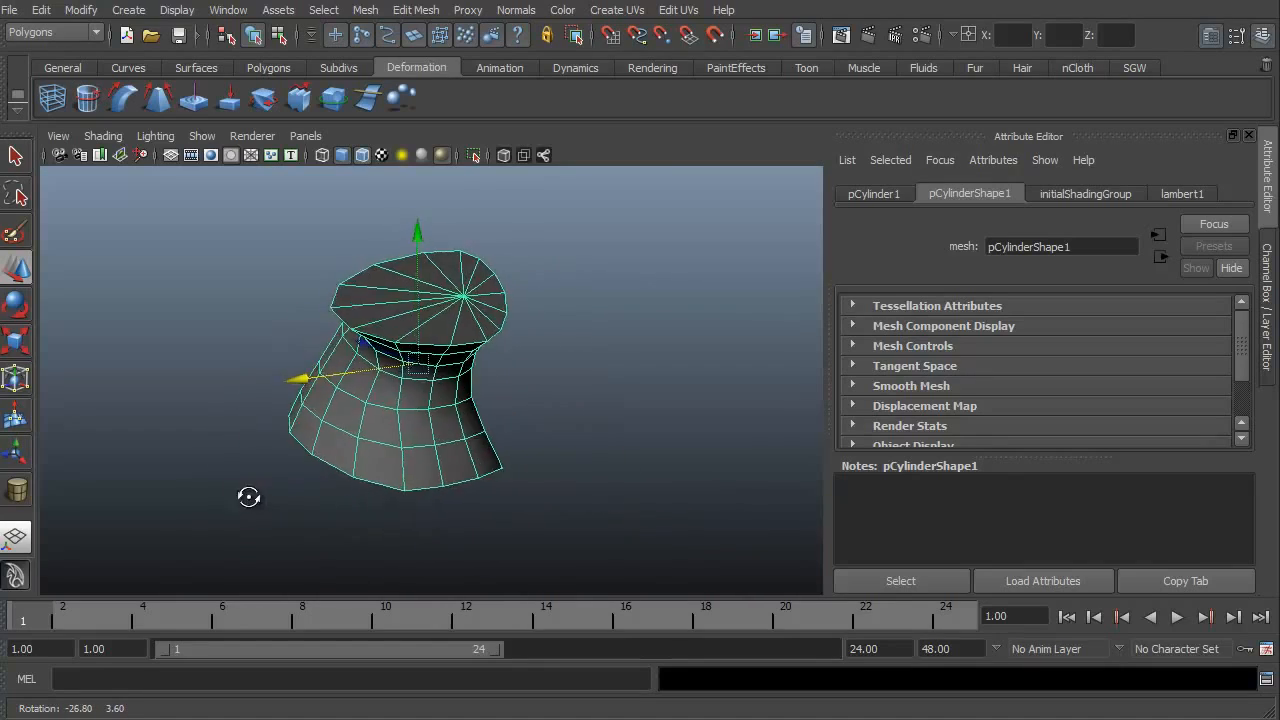
left_click_drag(250, 496, 348, 514)
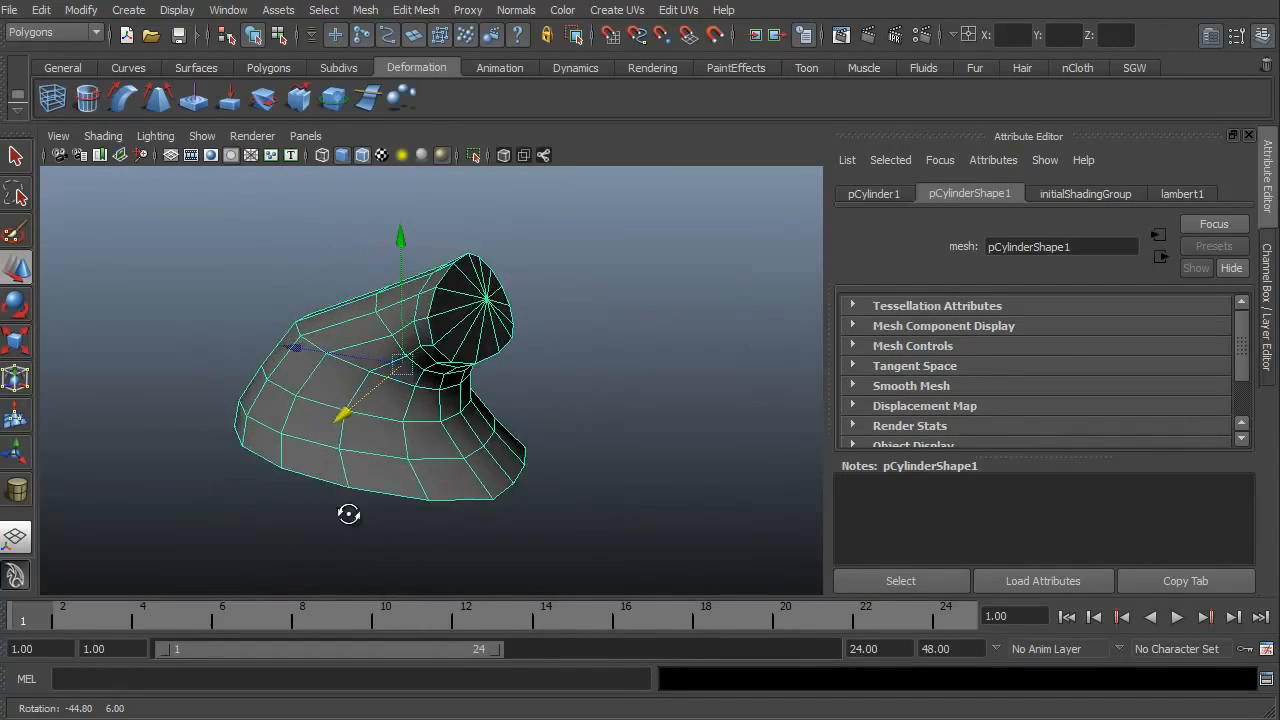
left_click_drag(348, 514, 282, 482)
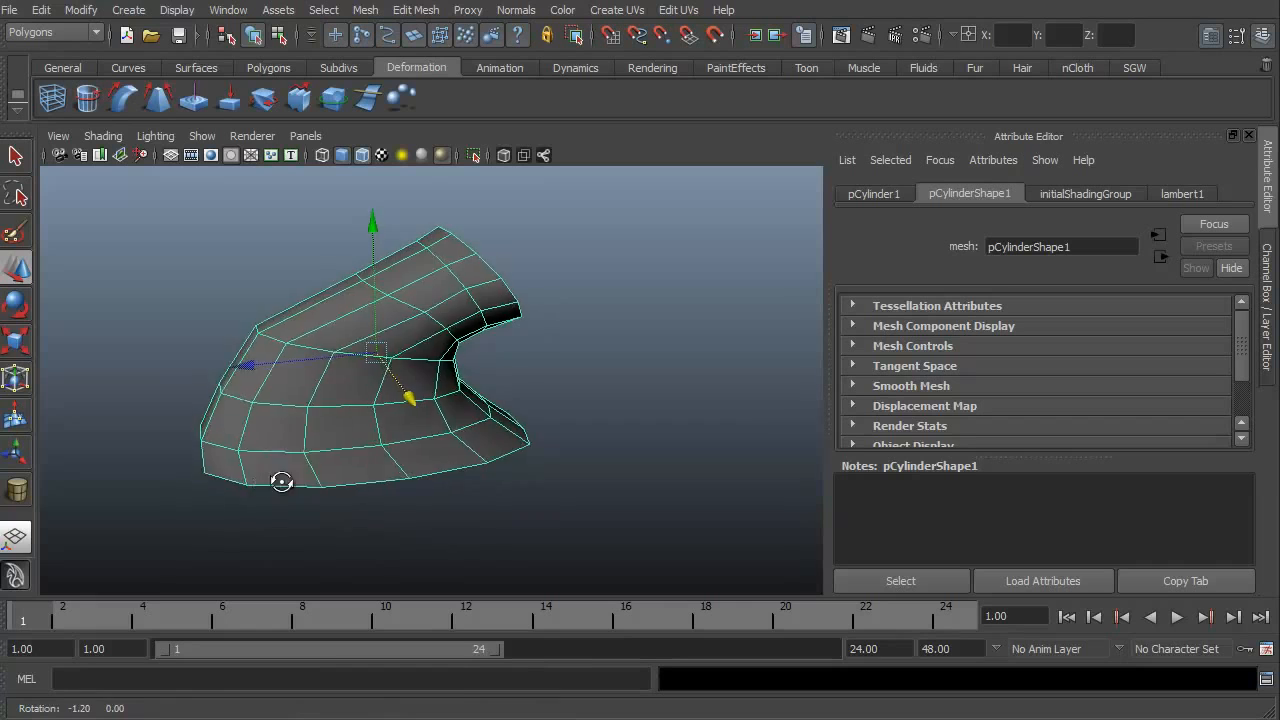
left_click_drag(282, 482, 492, 500)
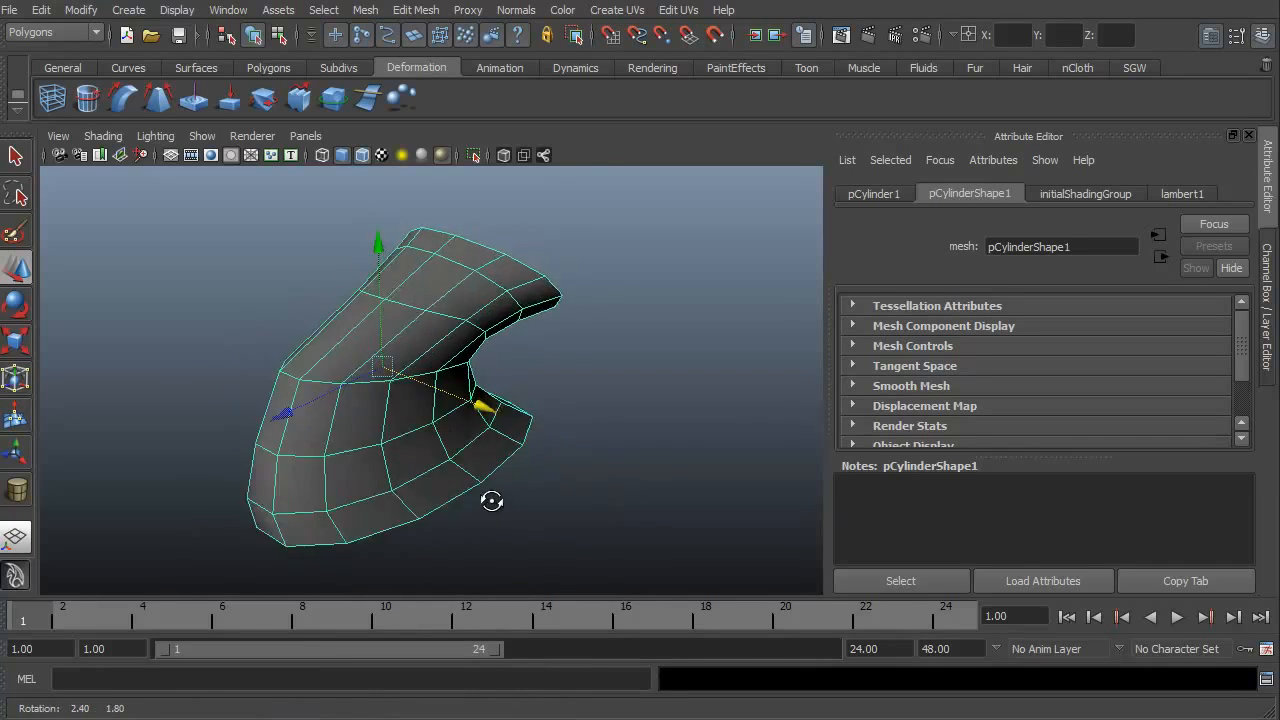